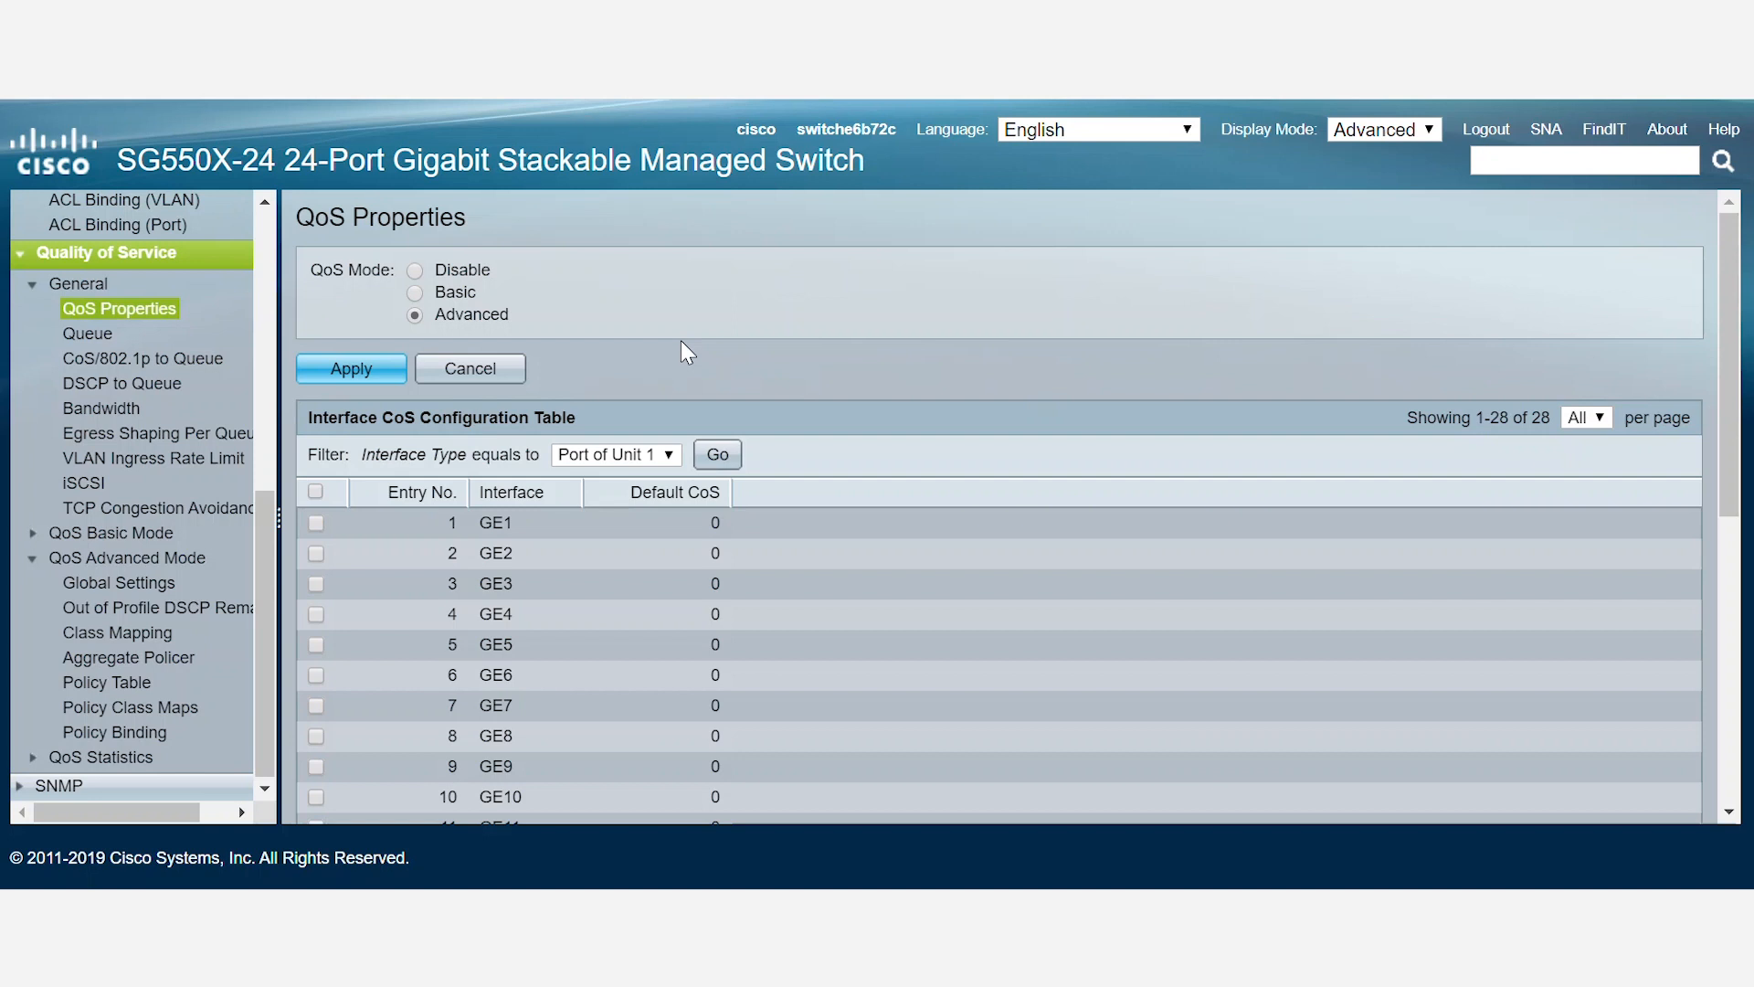
mouse_move(668, 335)
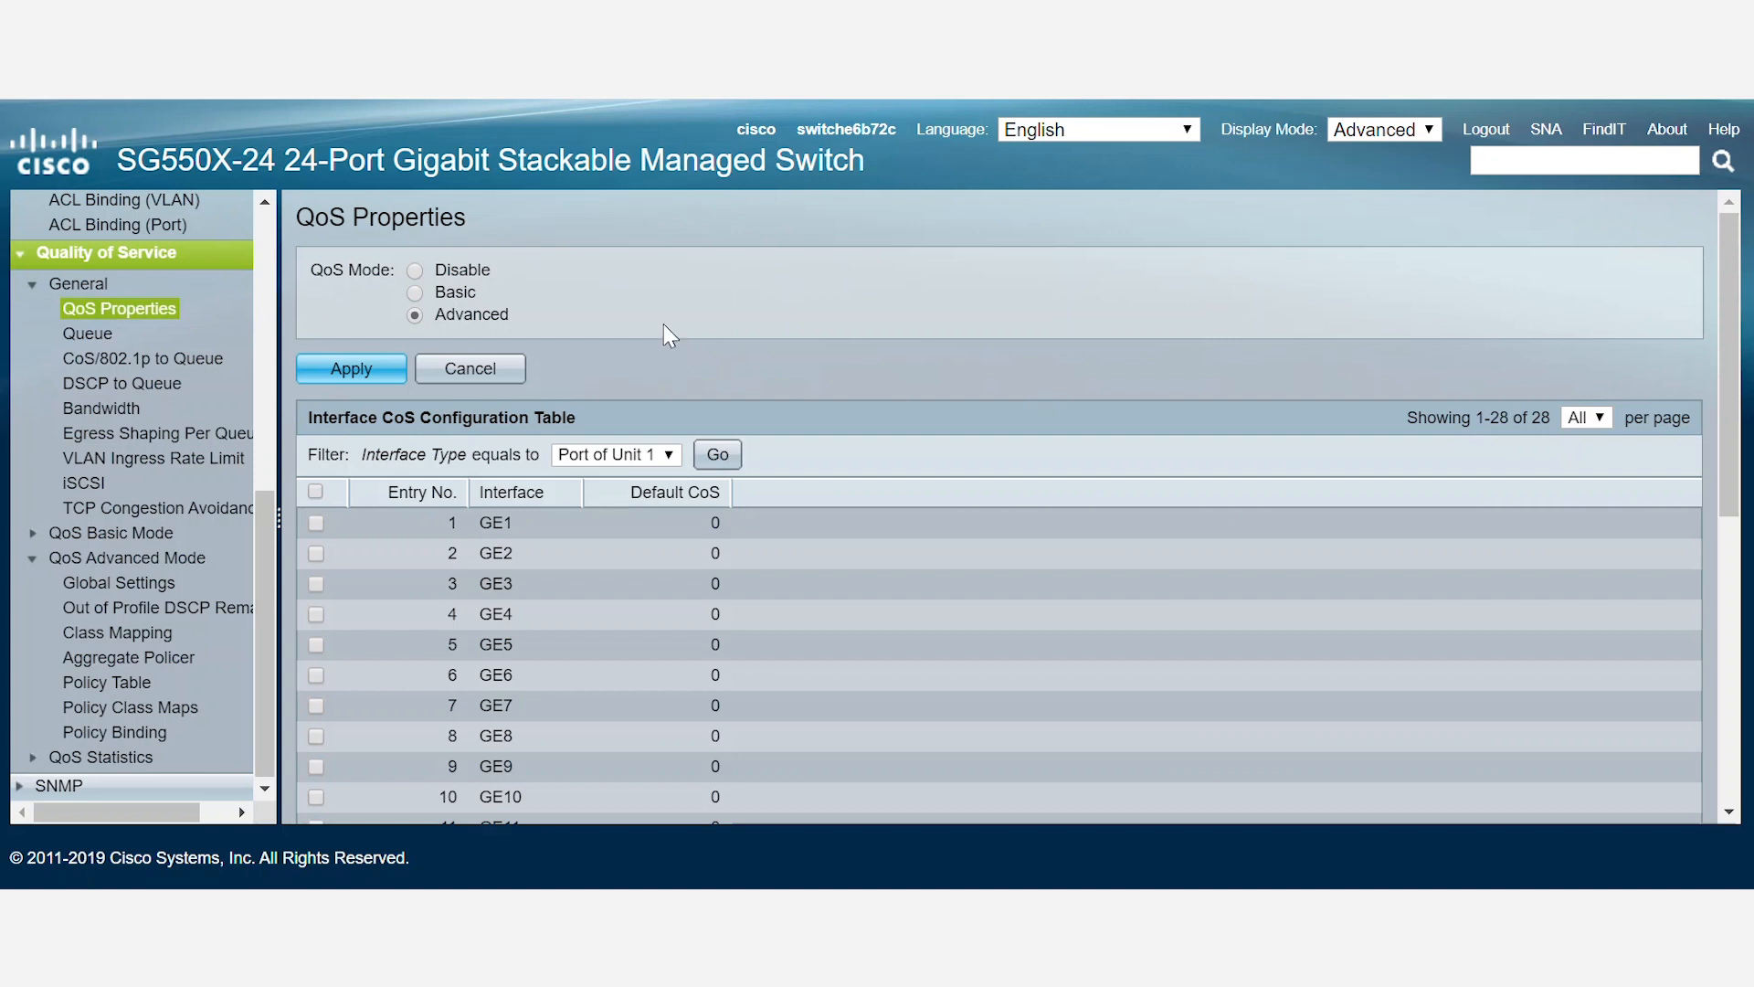
Step: In QoS Advanced Global Settings, enable Override Ingress DSCP, keeping CoS/802.1p-DSCP trust and Not Trusted
click(350, 368)
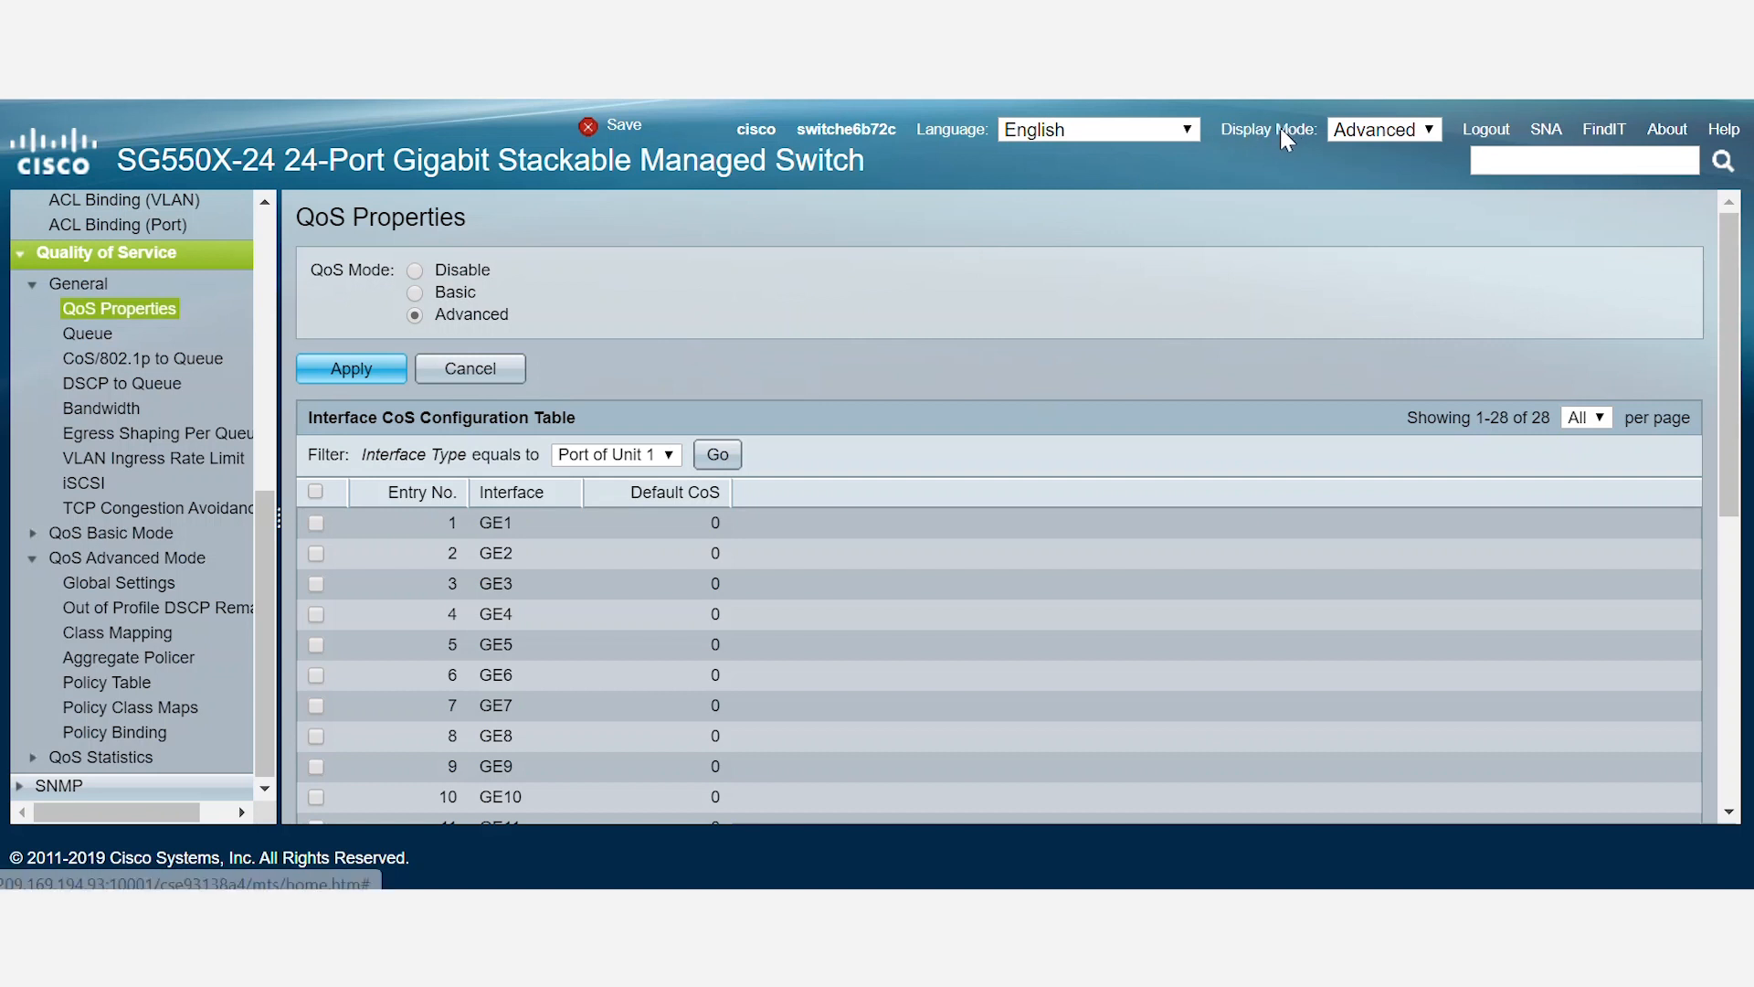
click(1382, 129)
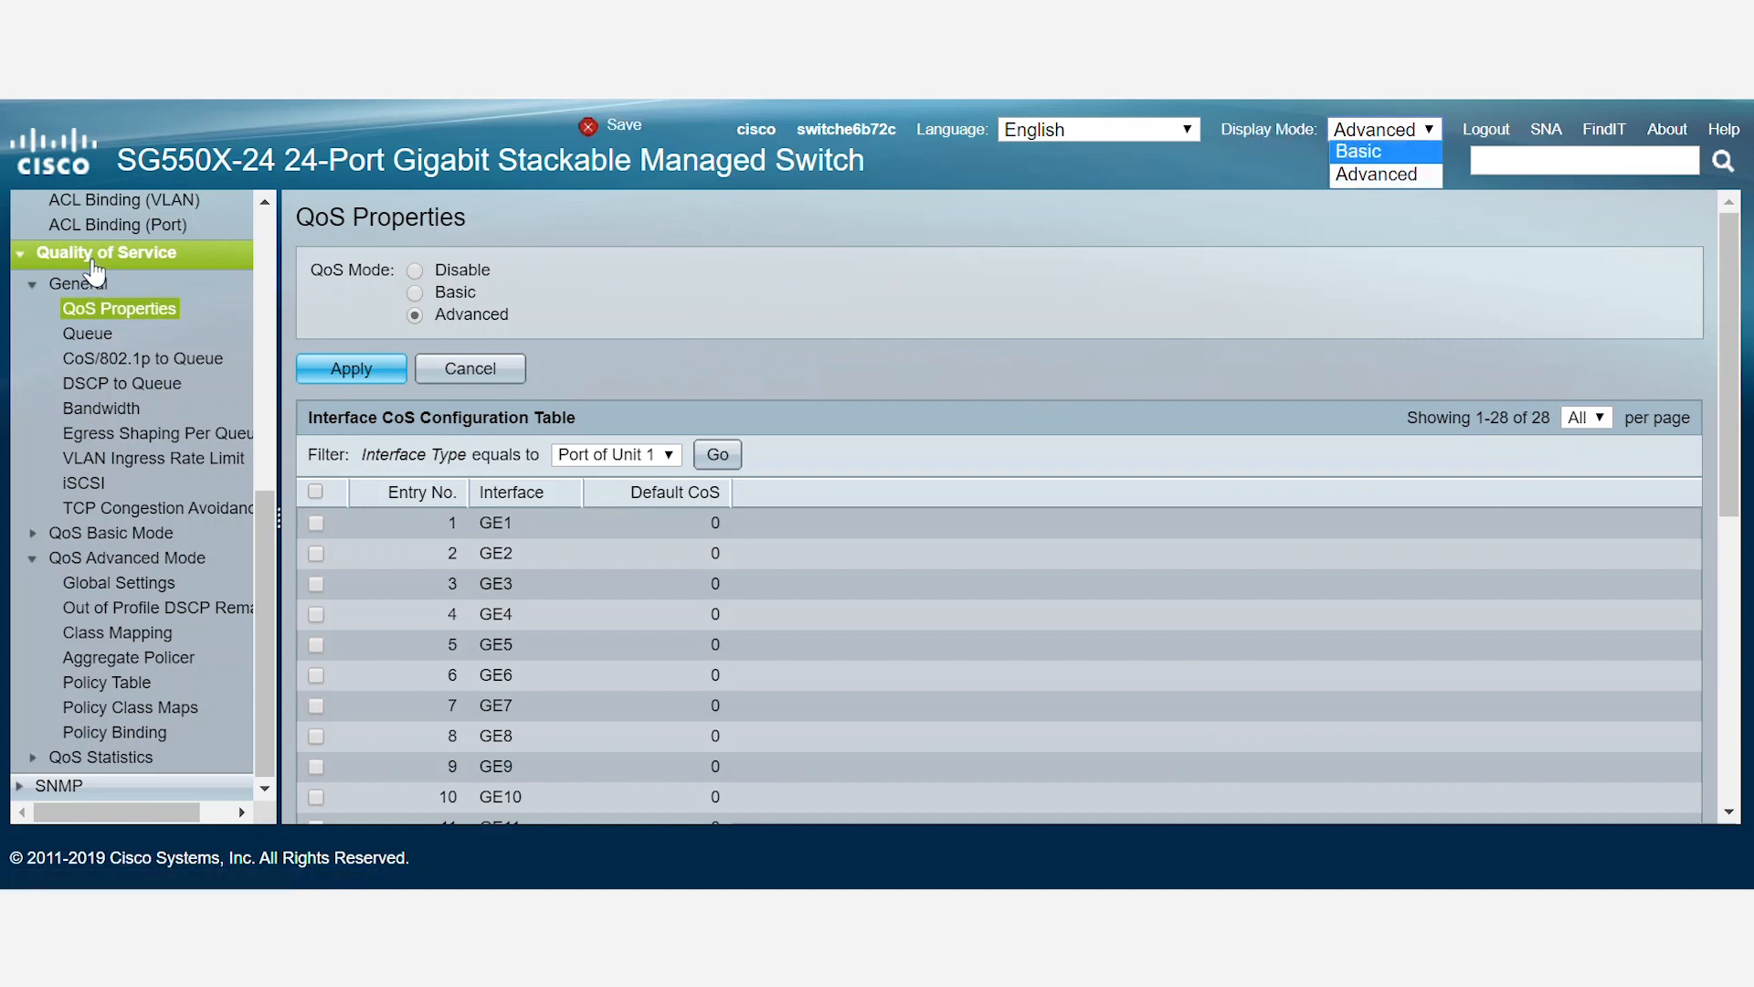
mouse_move(88, 323)
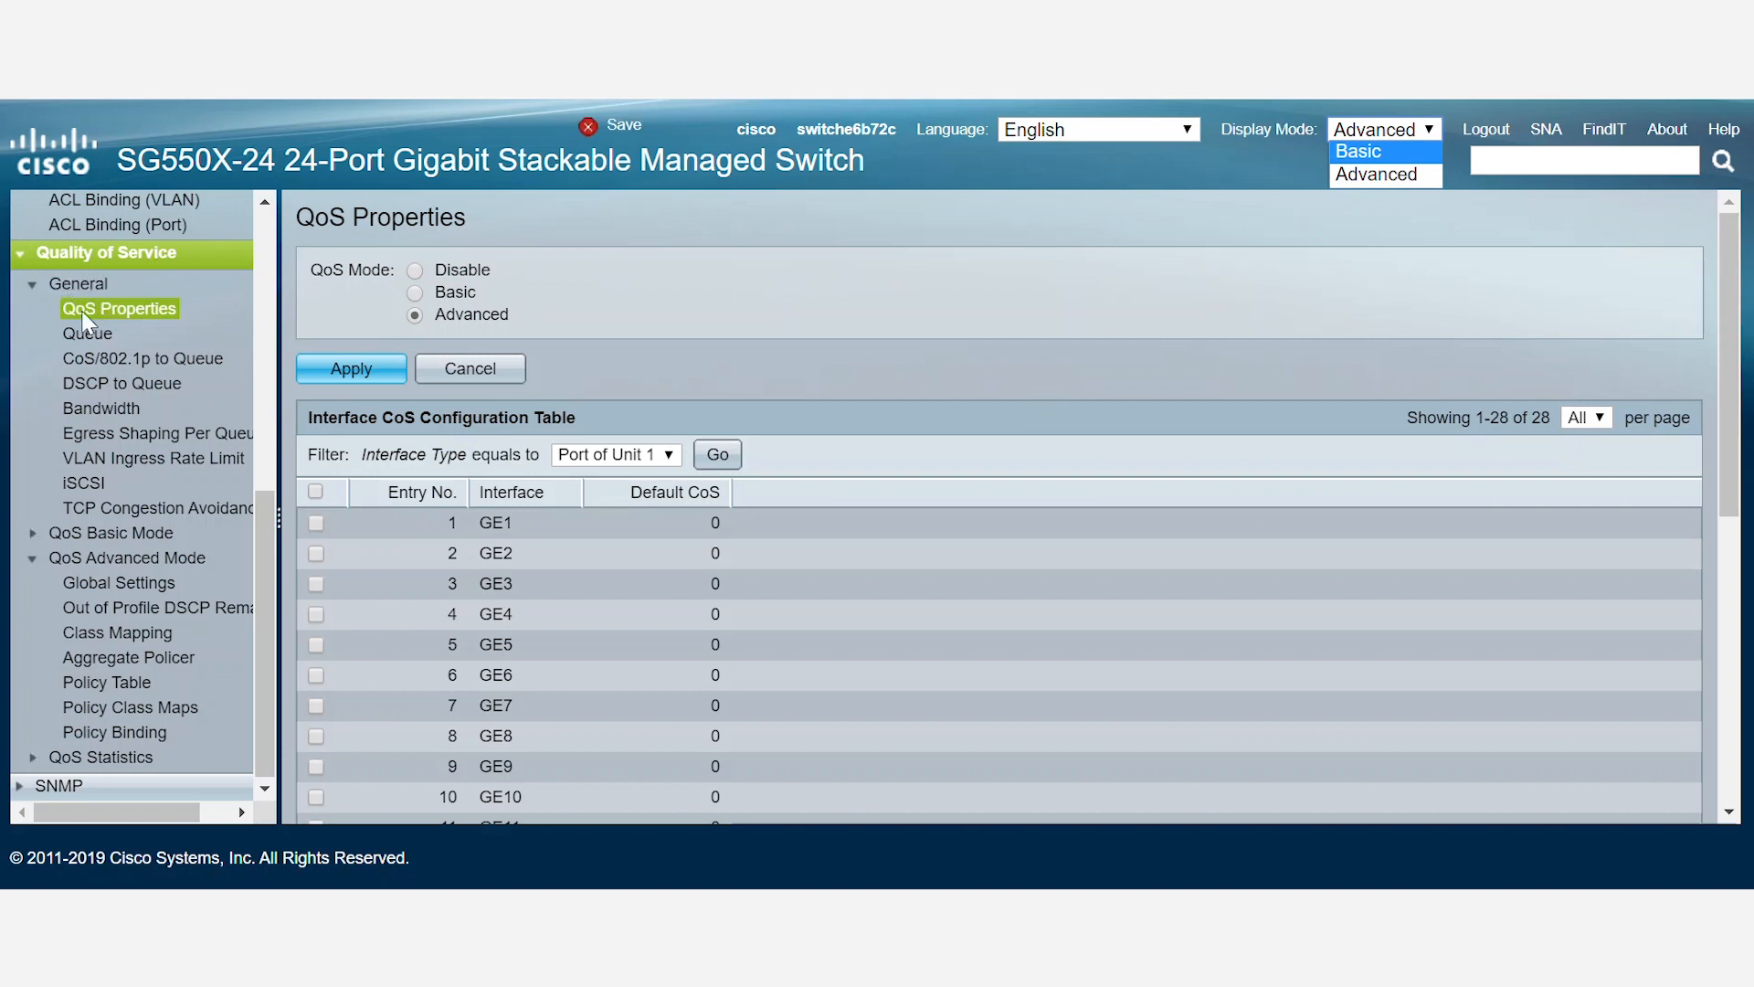
mouse_move(475, 325)
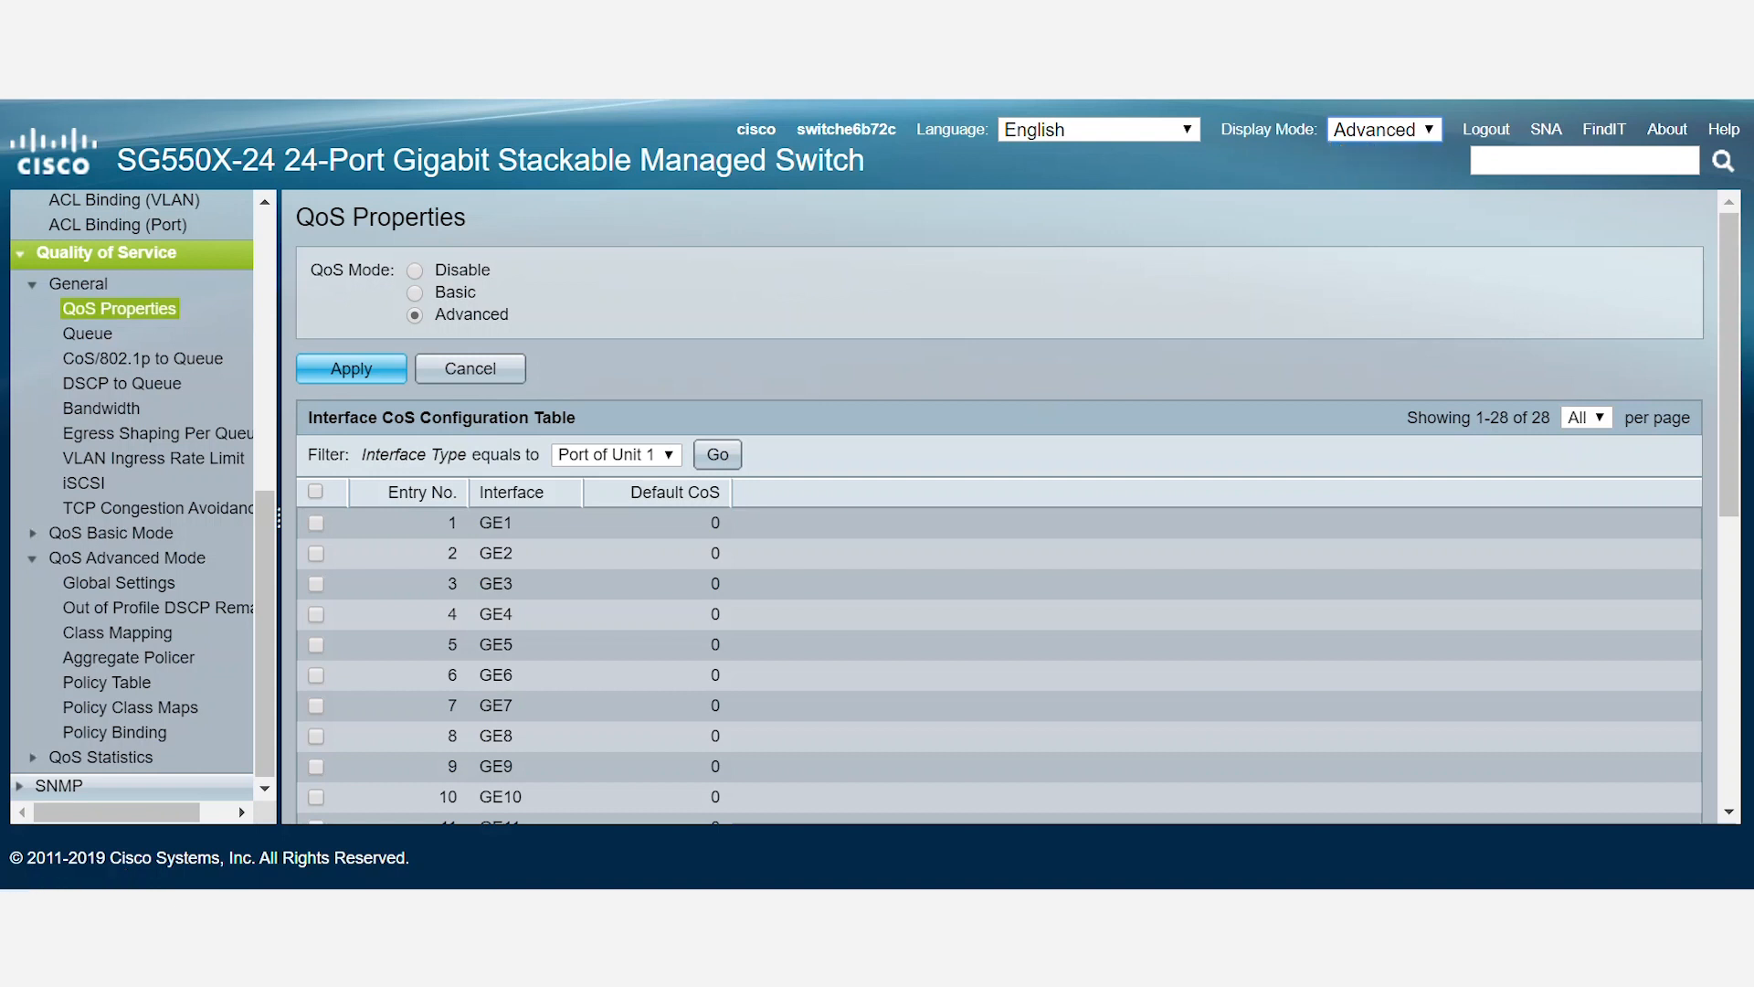
click(119, 582)
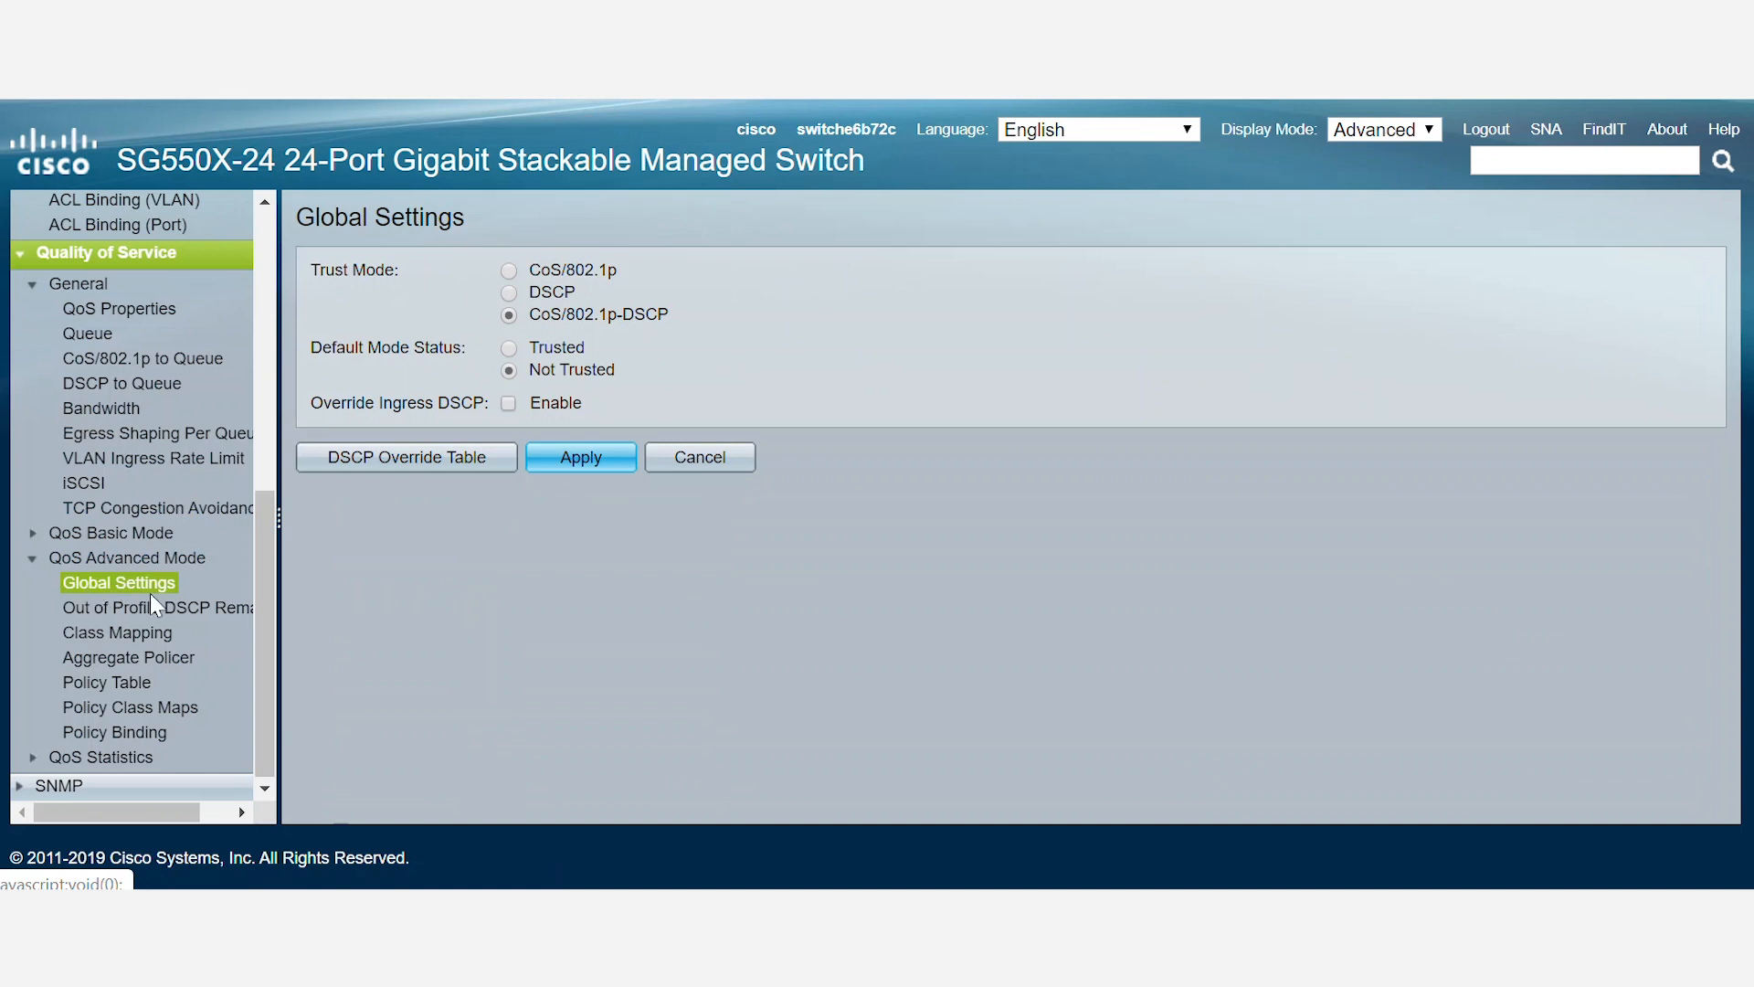
mouse_move(425, 324)
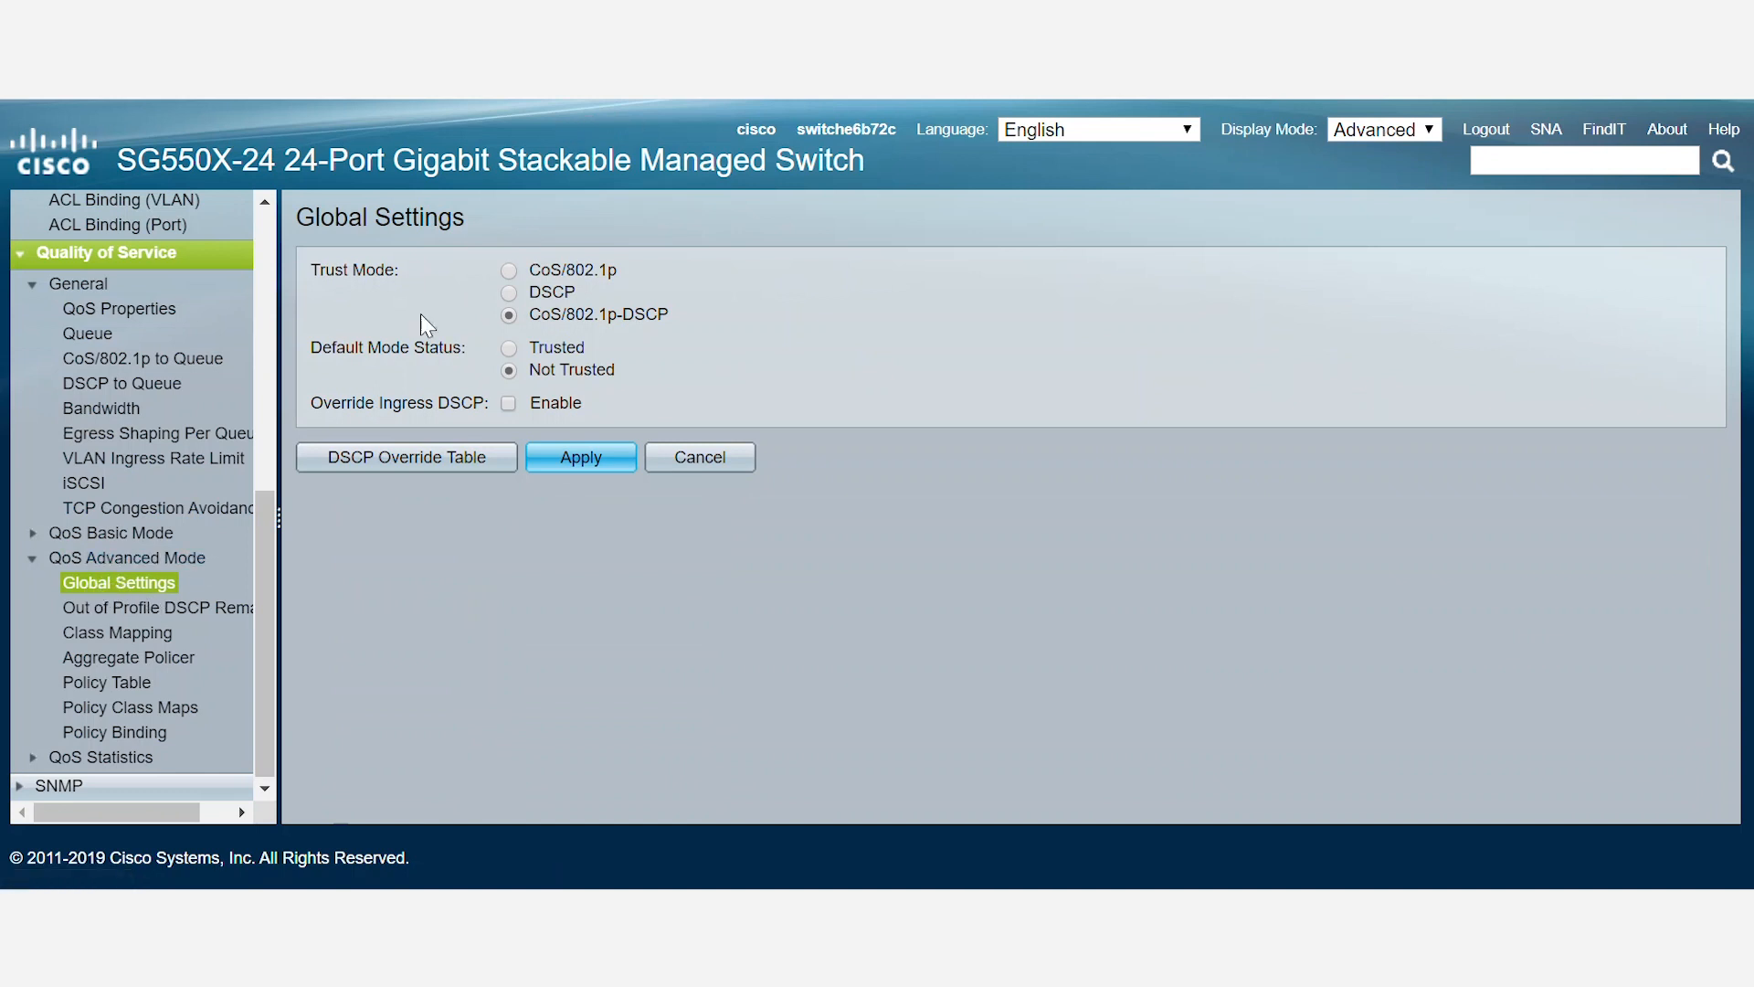
mouse_move(578, 283)
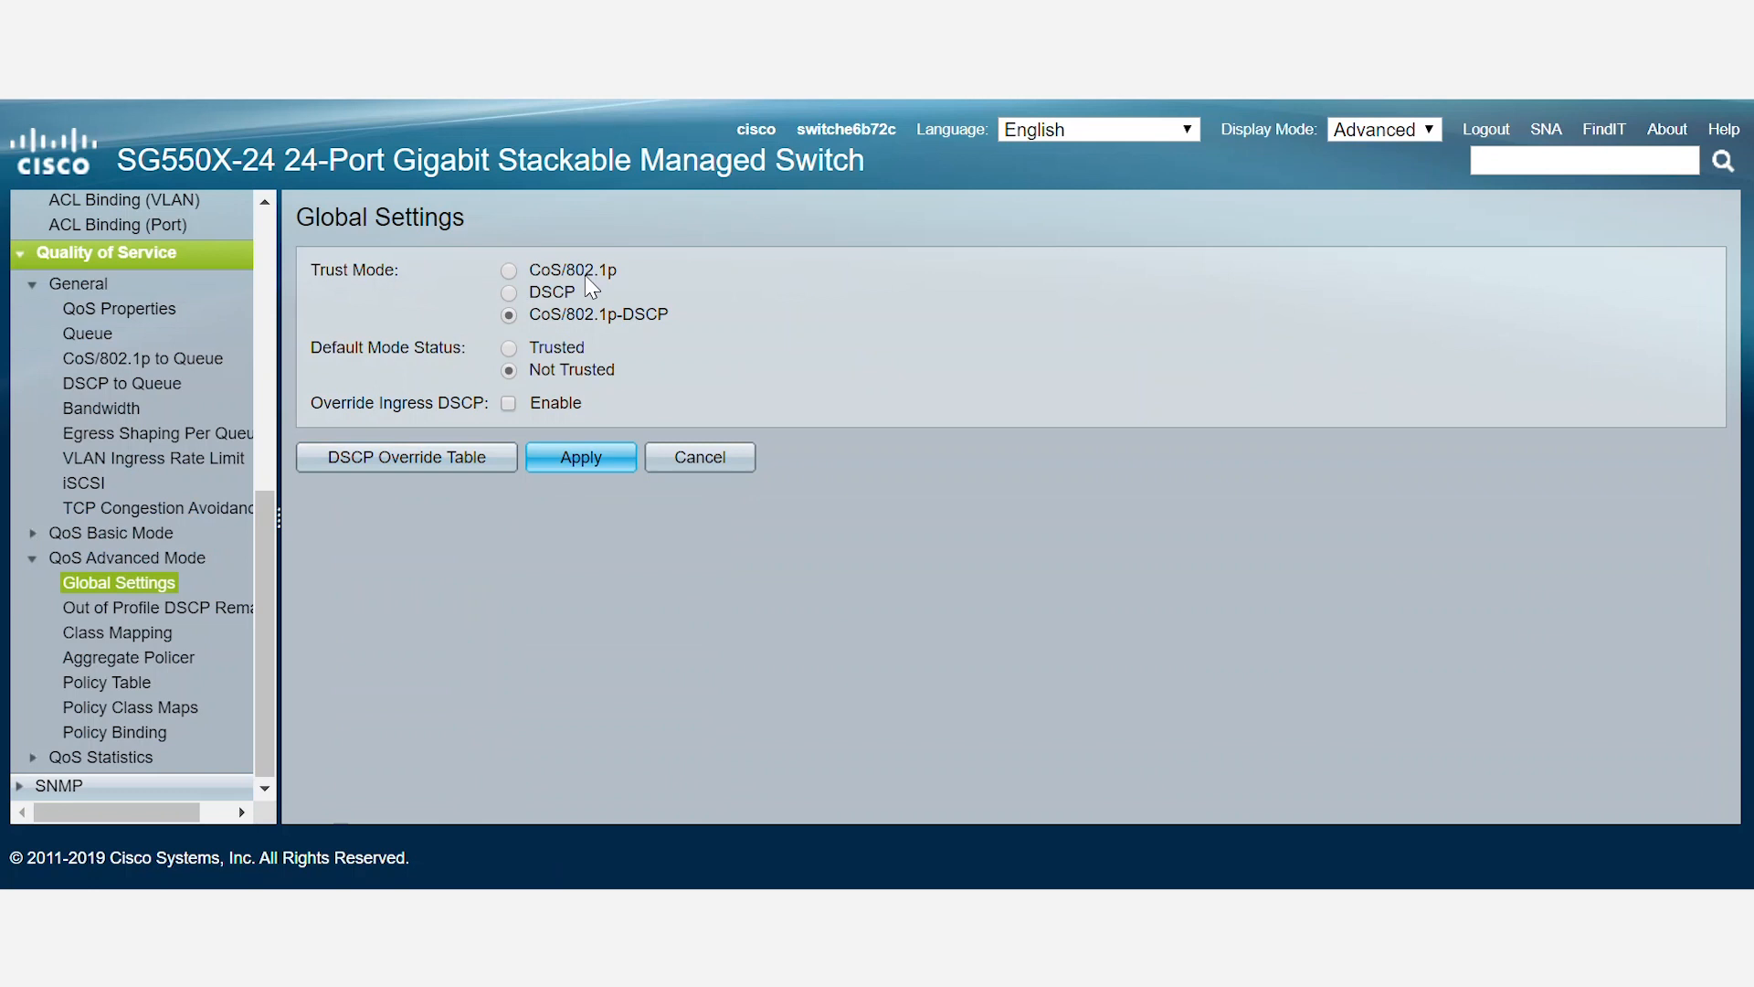
mouse_move(573, 310)
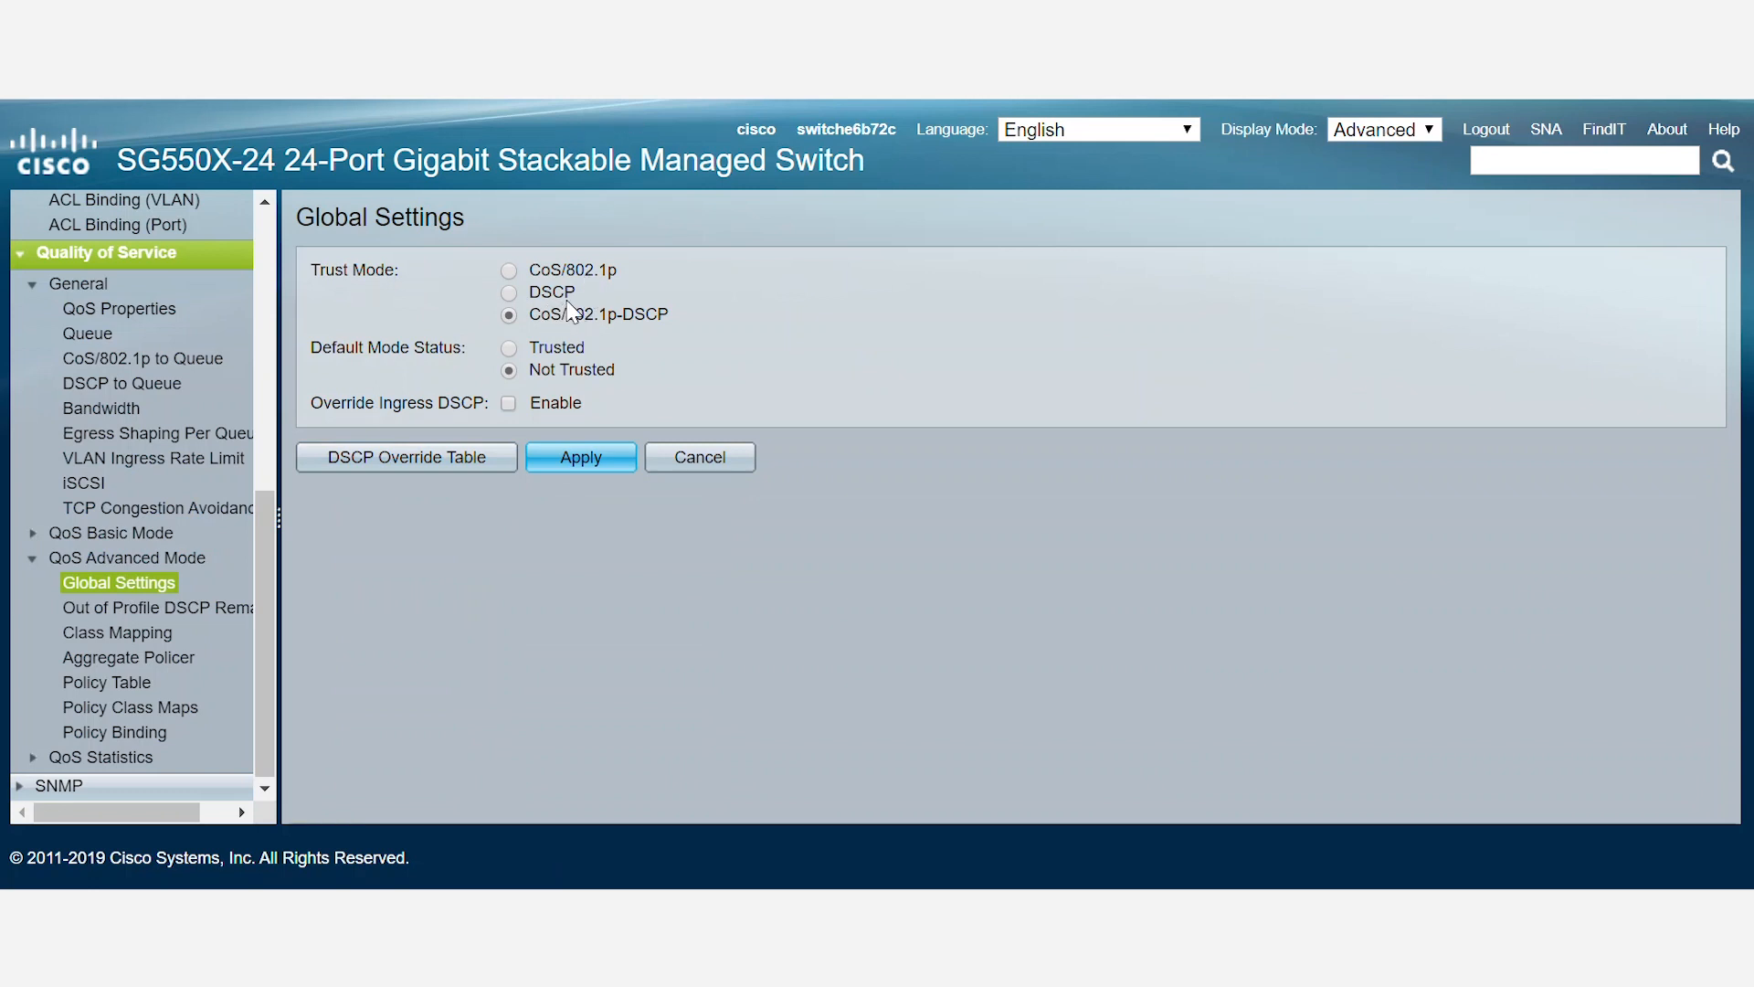
mouse_move(613, 334)
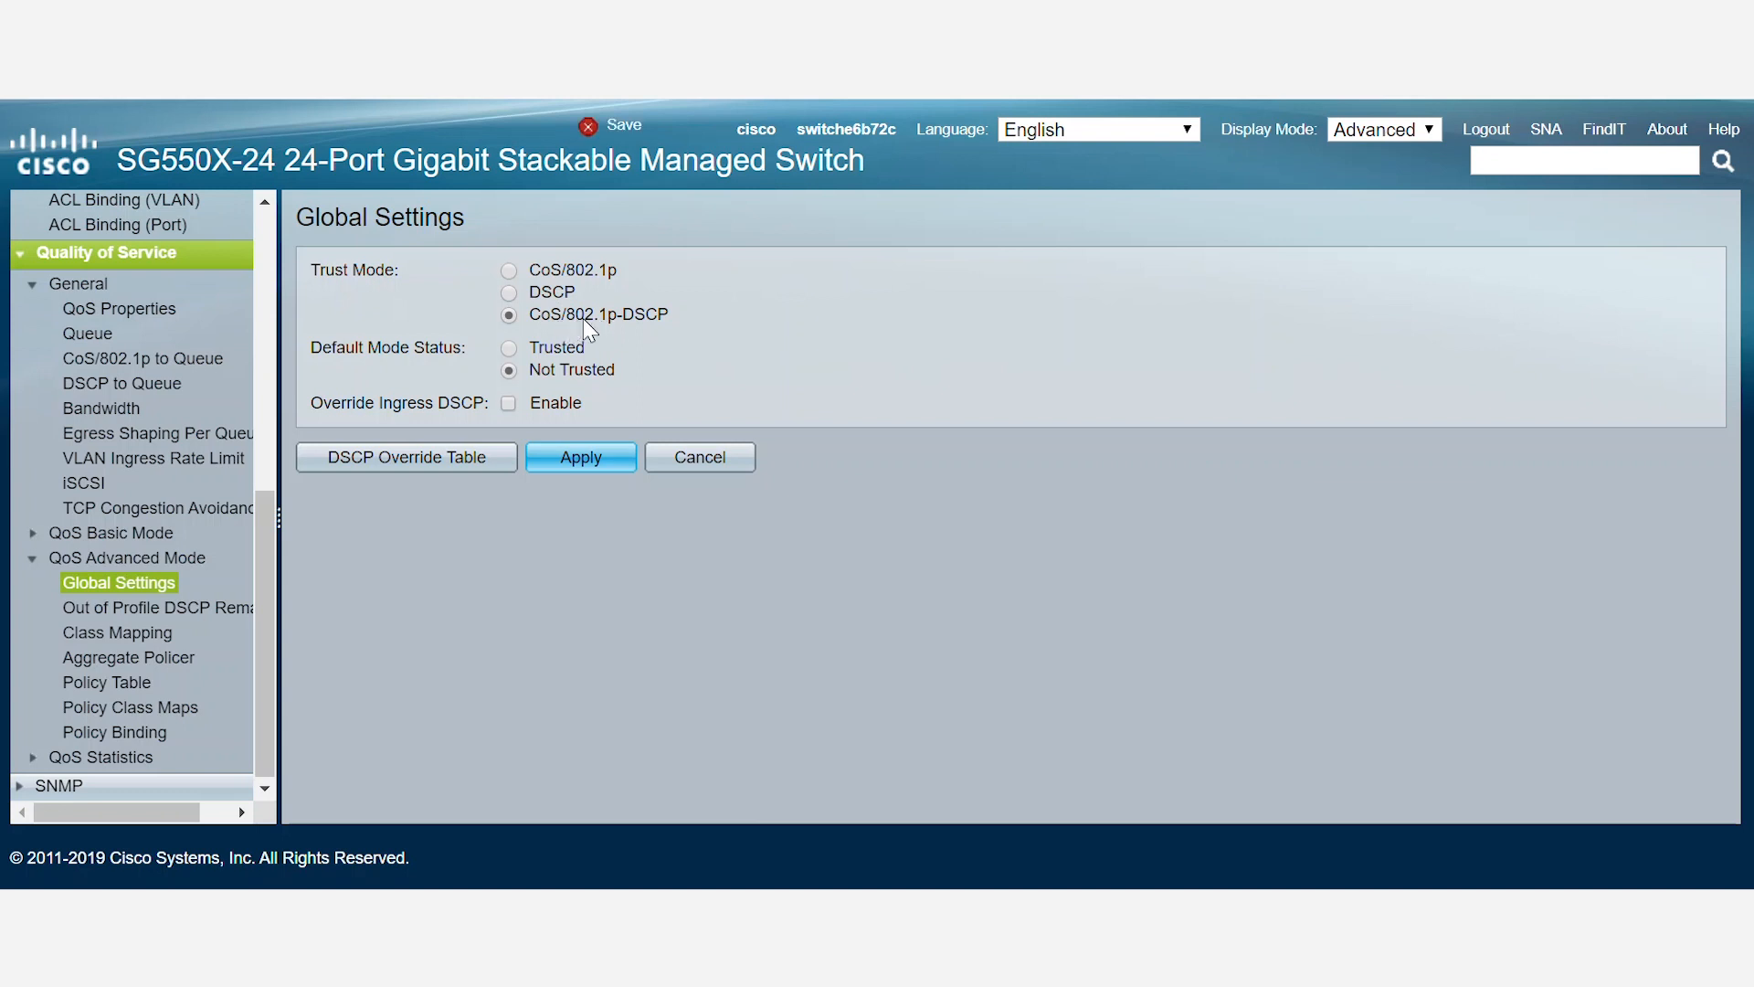
mouse_move(629, 328)
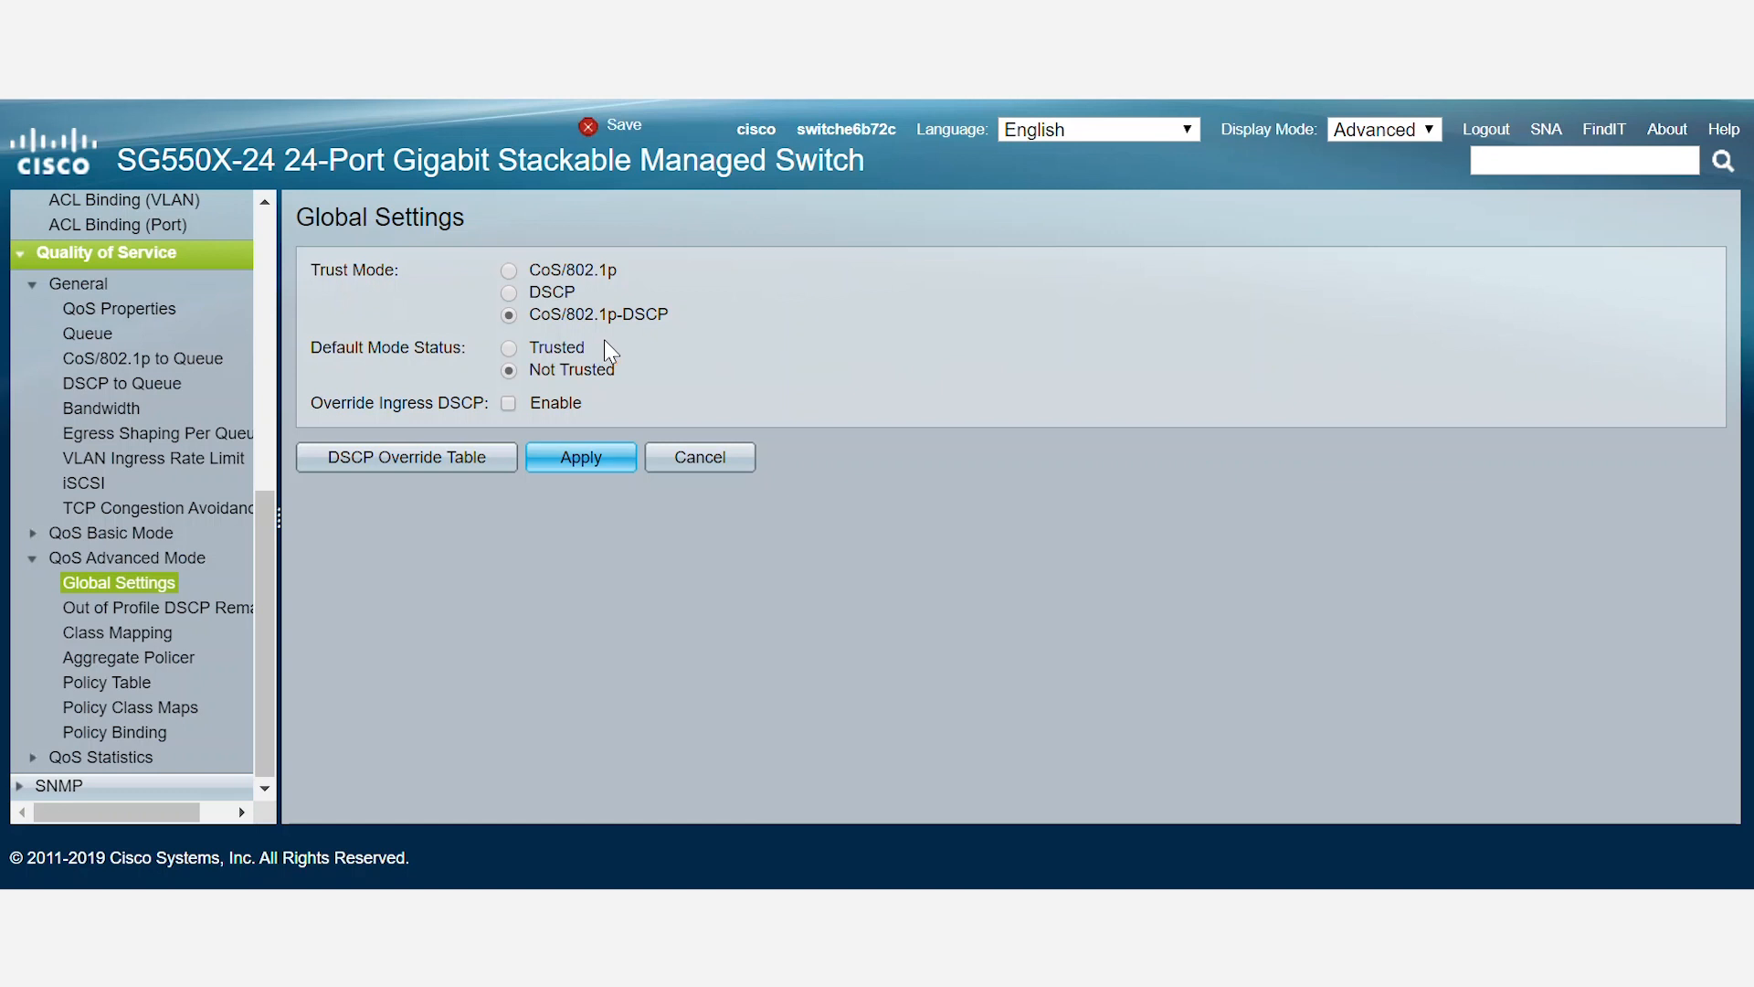
mouse_move(575, 383)
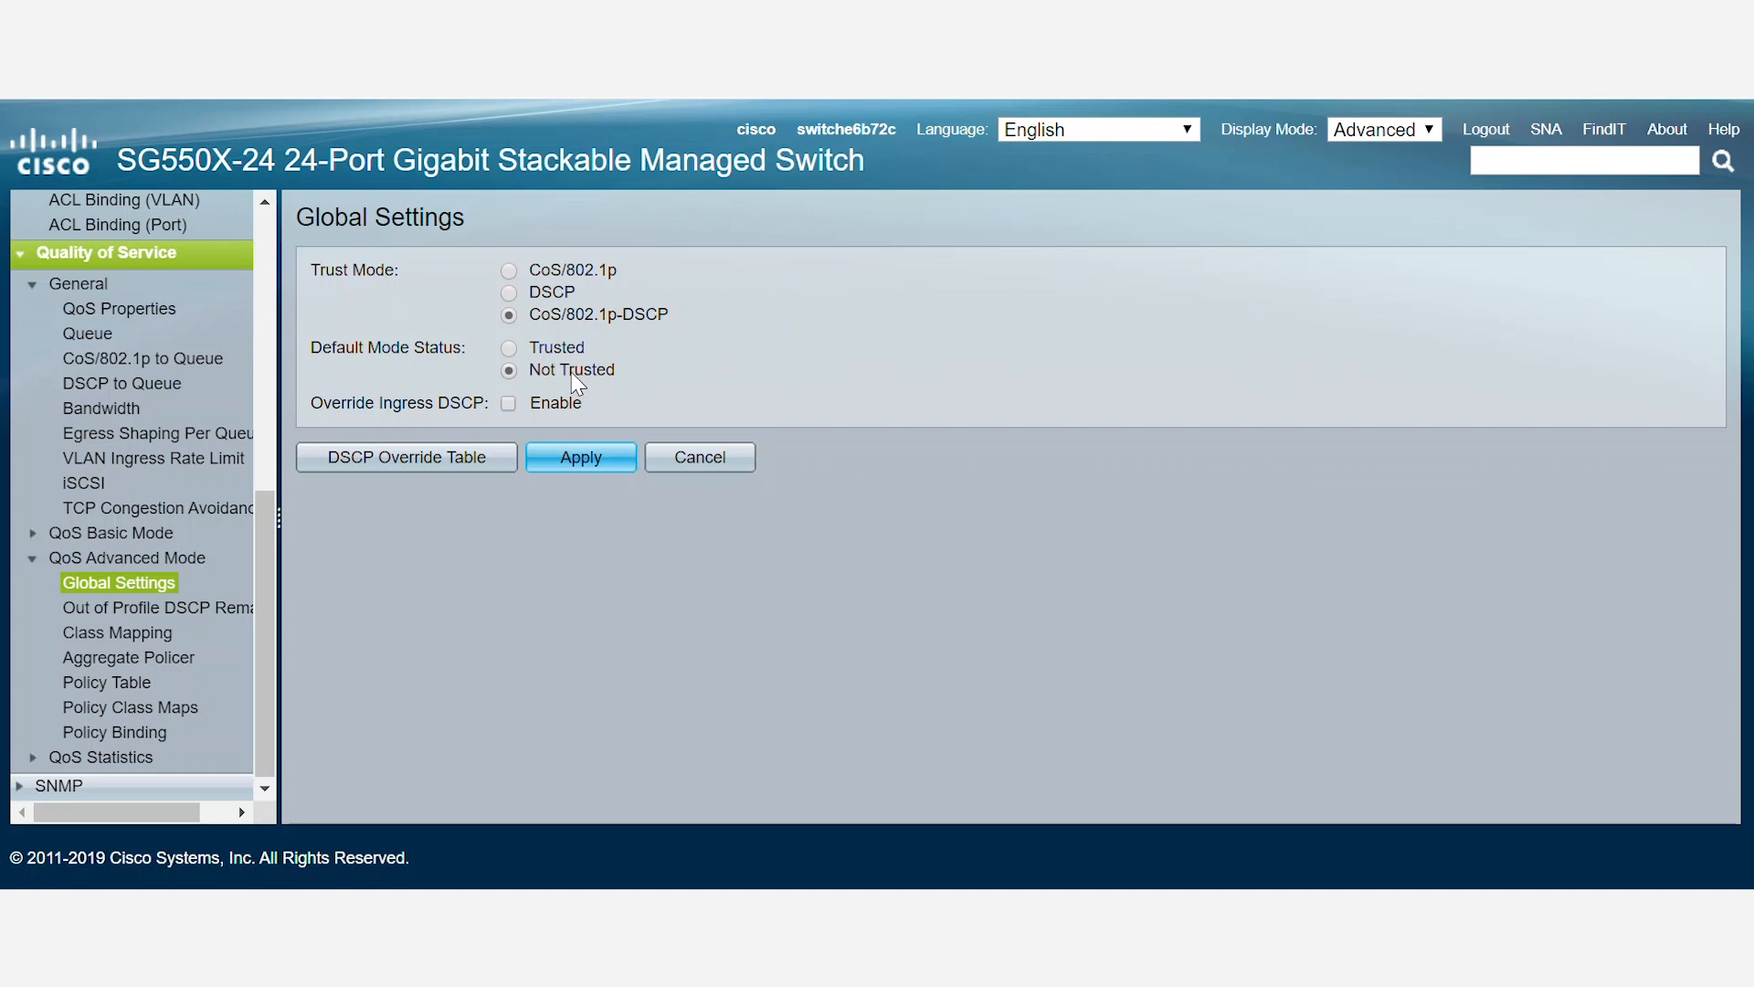
click(581, 457)
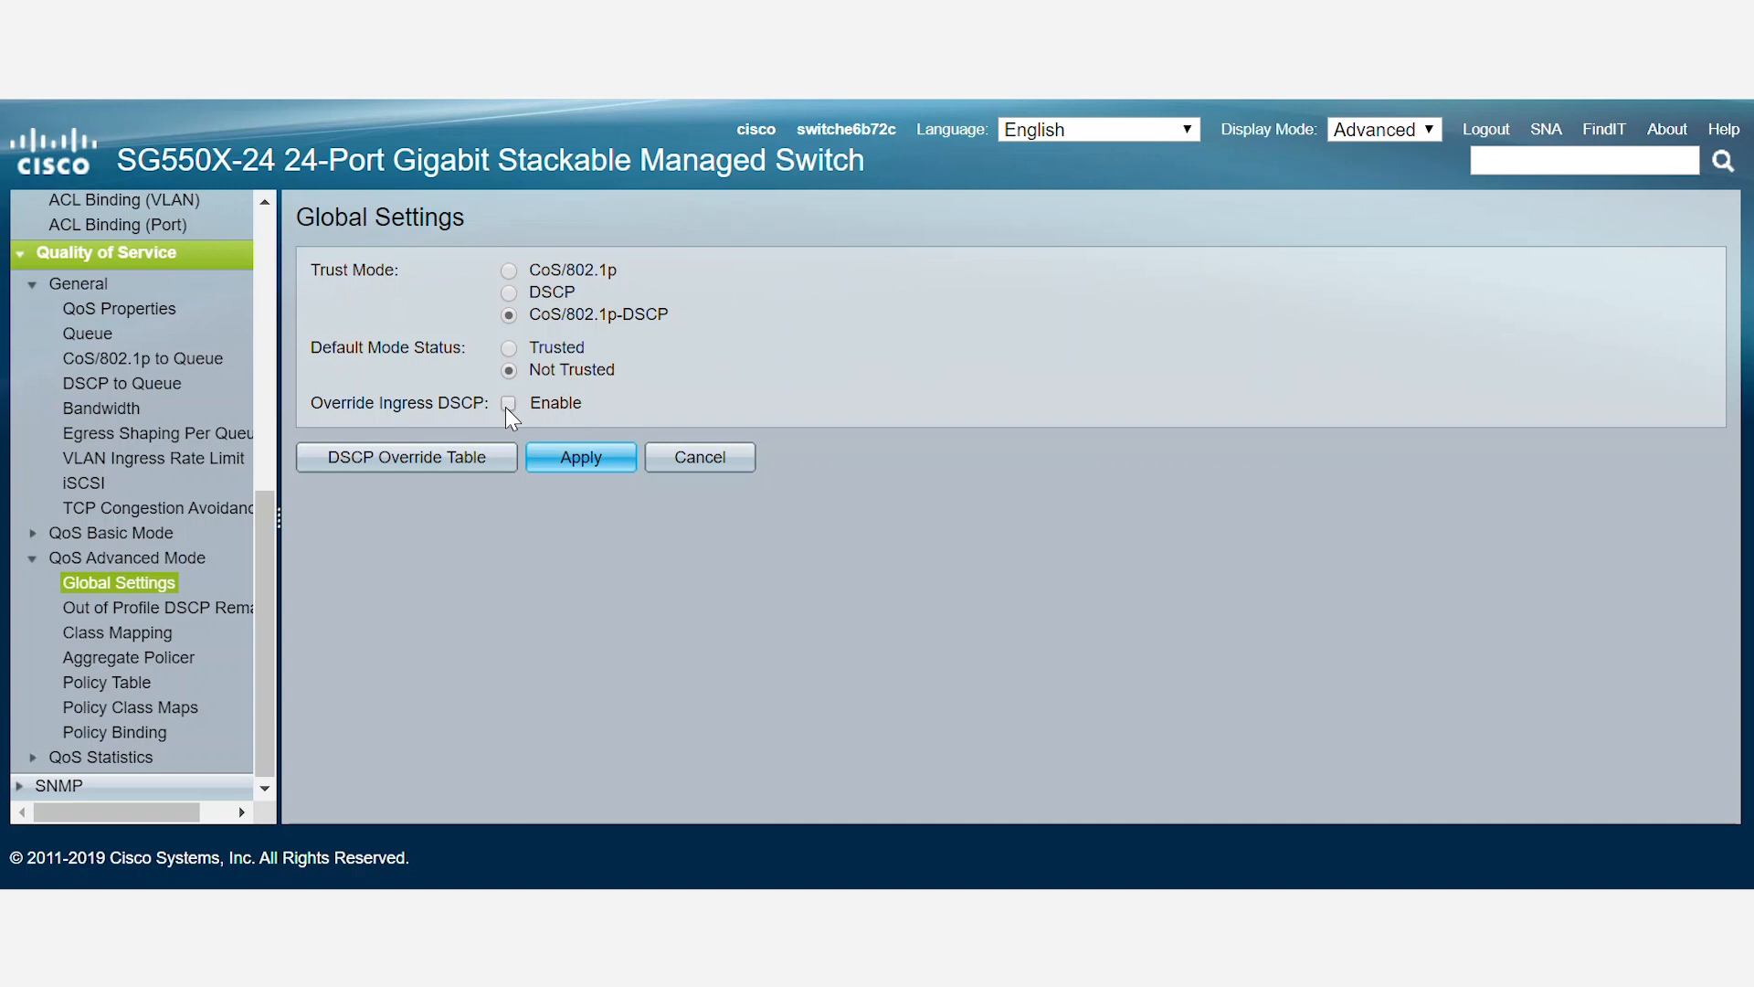
click(508, 403)
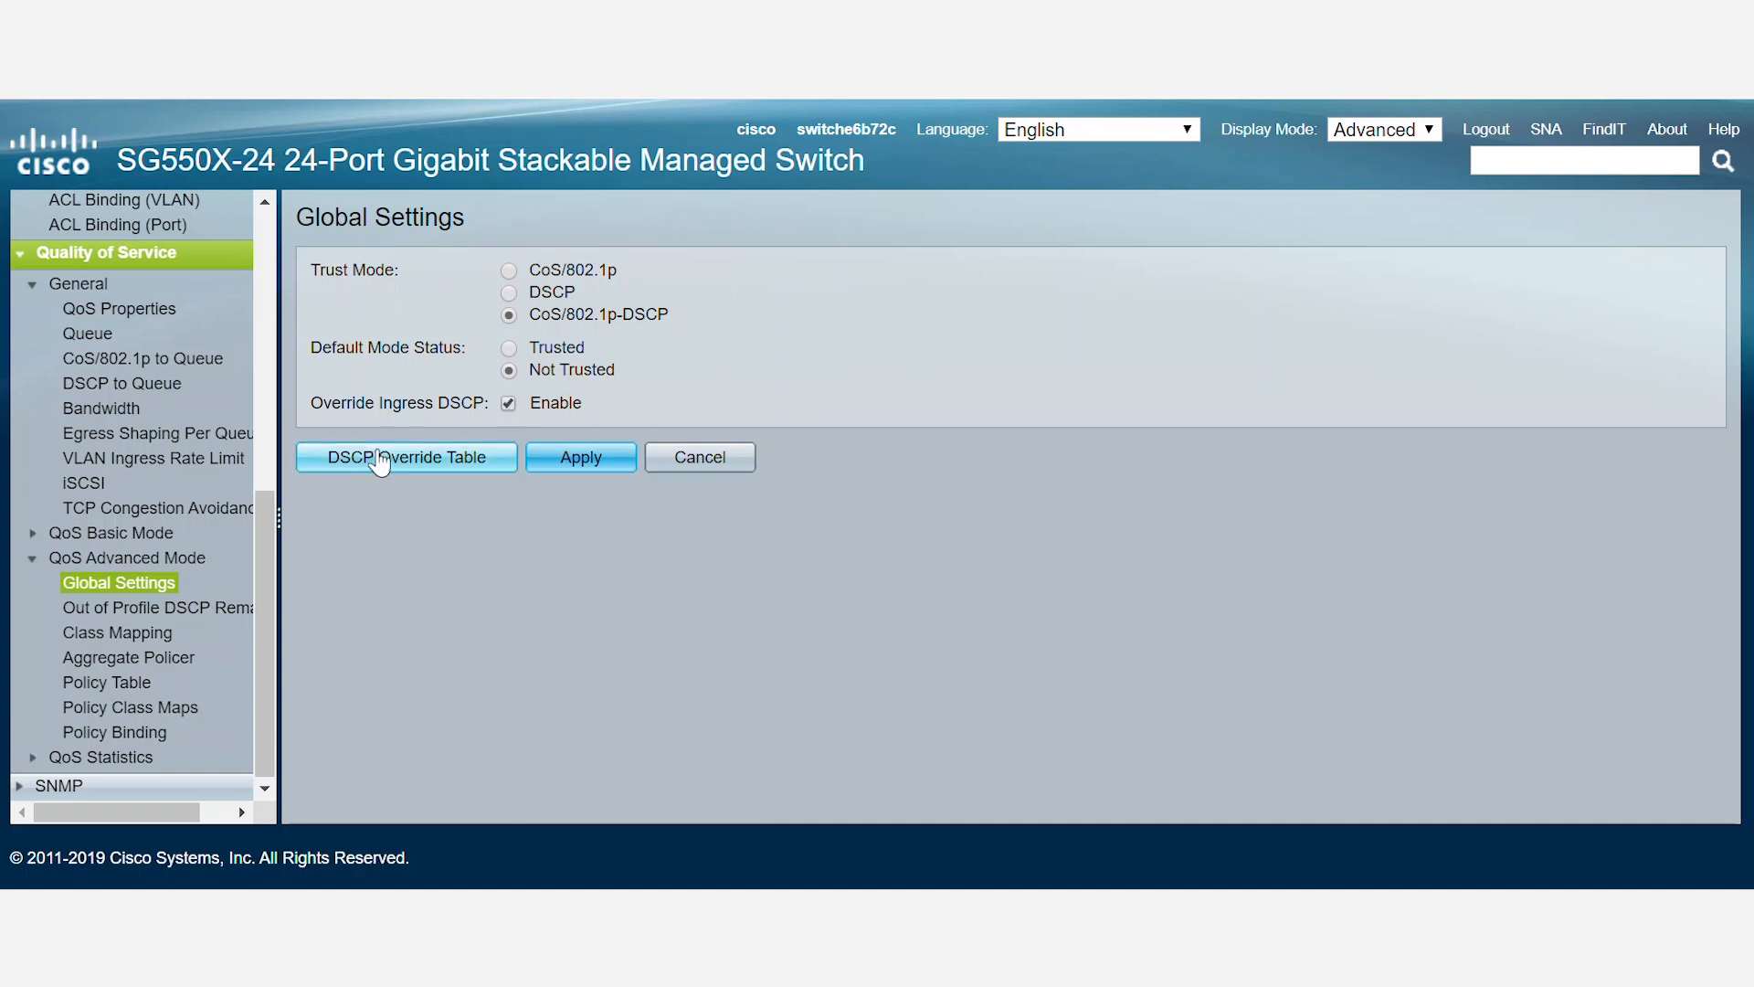
mouse_move(453, 468)
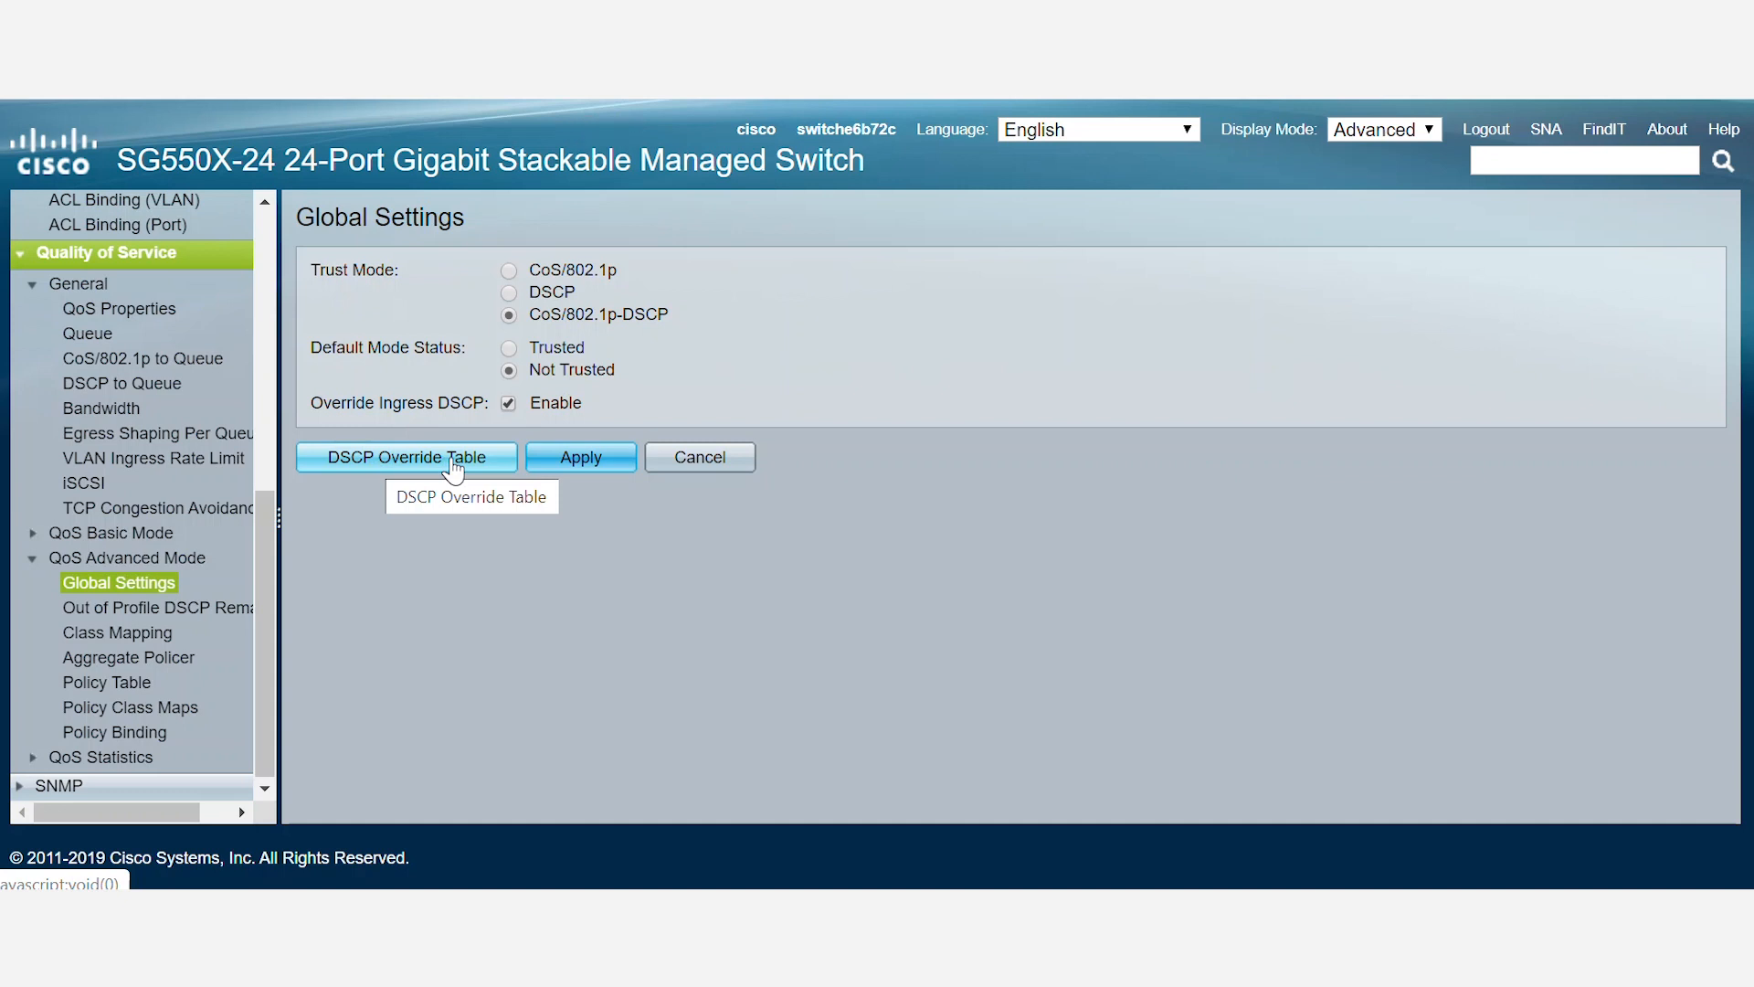
mouse_move(458, 520)
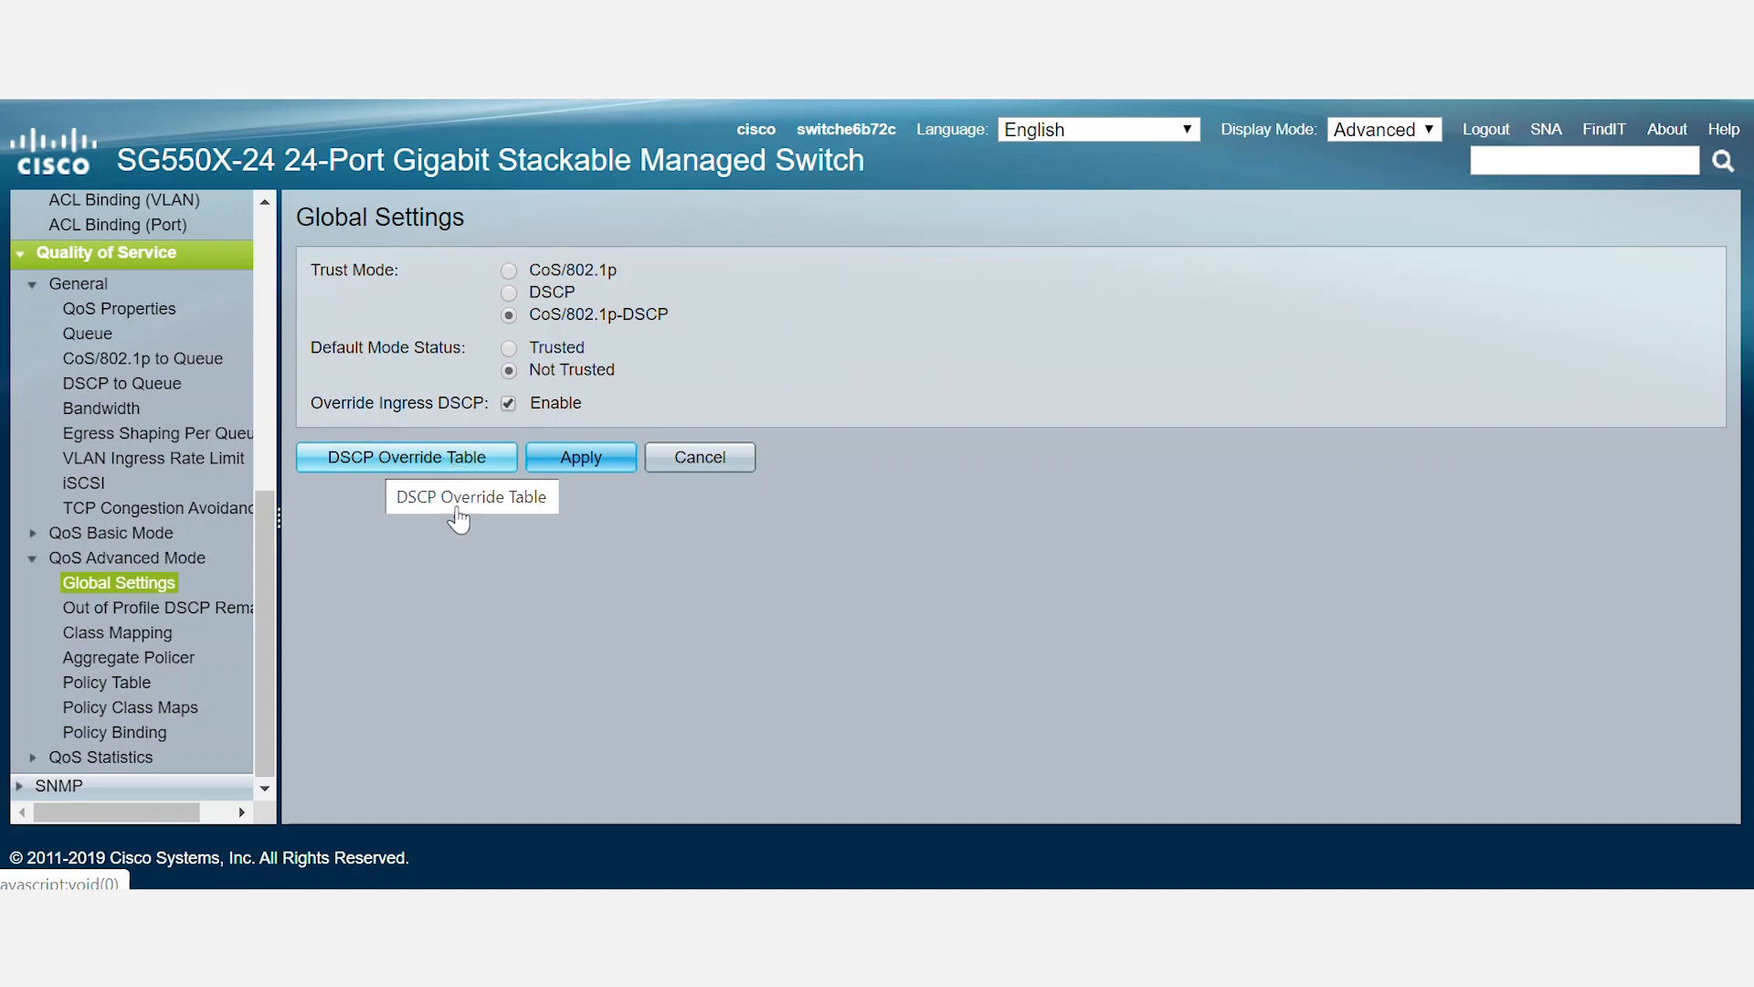
Step: View the DSCP Override Table, then the Class Mapping list with Test-Class on the test IP ACL
click(110, 660)
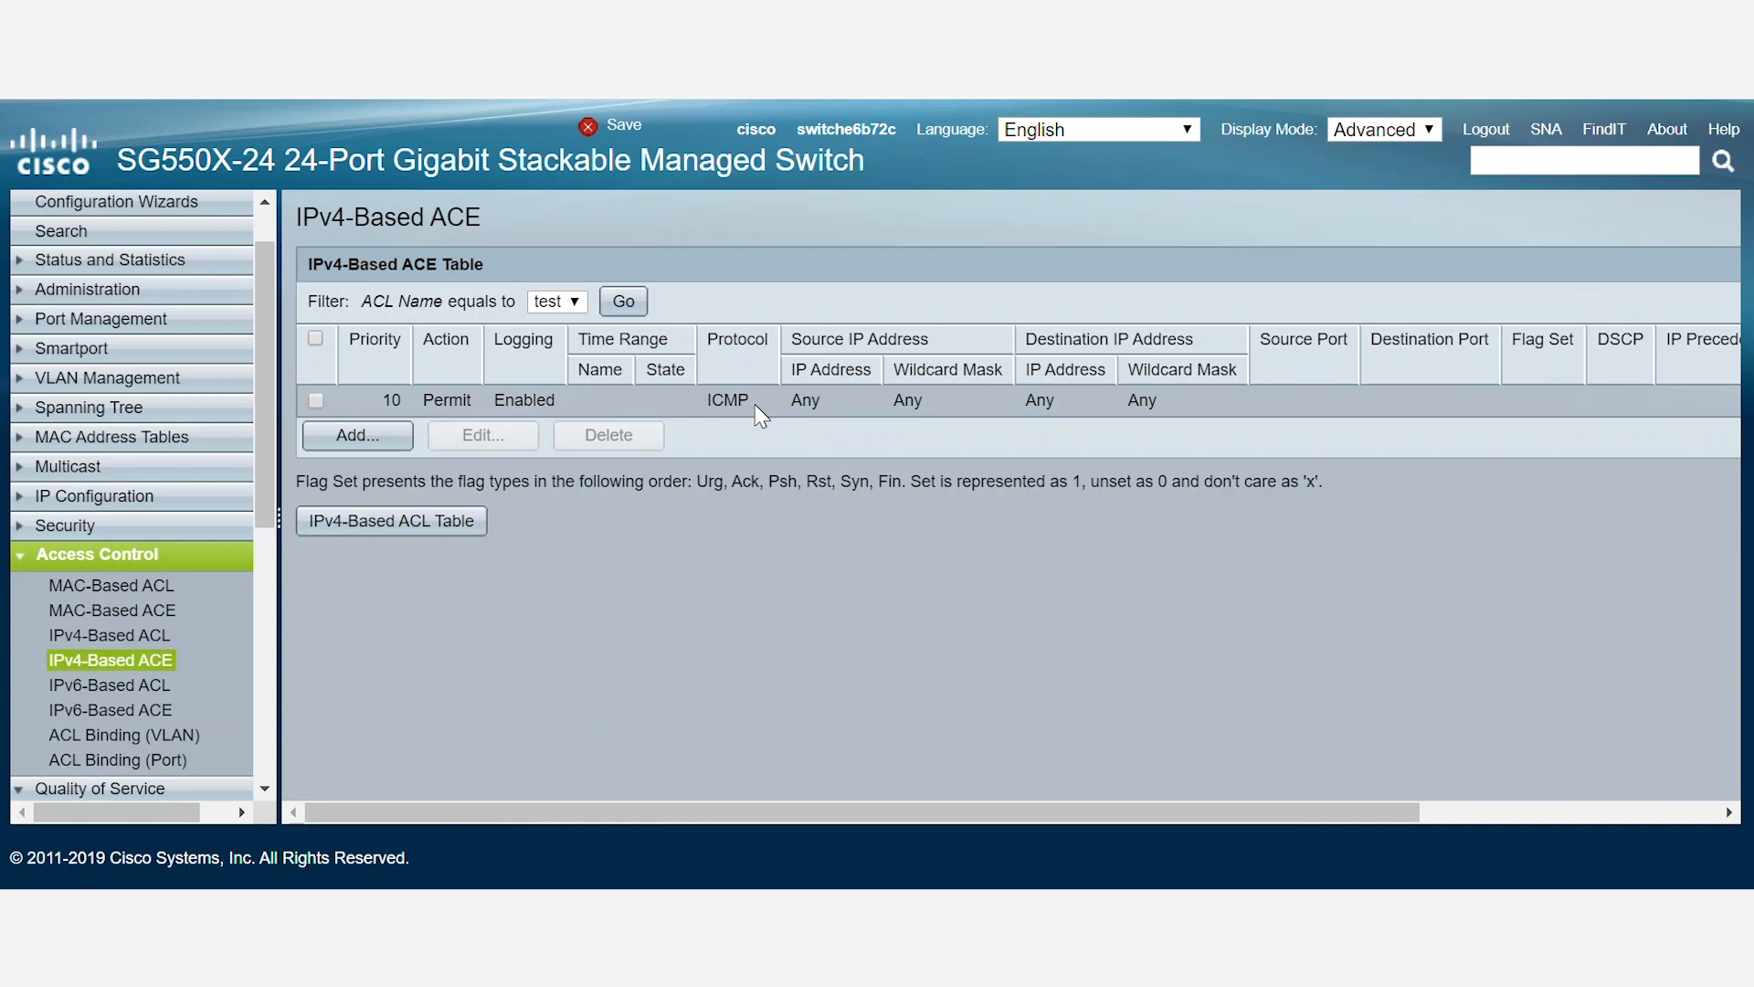
click(118, 633)
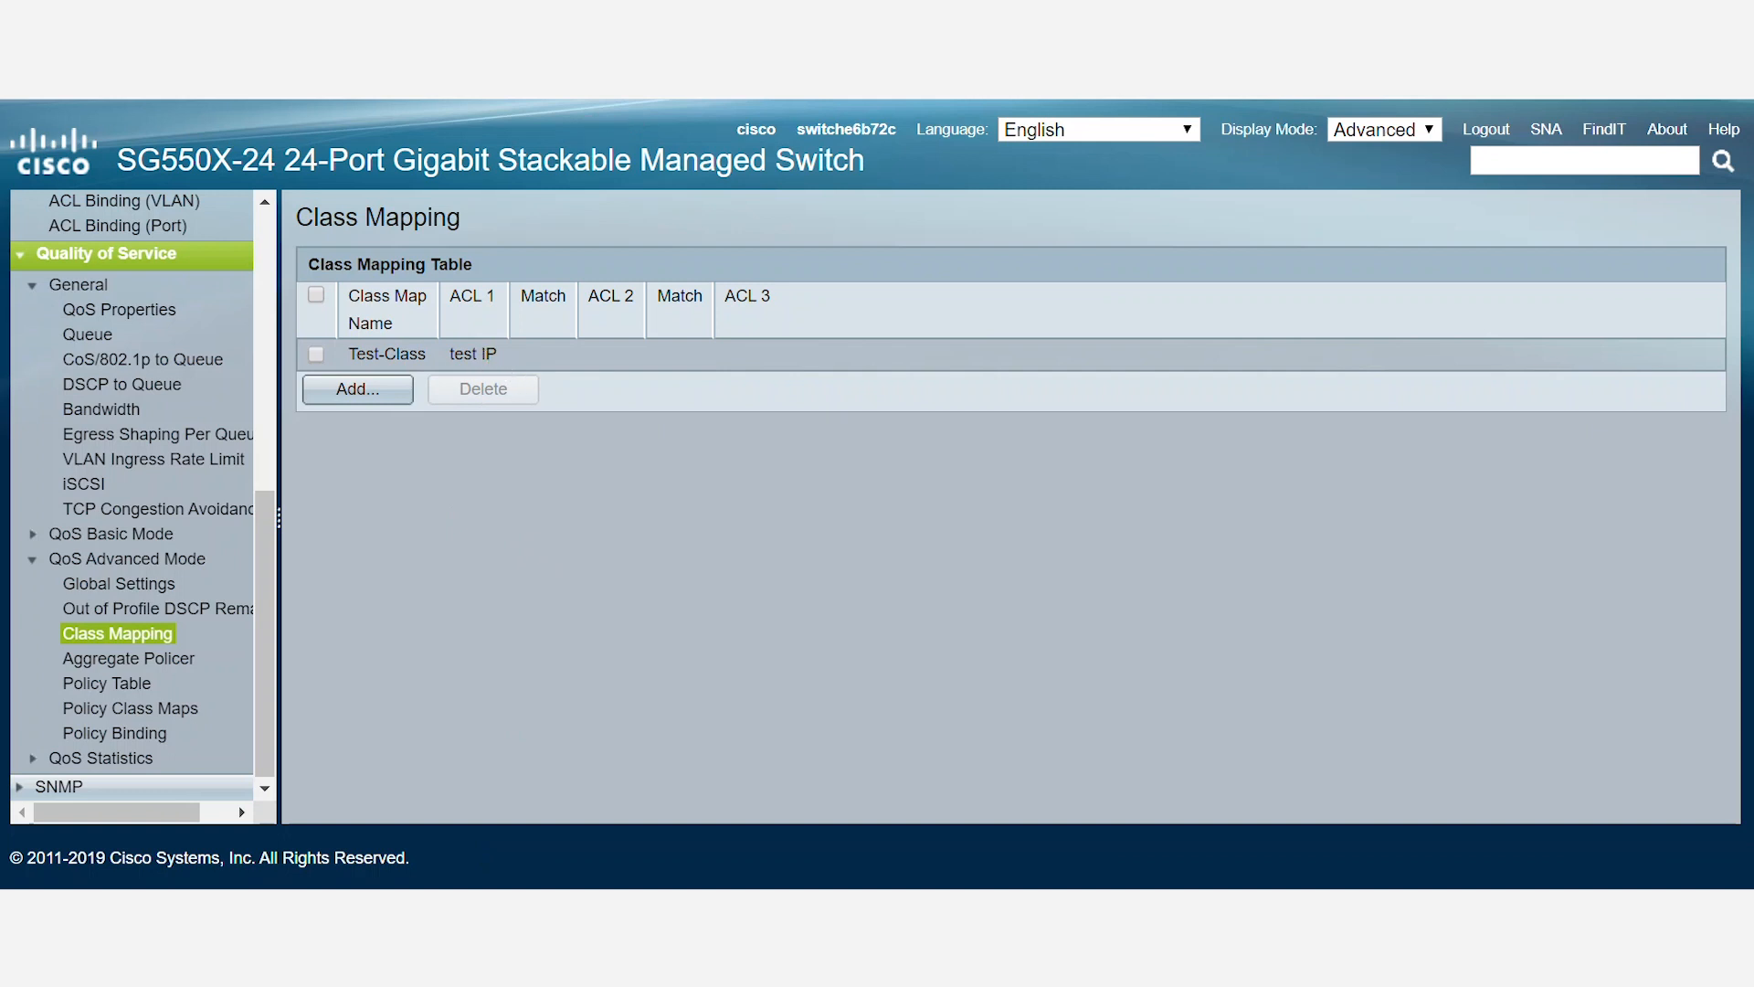
Step: Edit Test-Policy's Test-Class entry, keeping DSCP as the set attribute with value 46
click(129, 707)
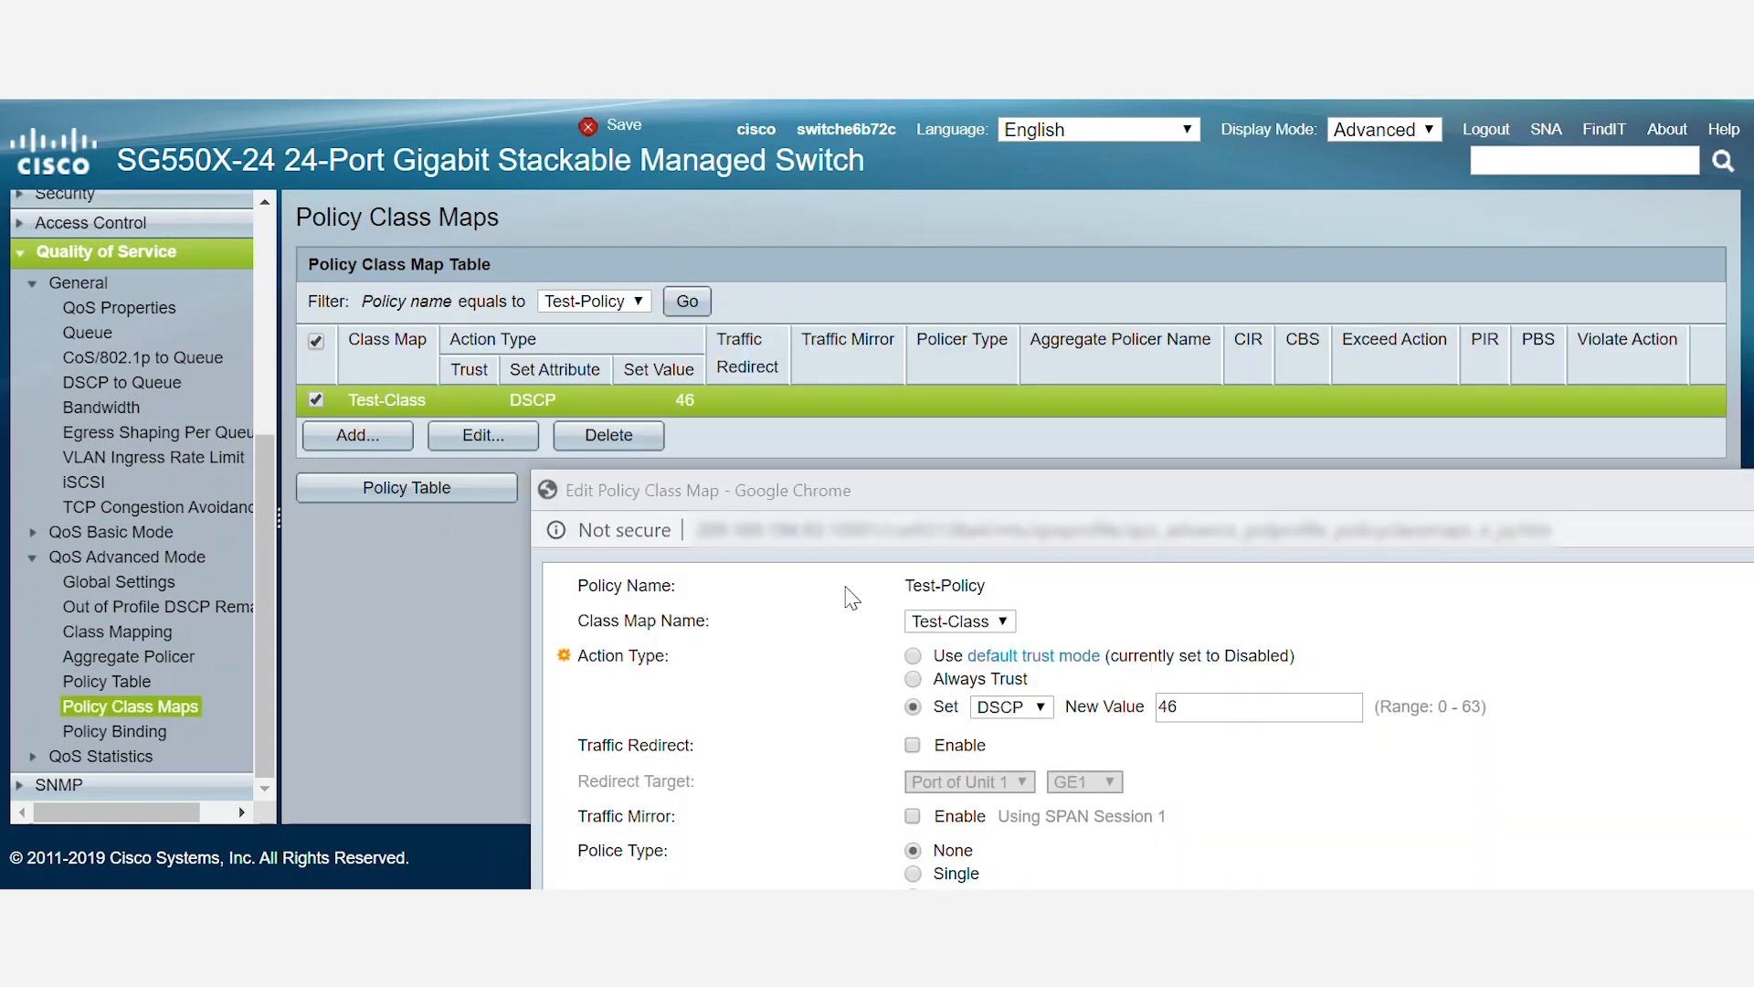
mouse_move(684, 642)
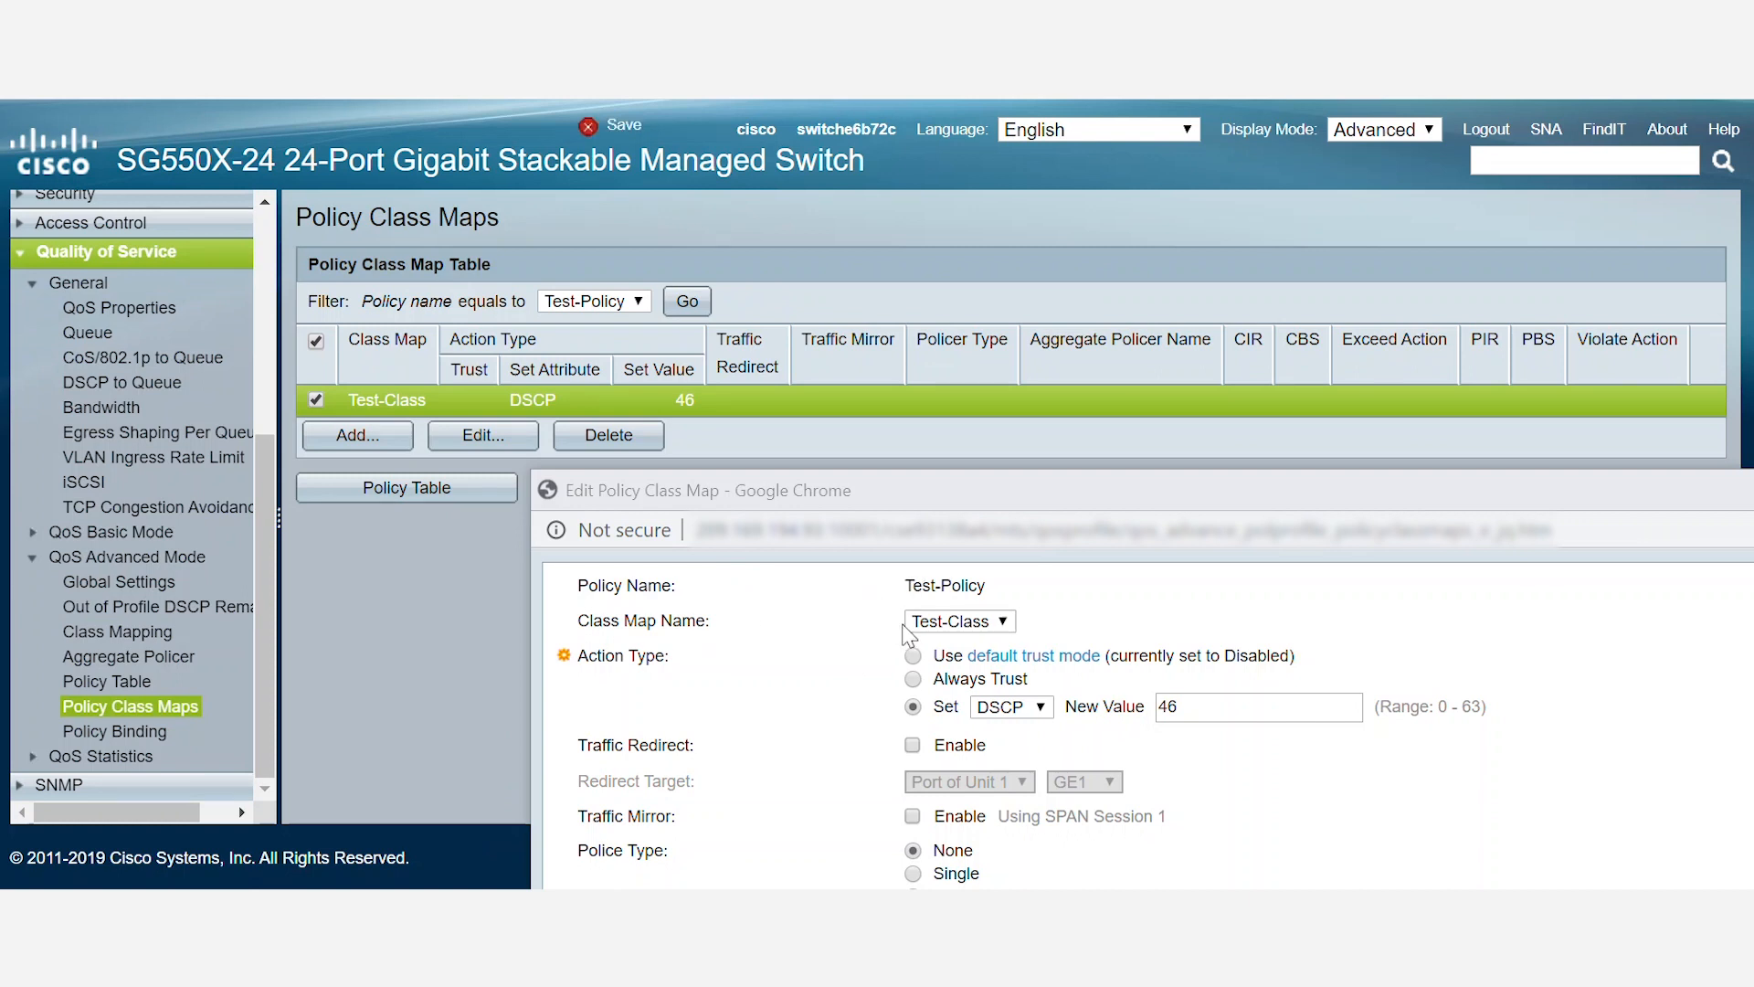
mouse_move(666, 682)
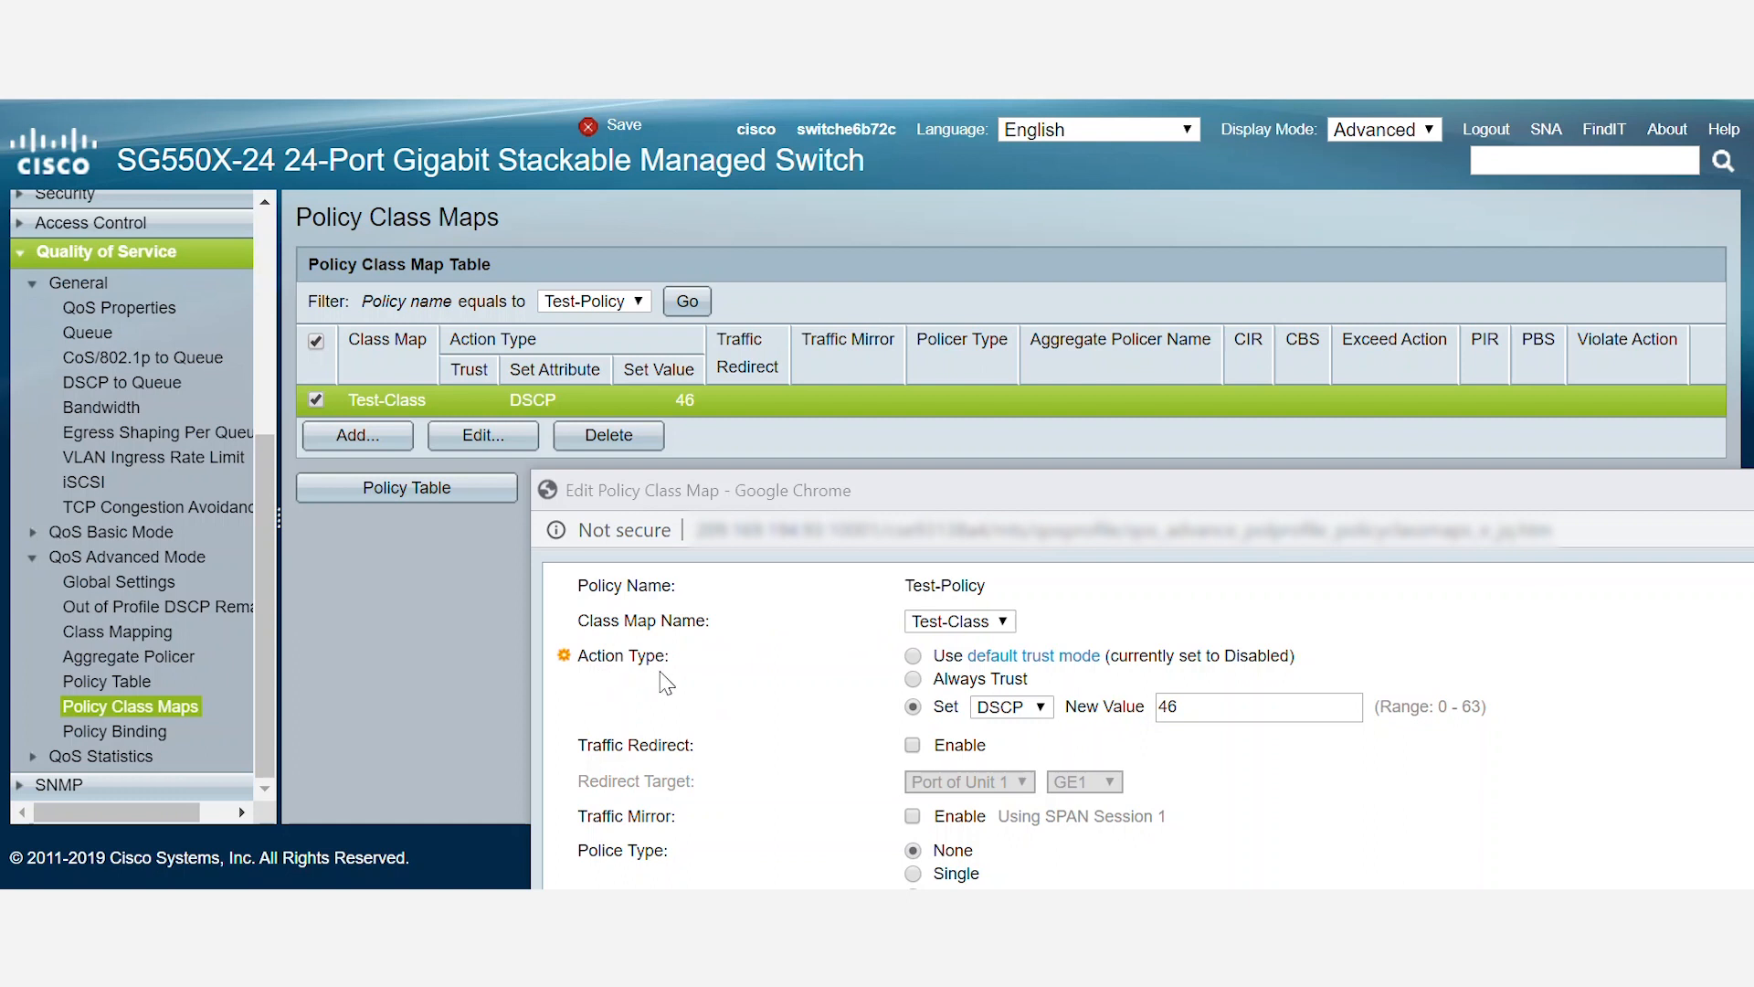
mouse_move(716, 669)
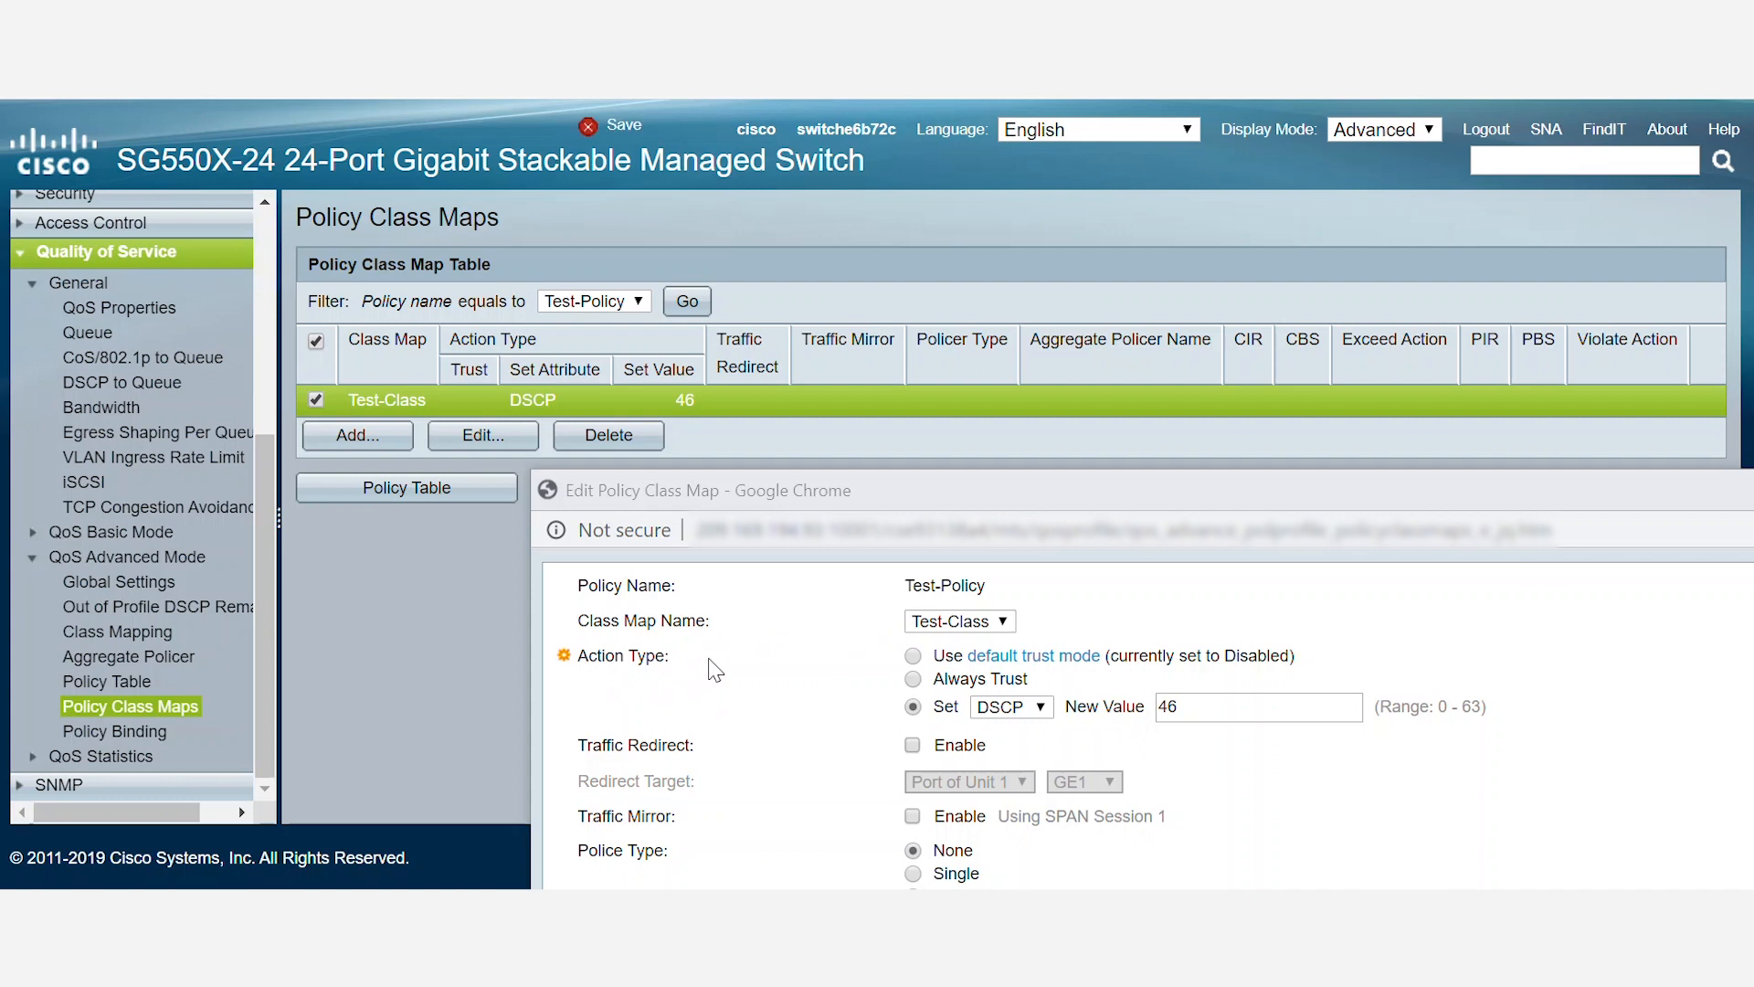
mouse_move(978, 666)
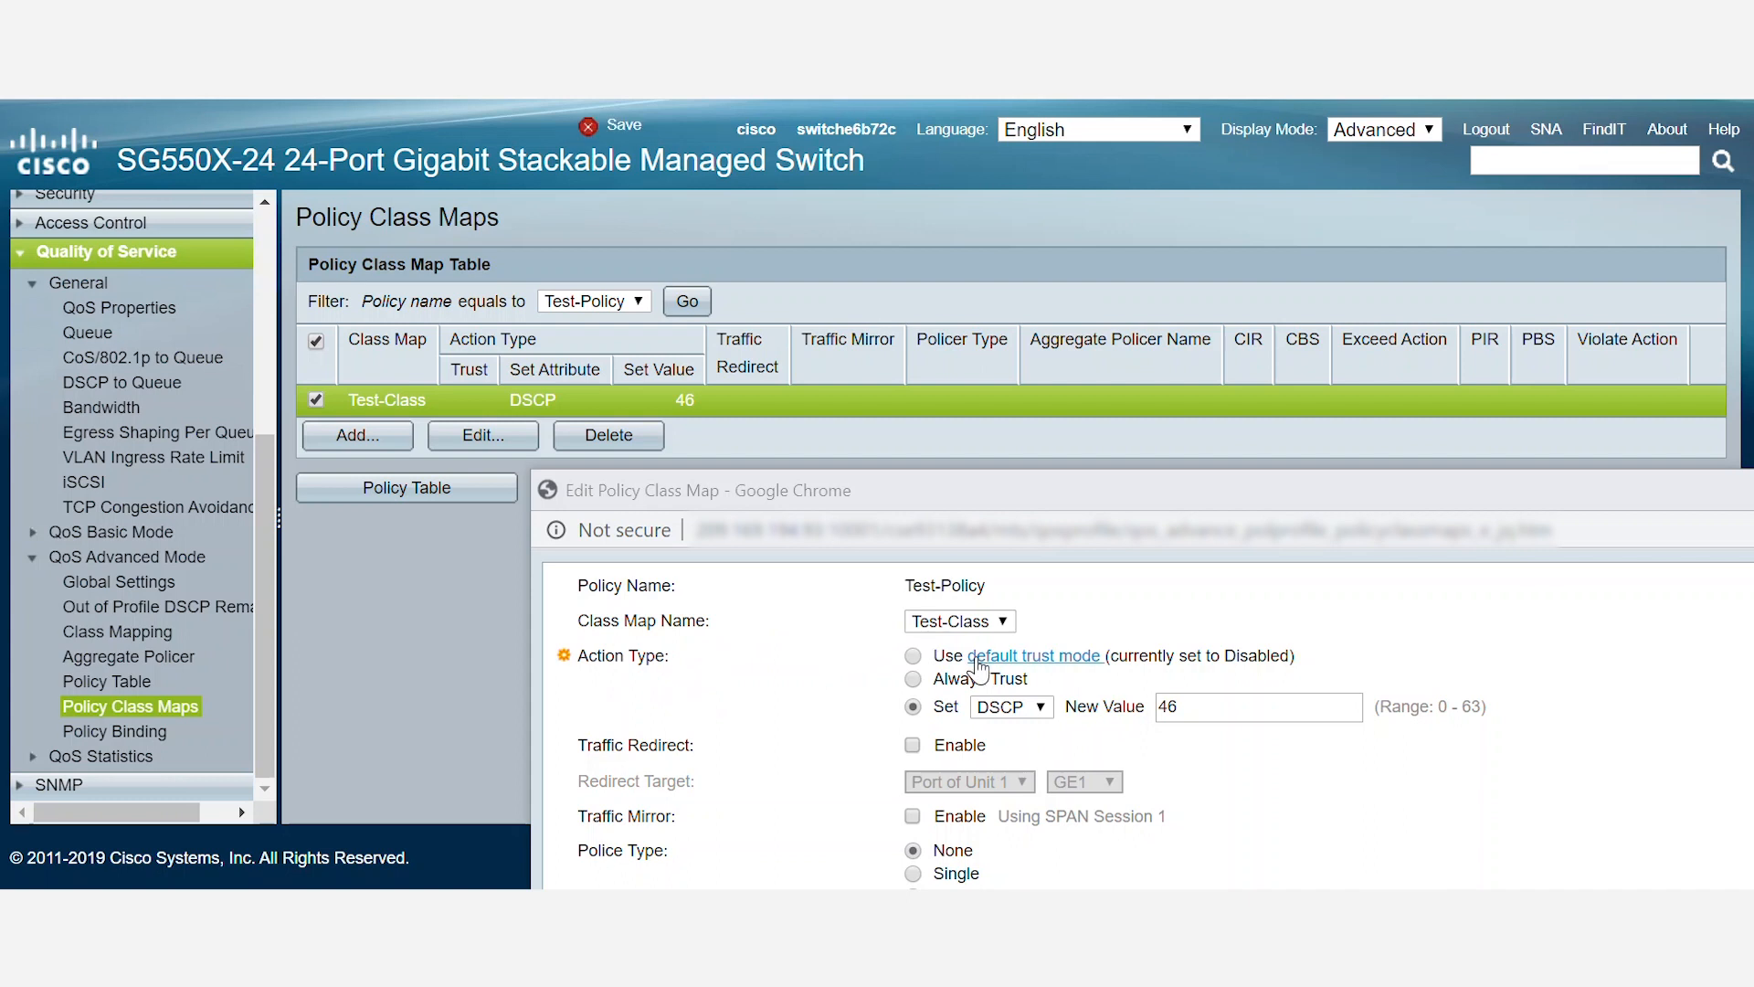
mouse_move(941, 669)
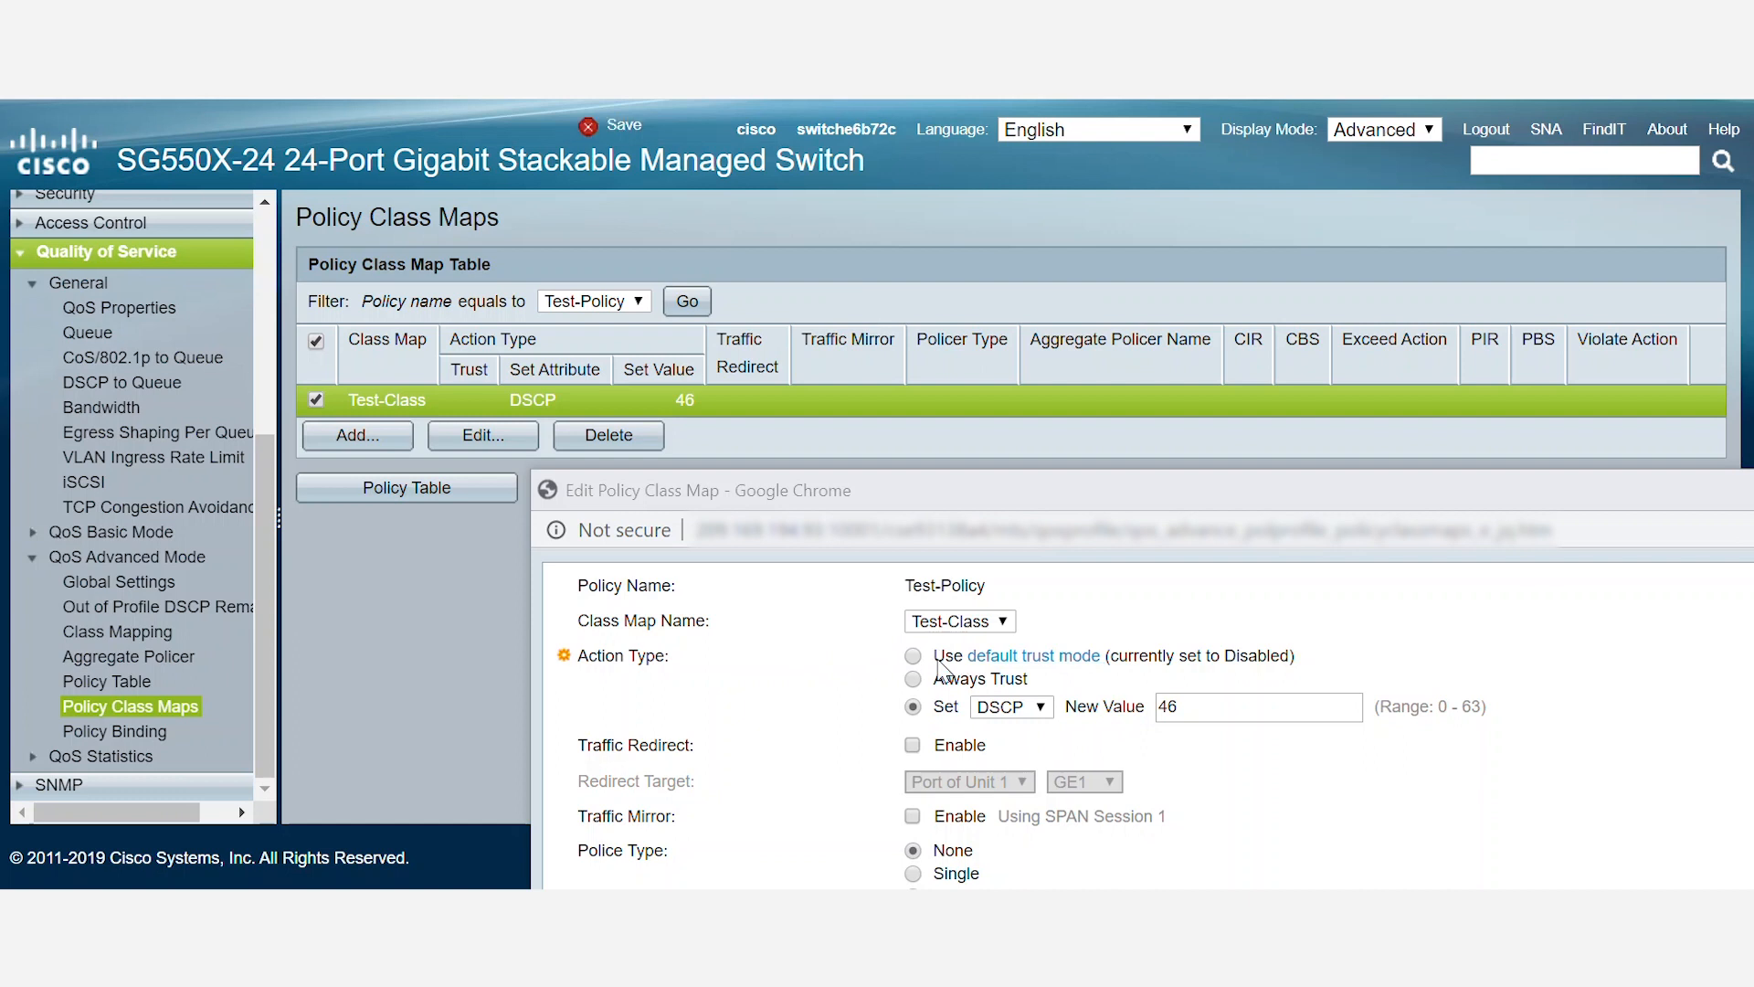
mouse_move(944, 677)
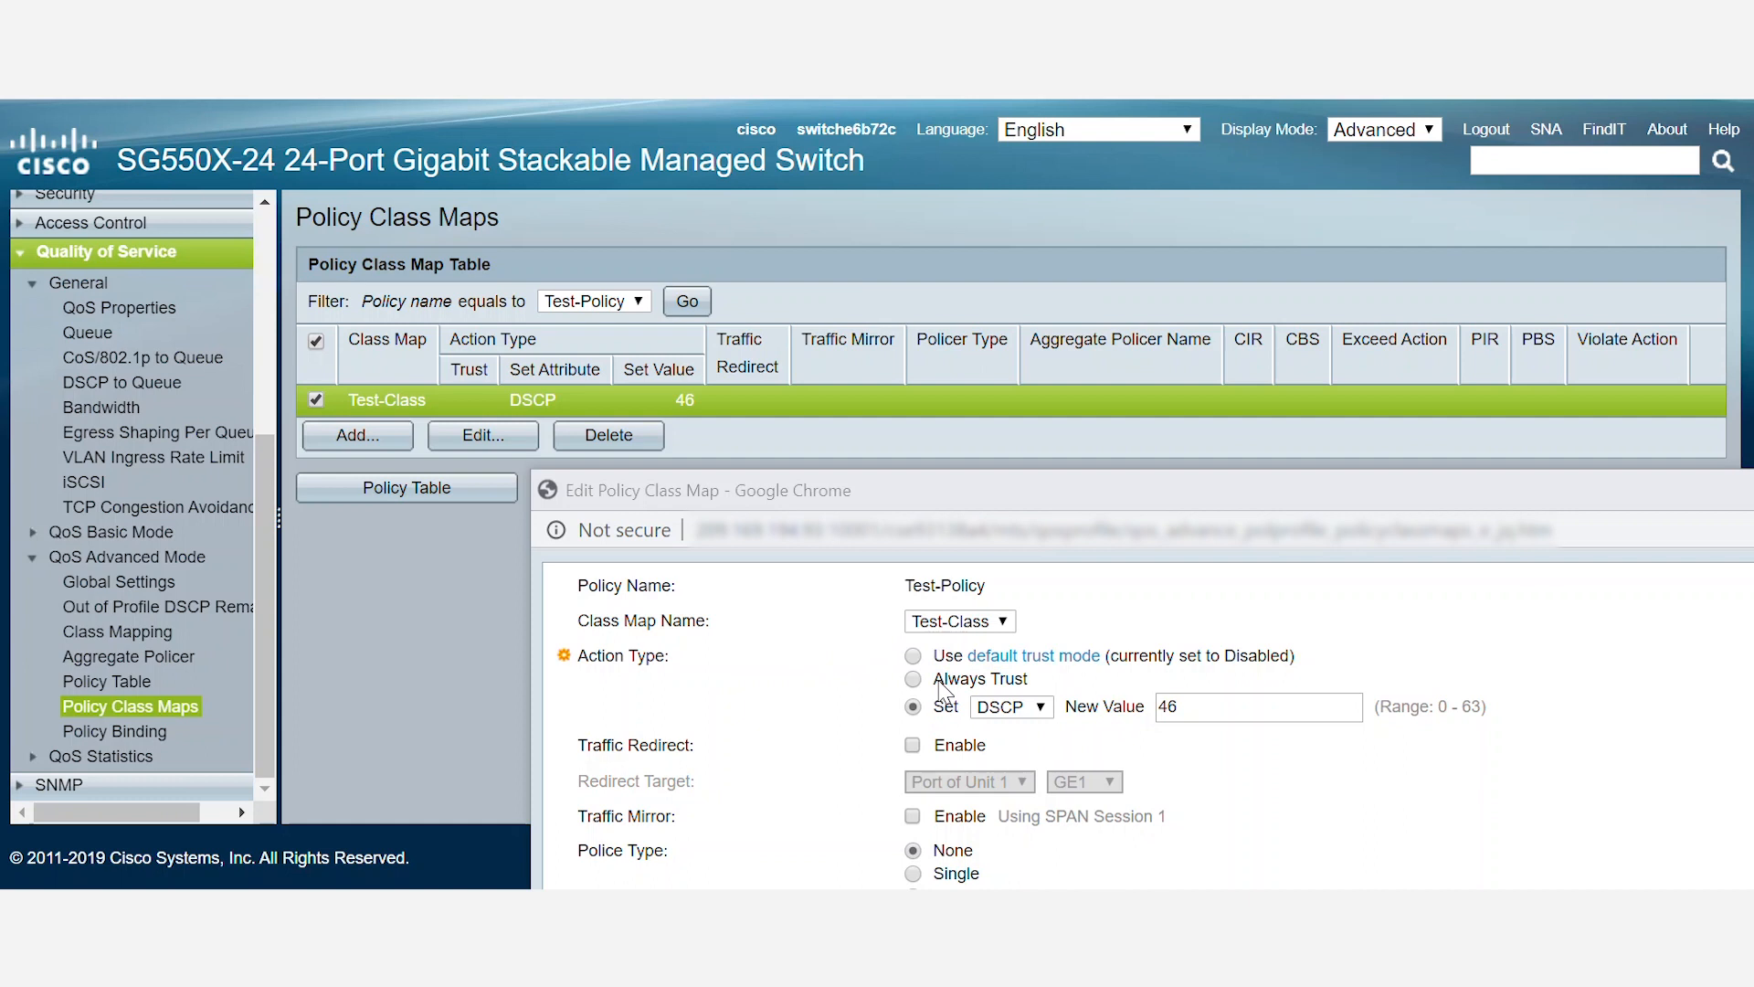
mouse_move(961, 729)
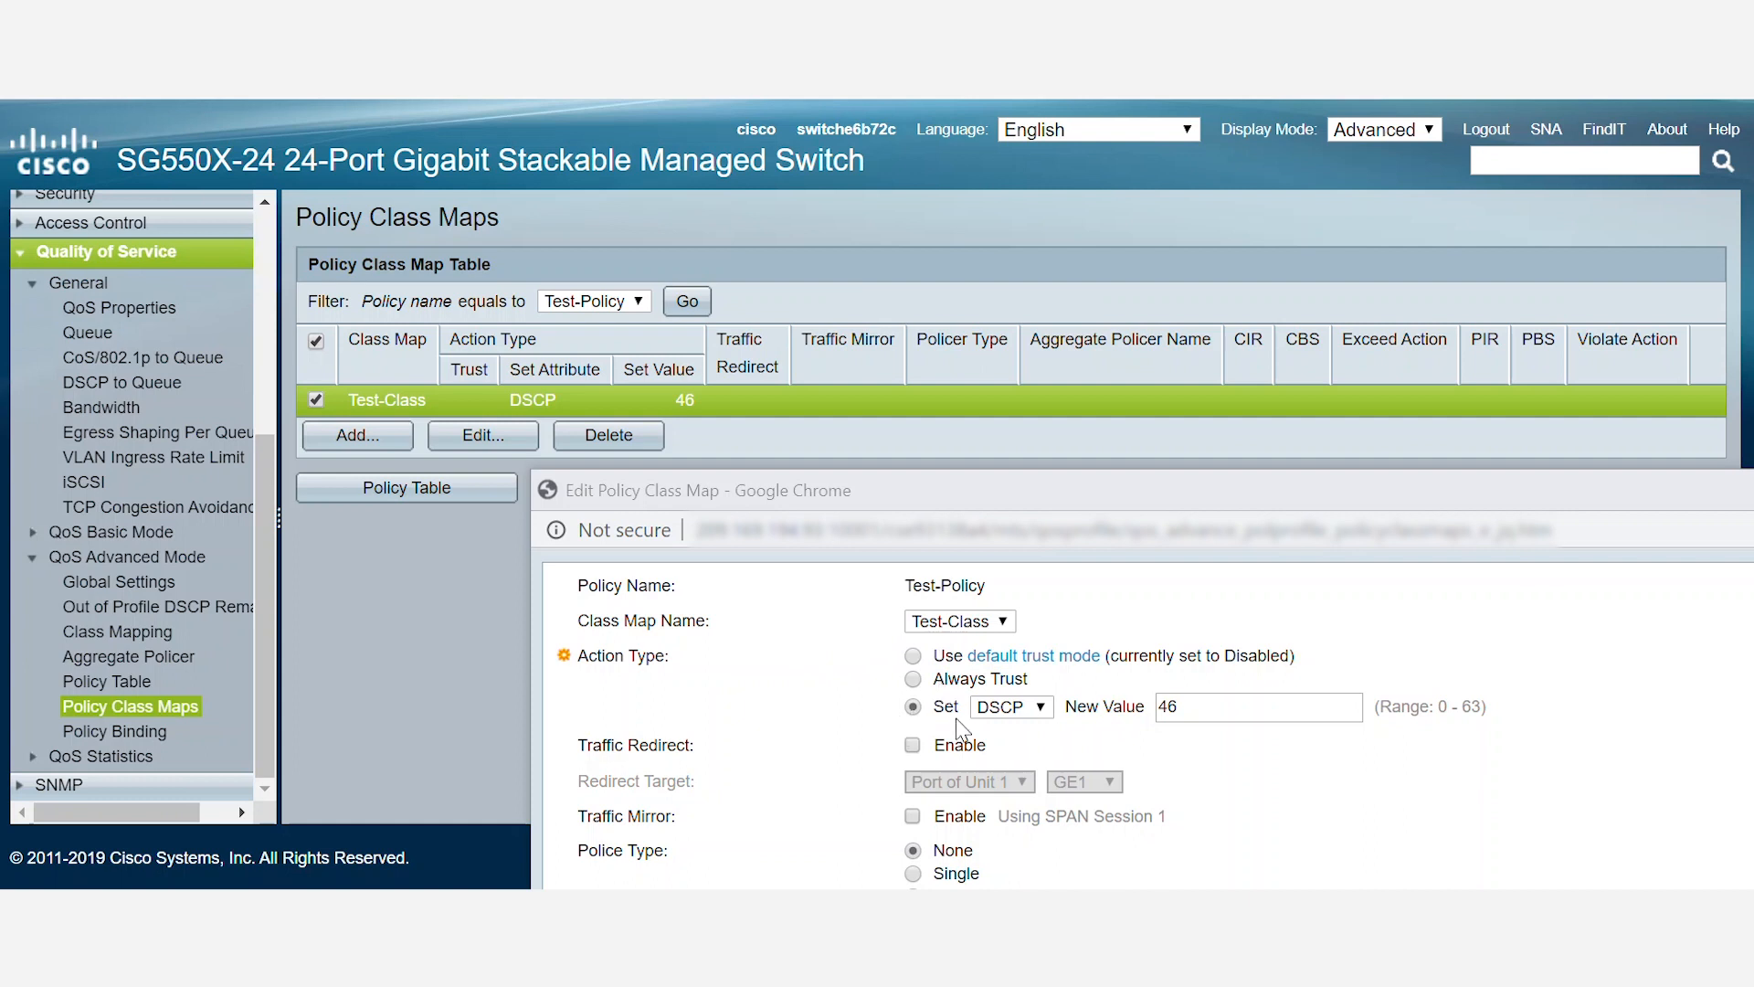
click(1008, 706)
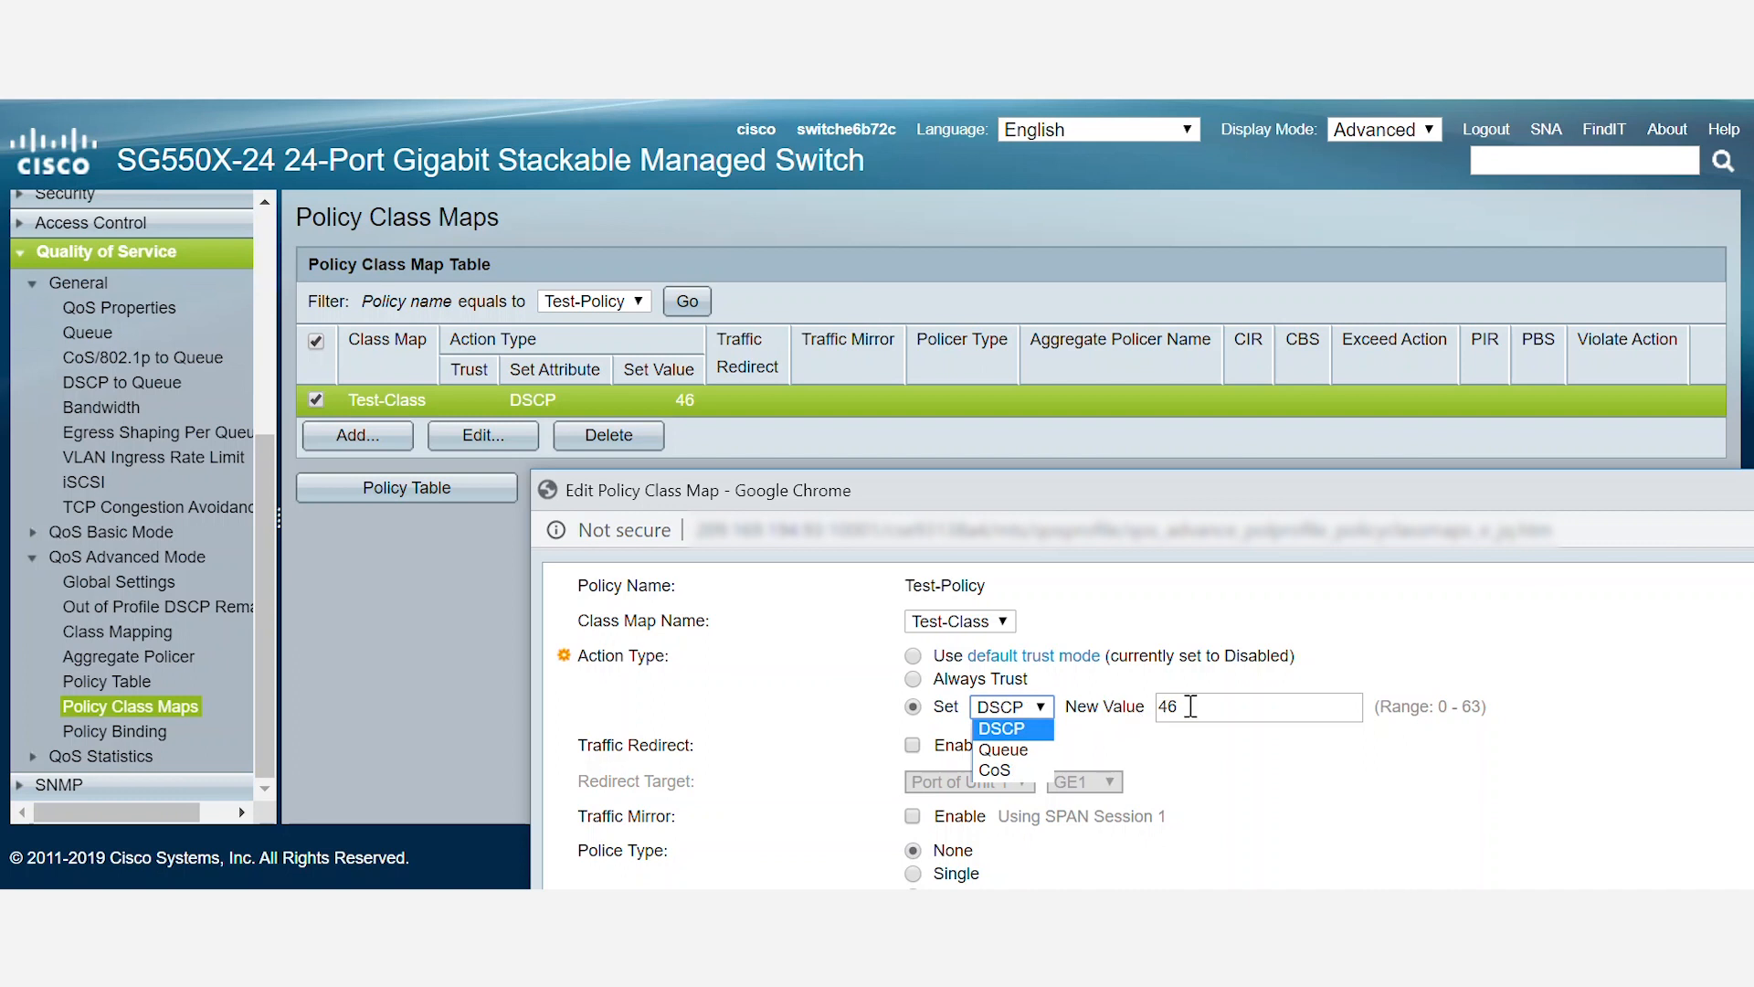
click(115, 731)
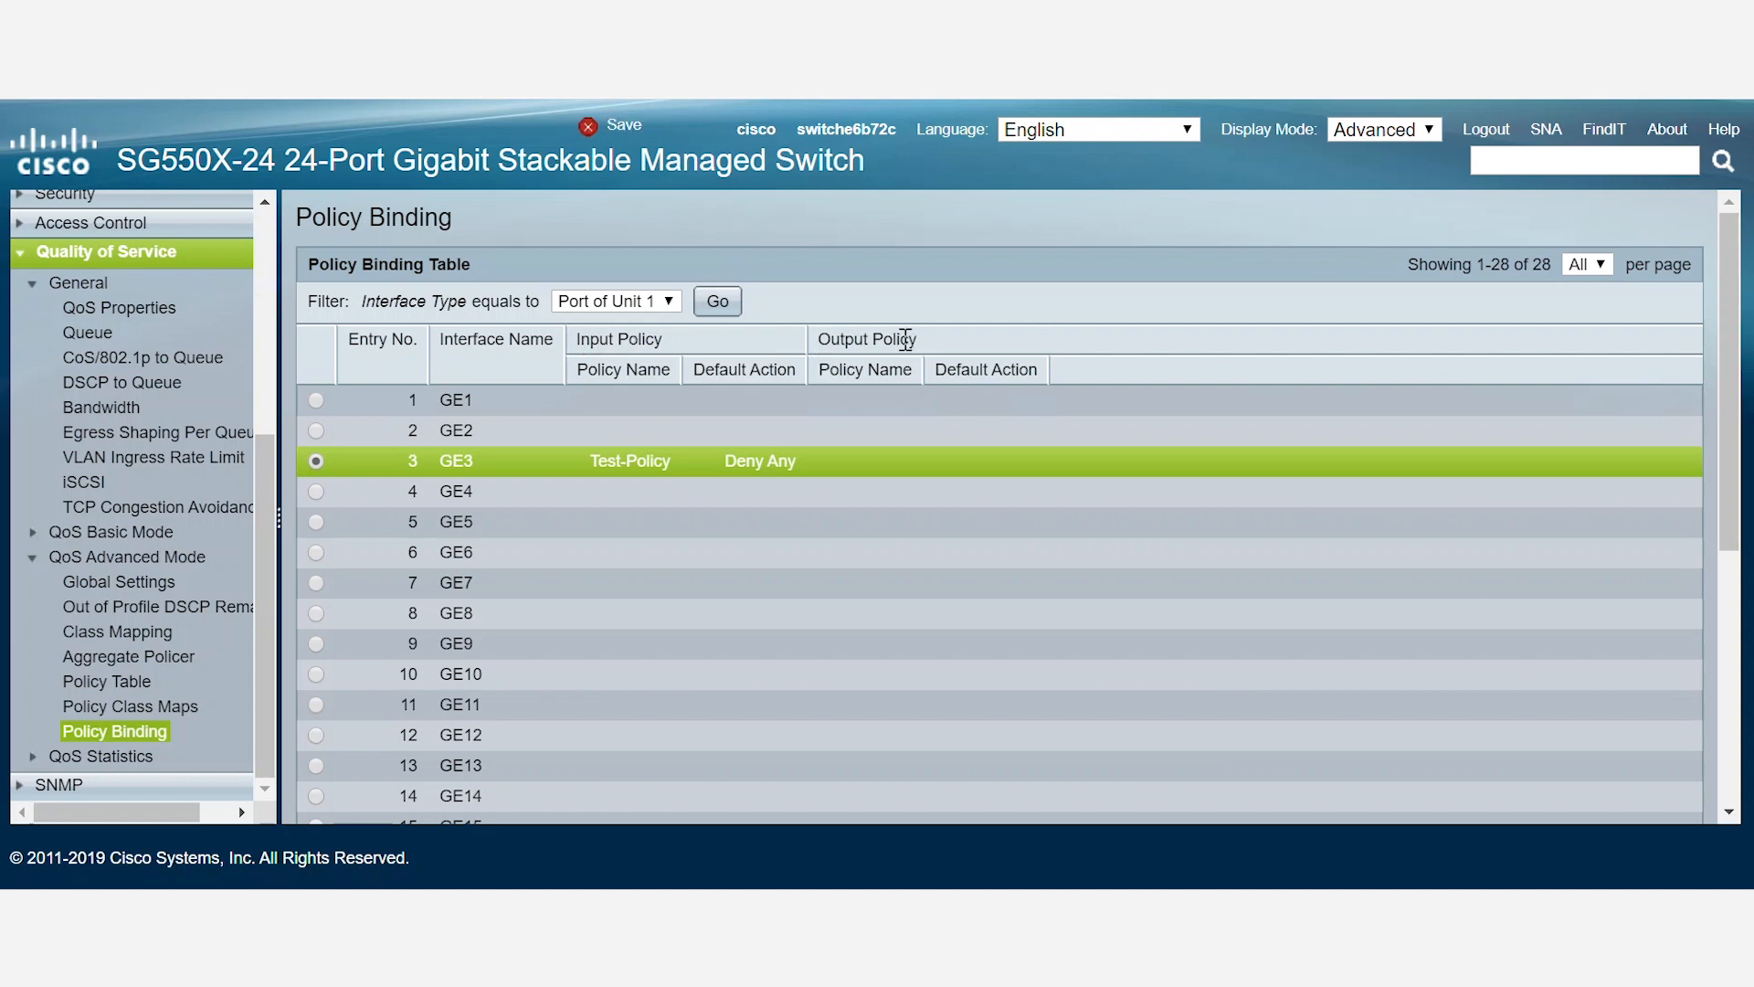
mouse_move(858, 500)
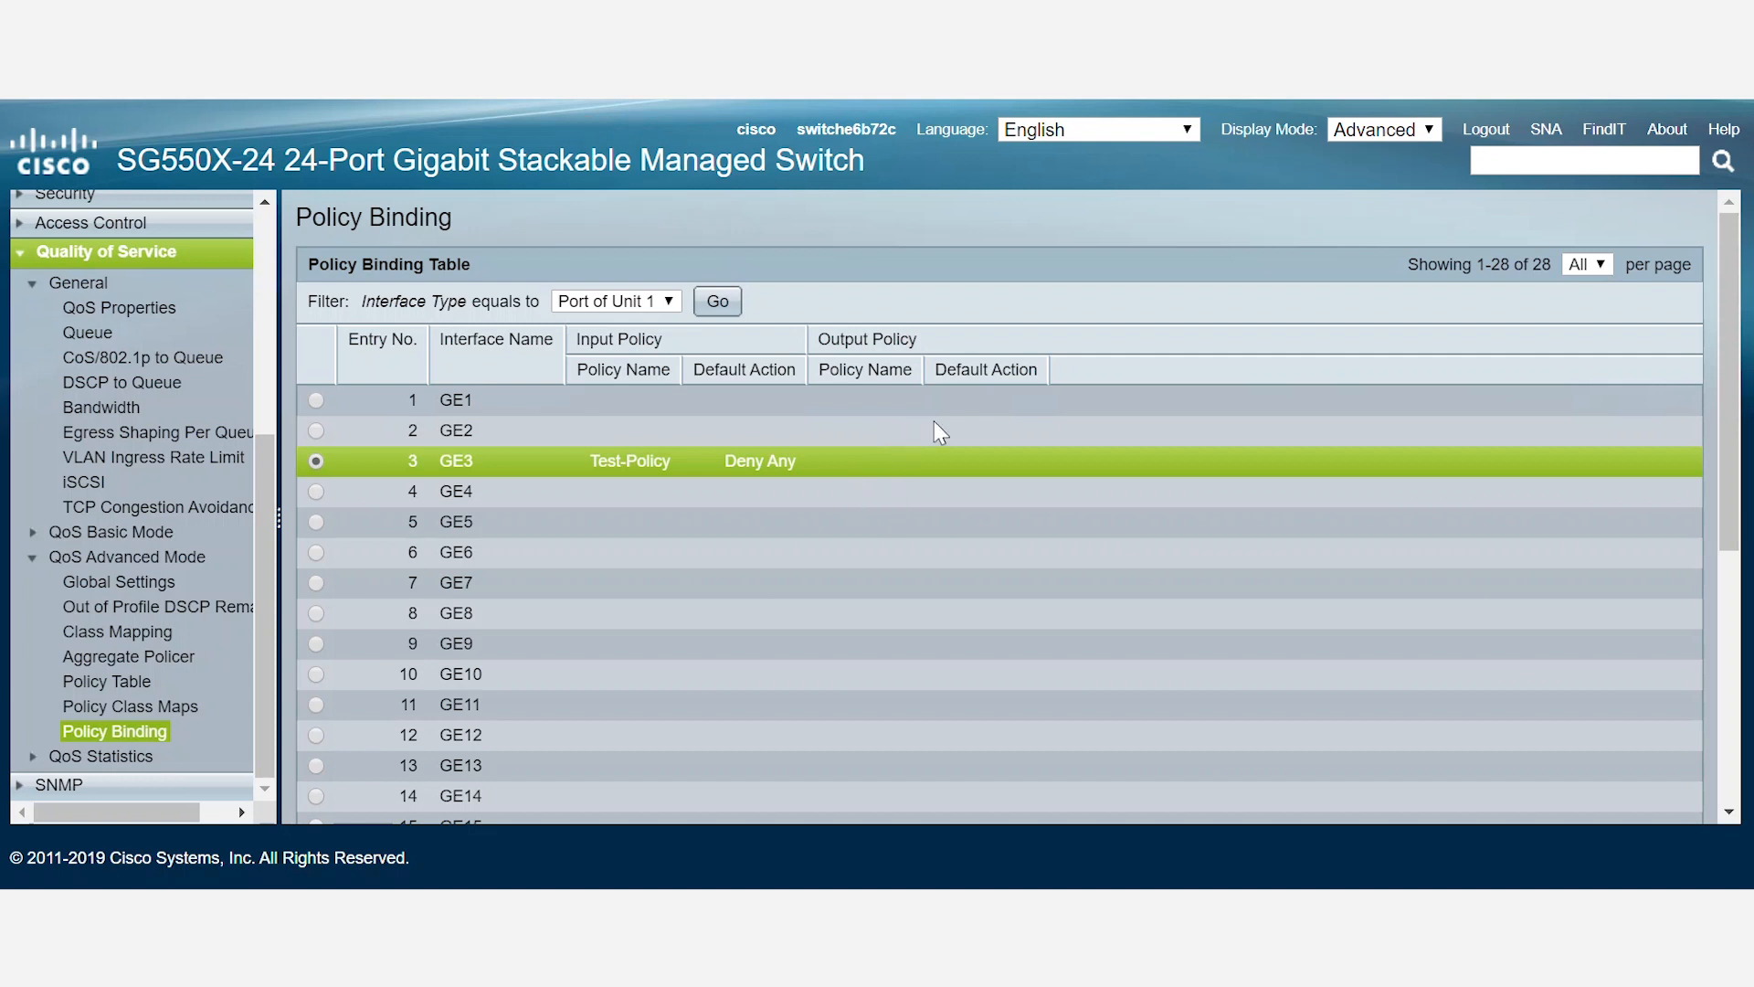
mouse_move(761, 517)
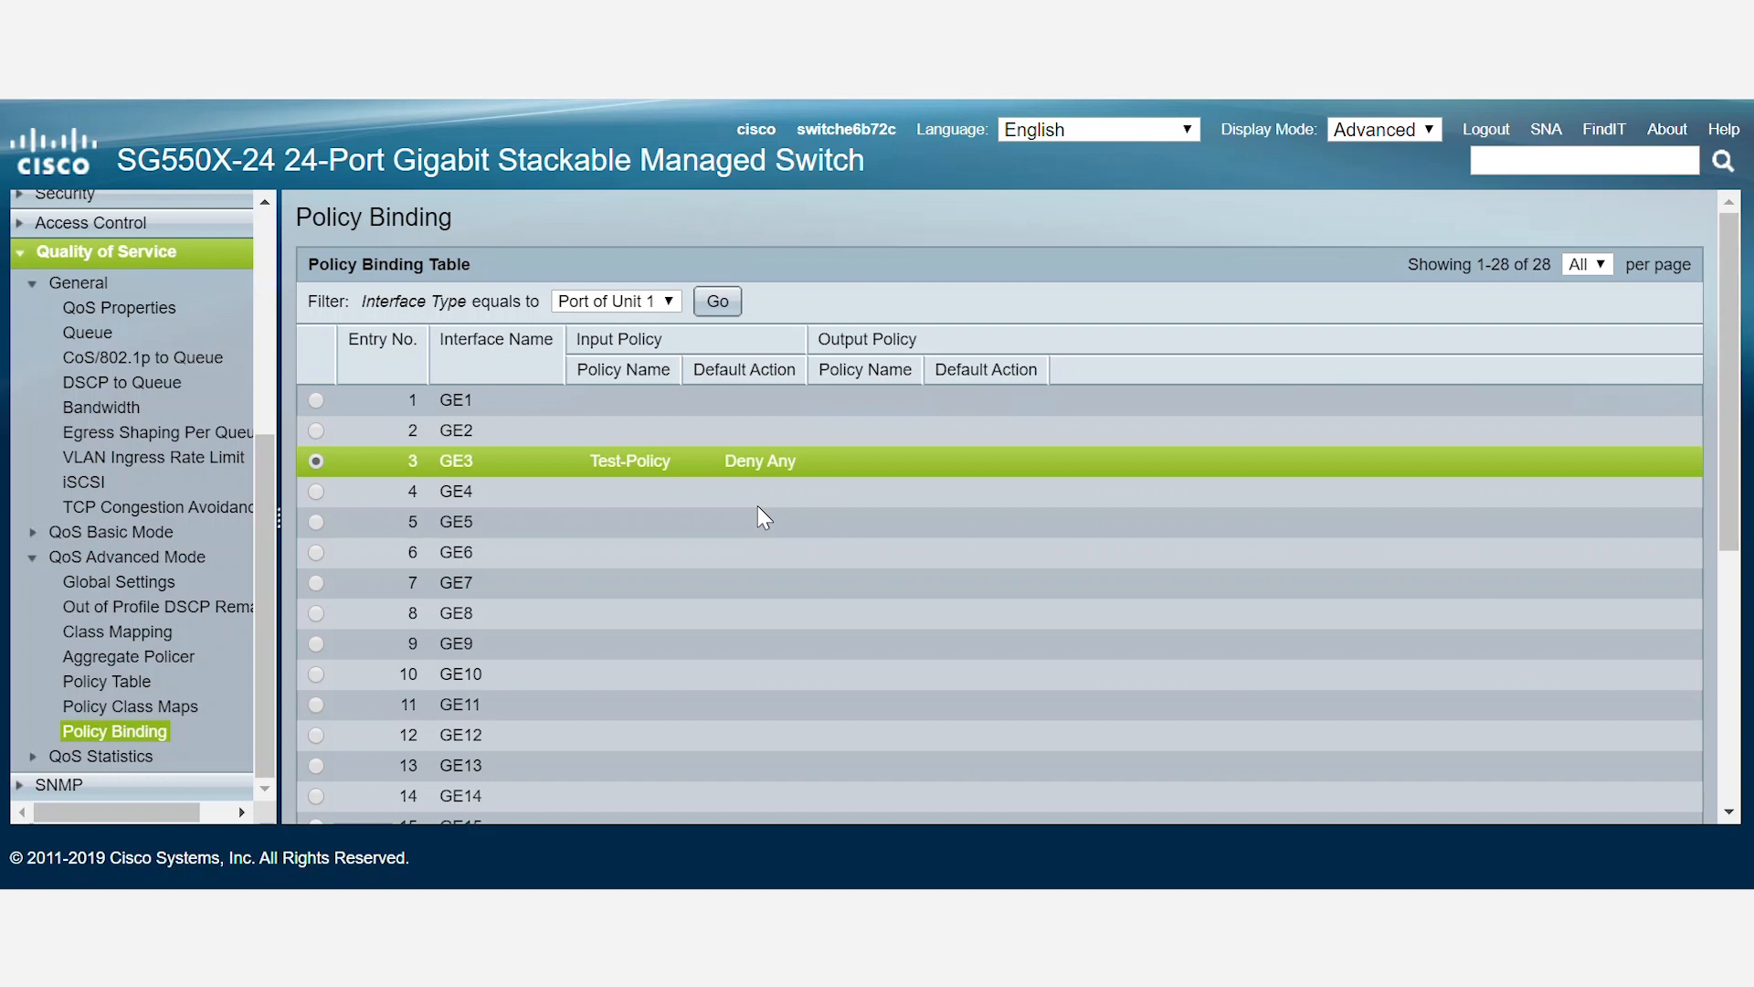
mouse_move(923, 440)
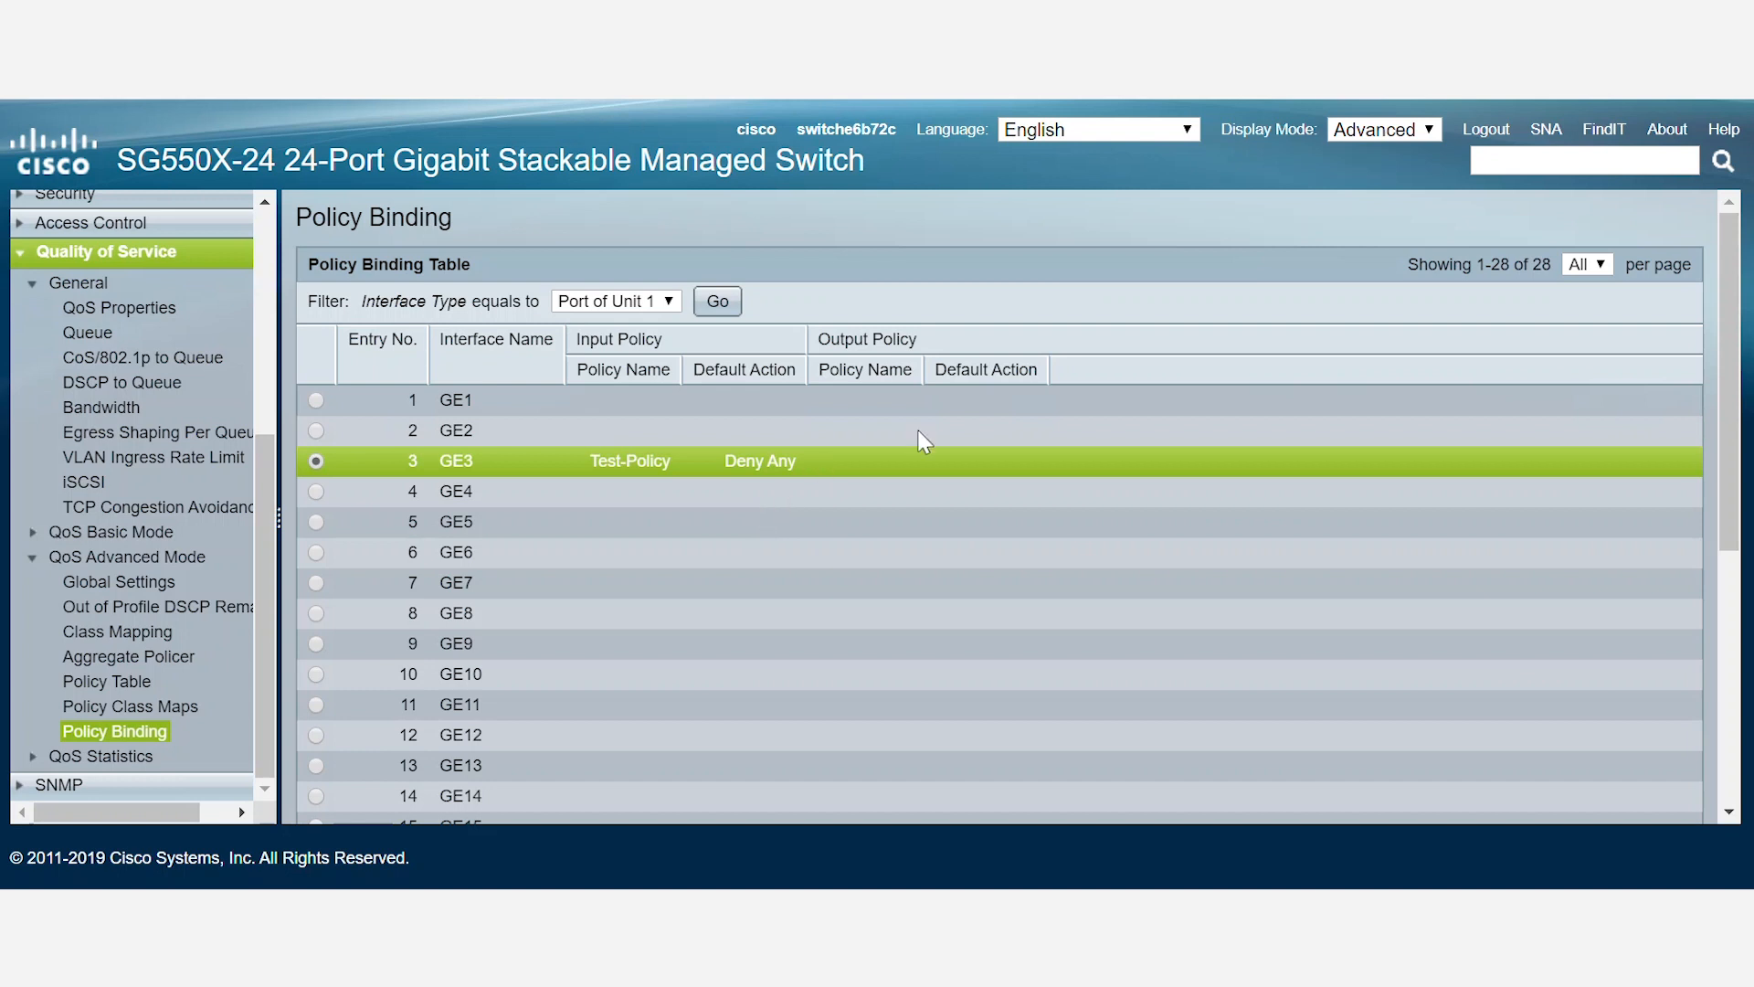
mouse_move(1018, 421)
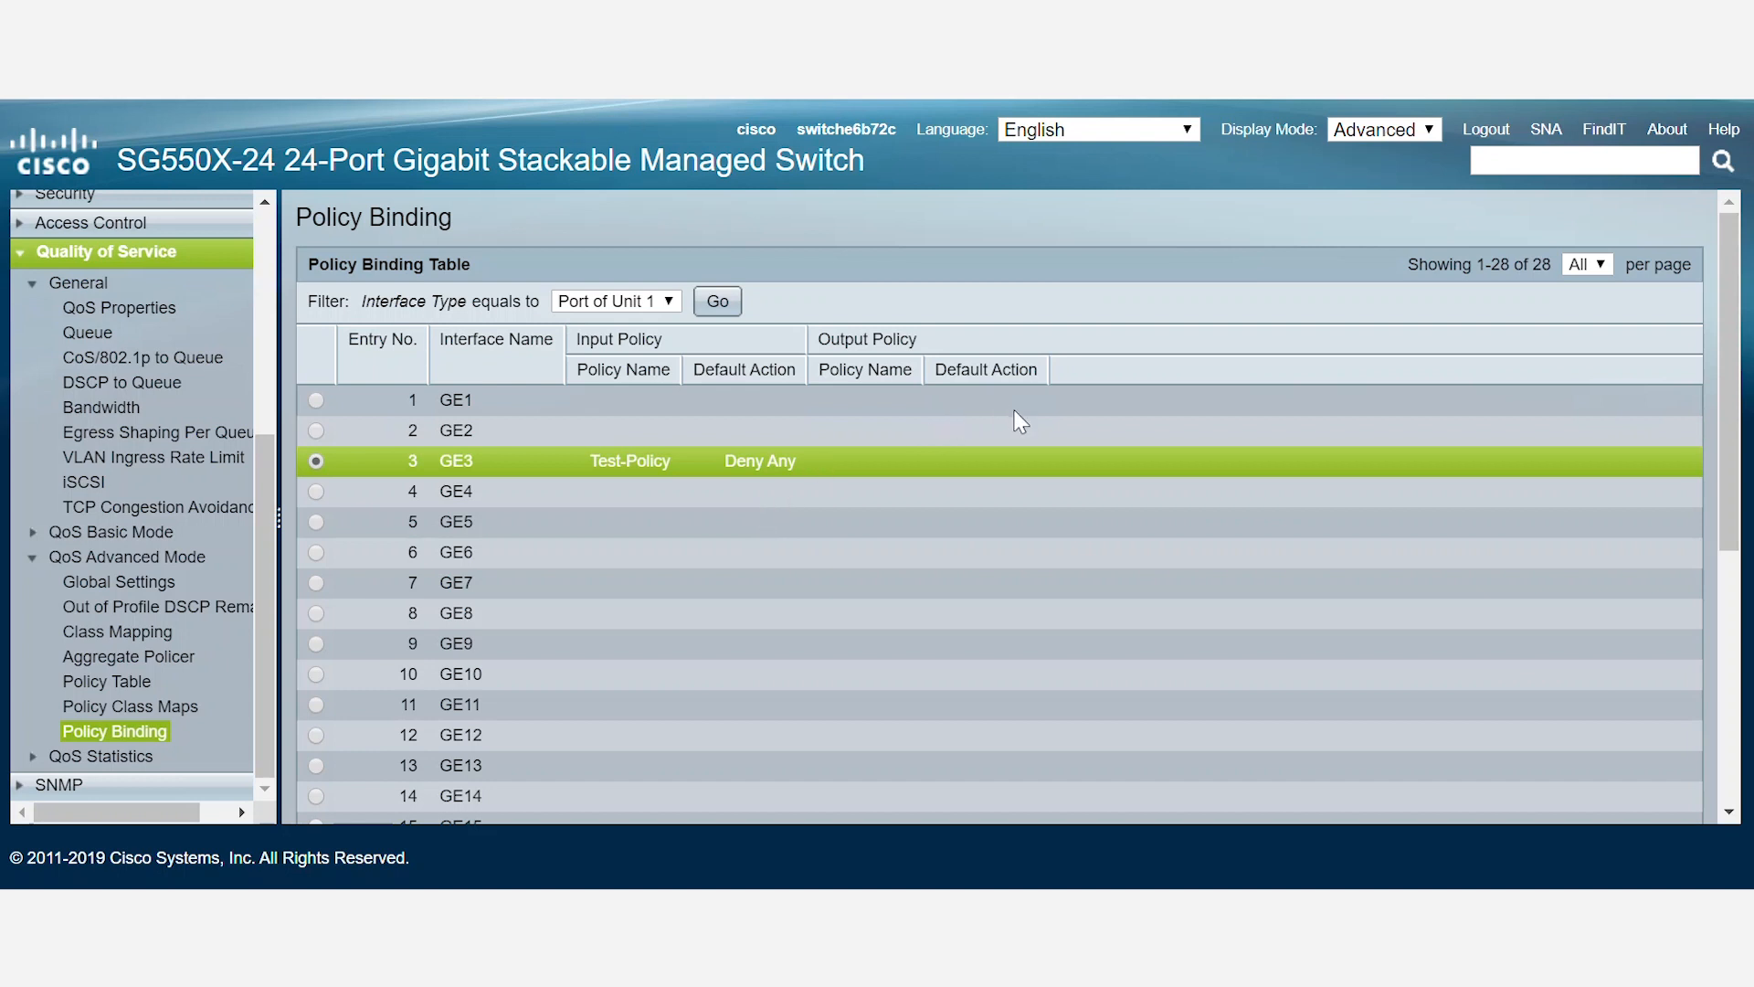
mouse_move(533, 774)
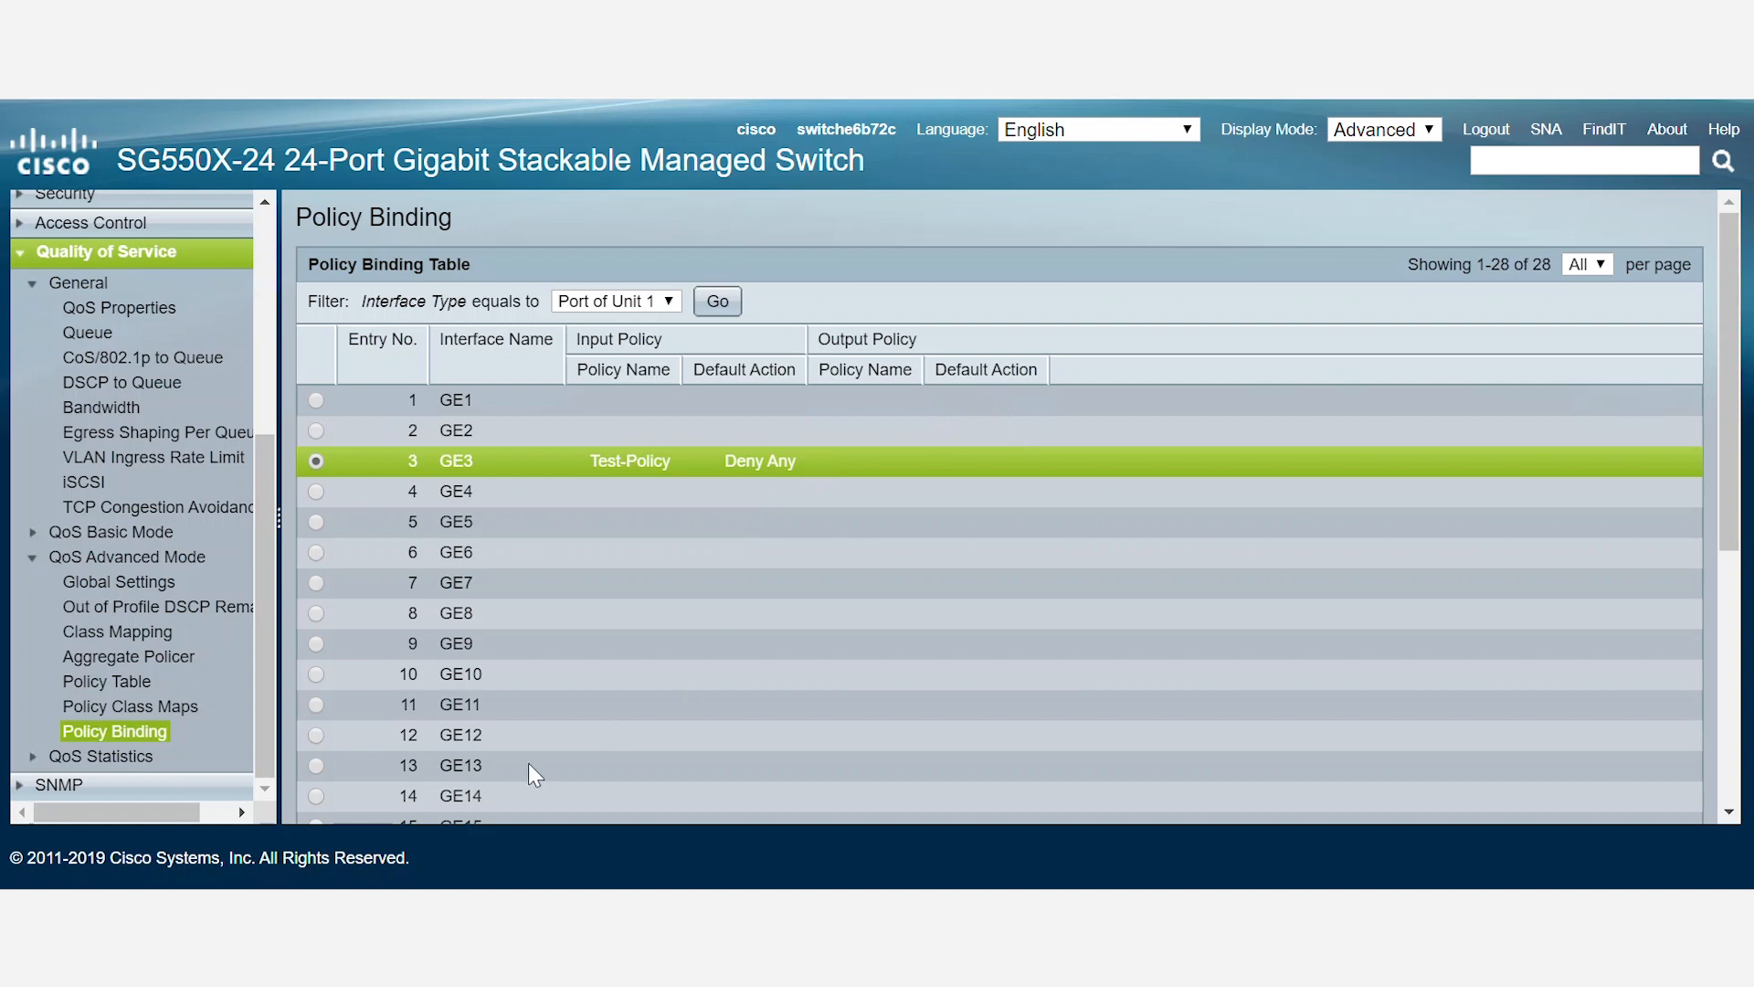
Step: Edit Test-Policer to review CIR 3, CBS 3000, PIR 4500, PBS 4000 and drop action
click(128, 656)
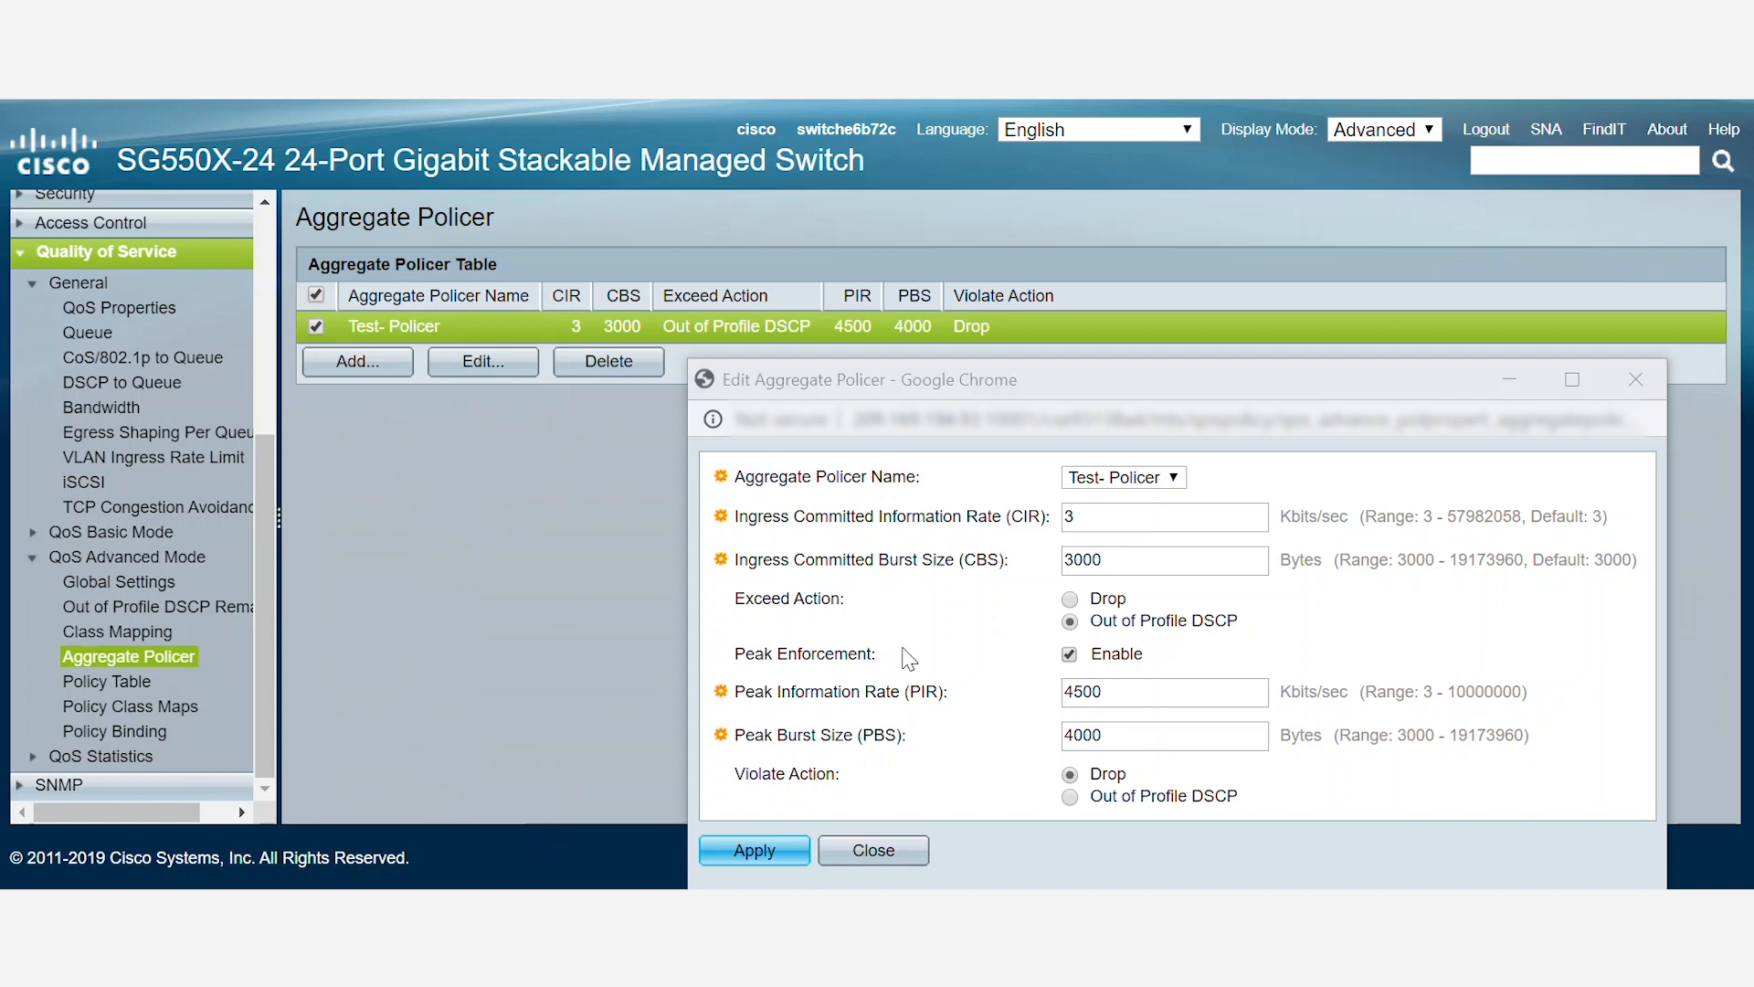
mouse_move(989, 663)
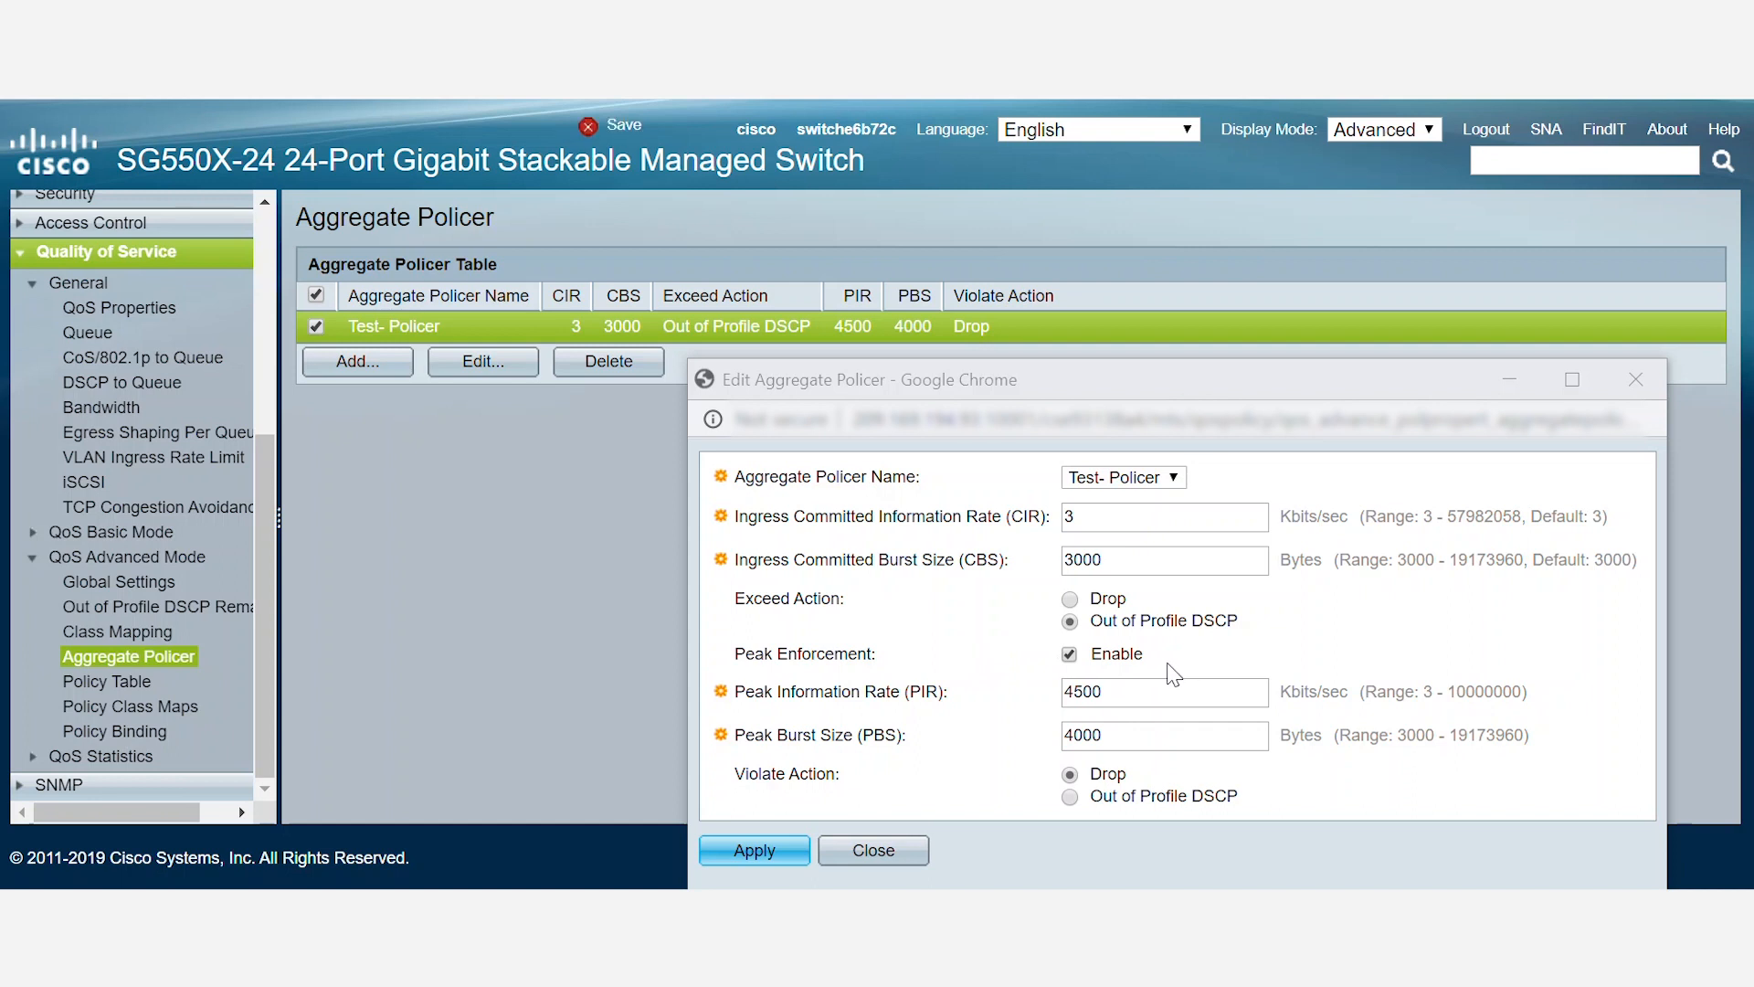
mouse_move(968, 543)
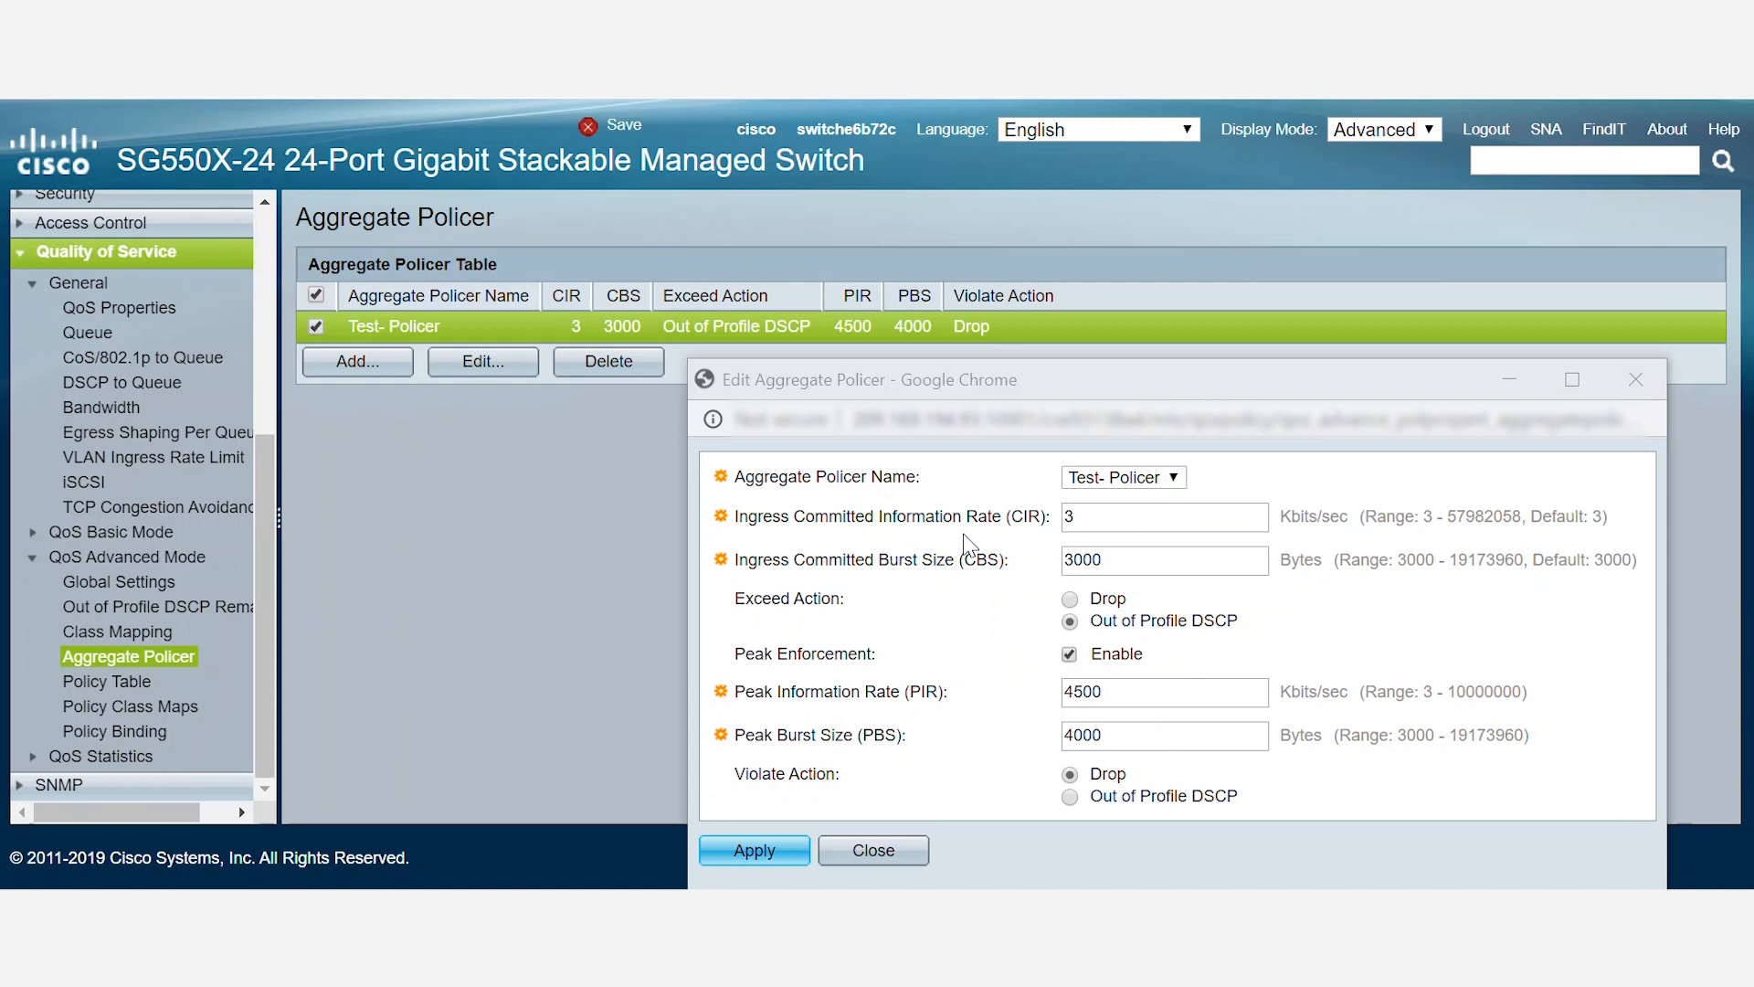
mouse_move(881, 583)
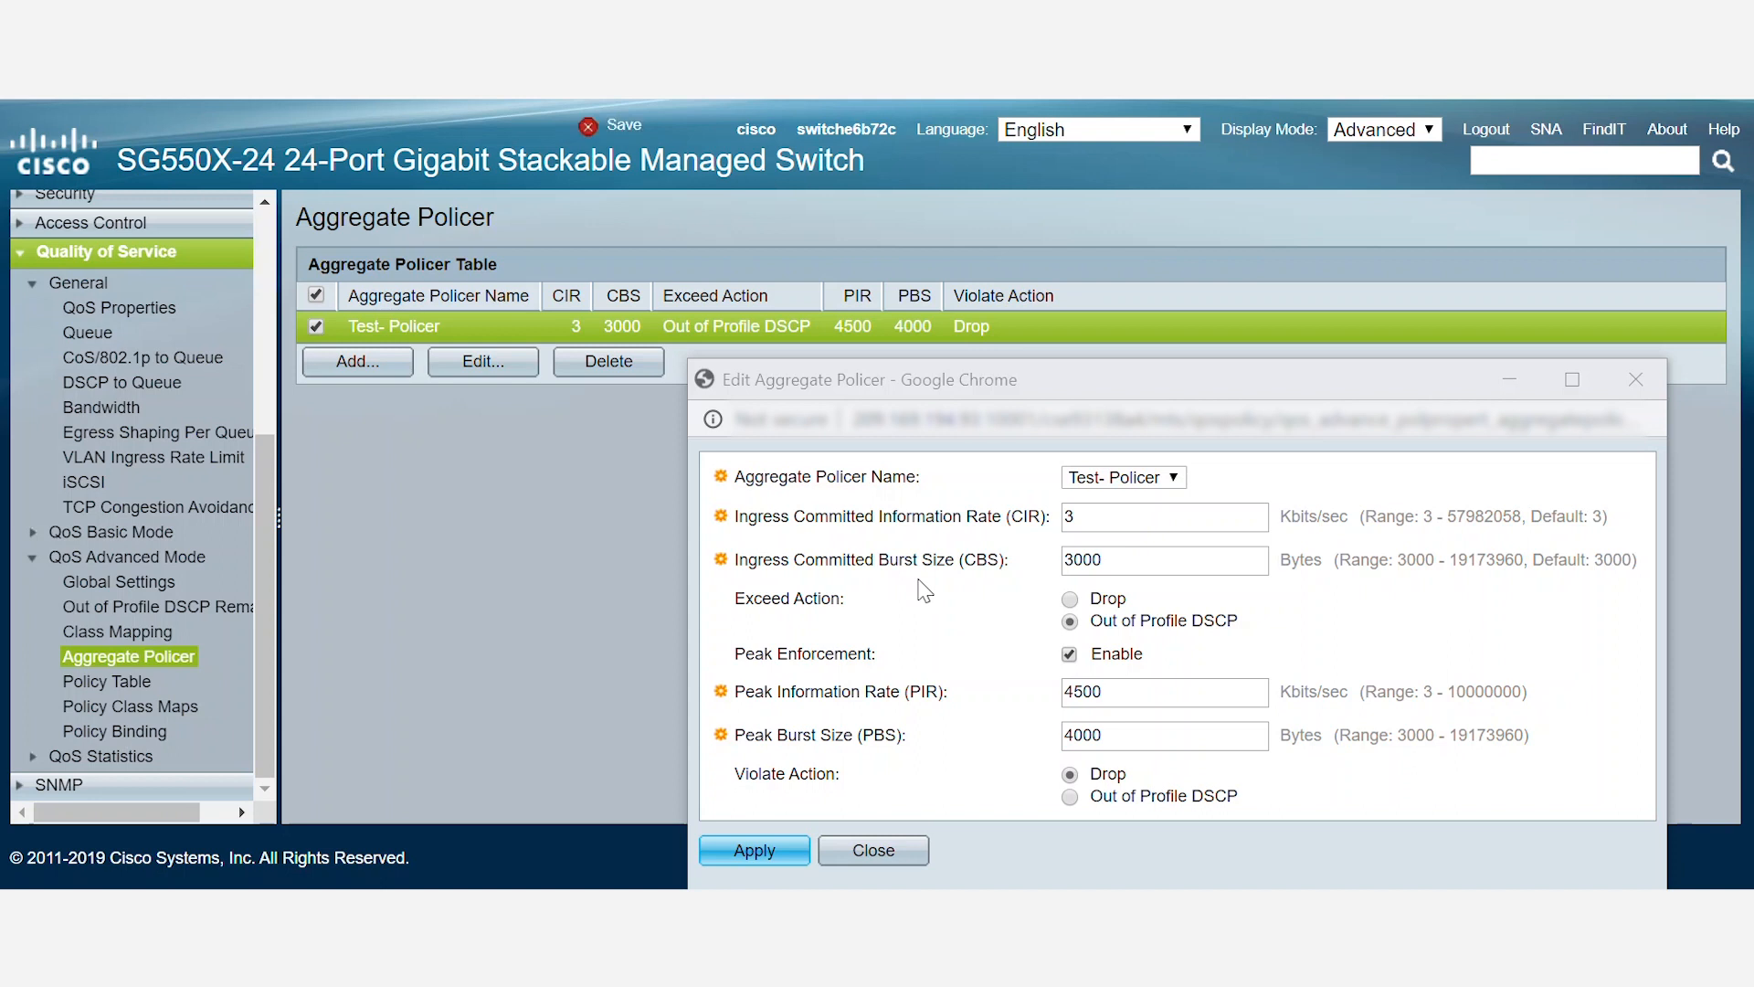
mouse_move(979, 597)
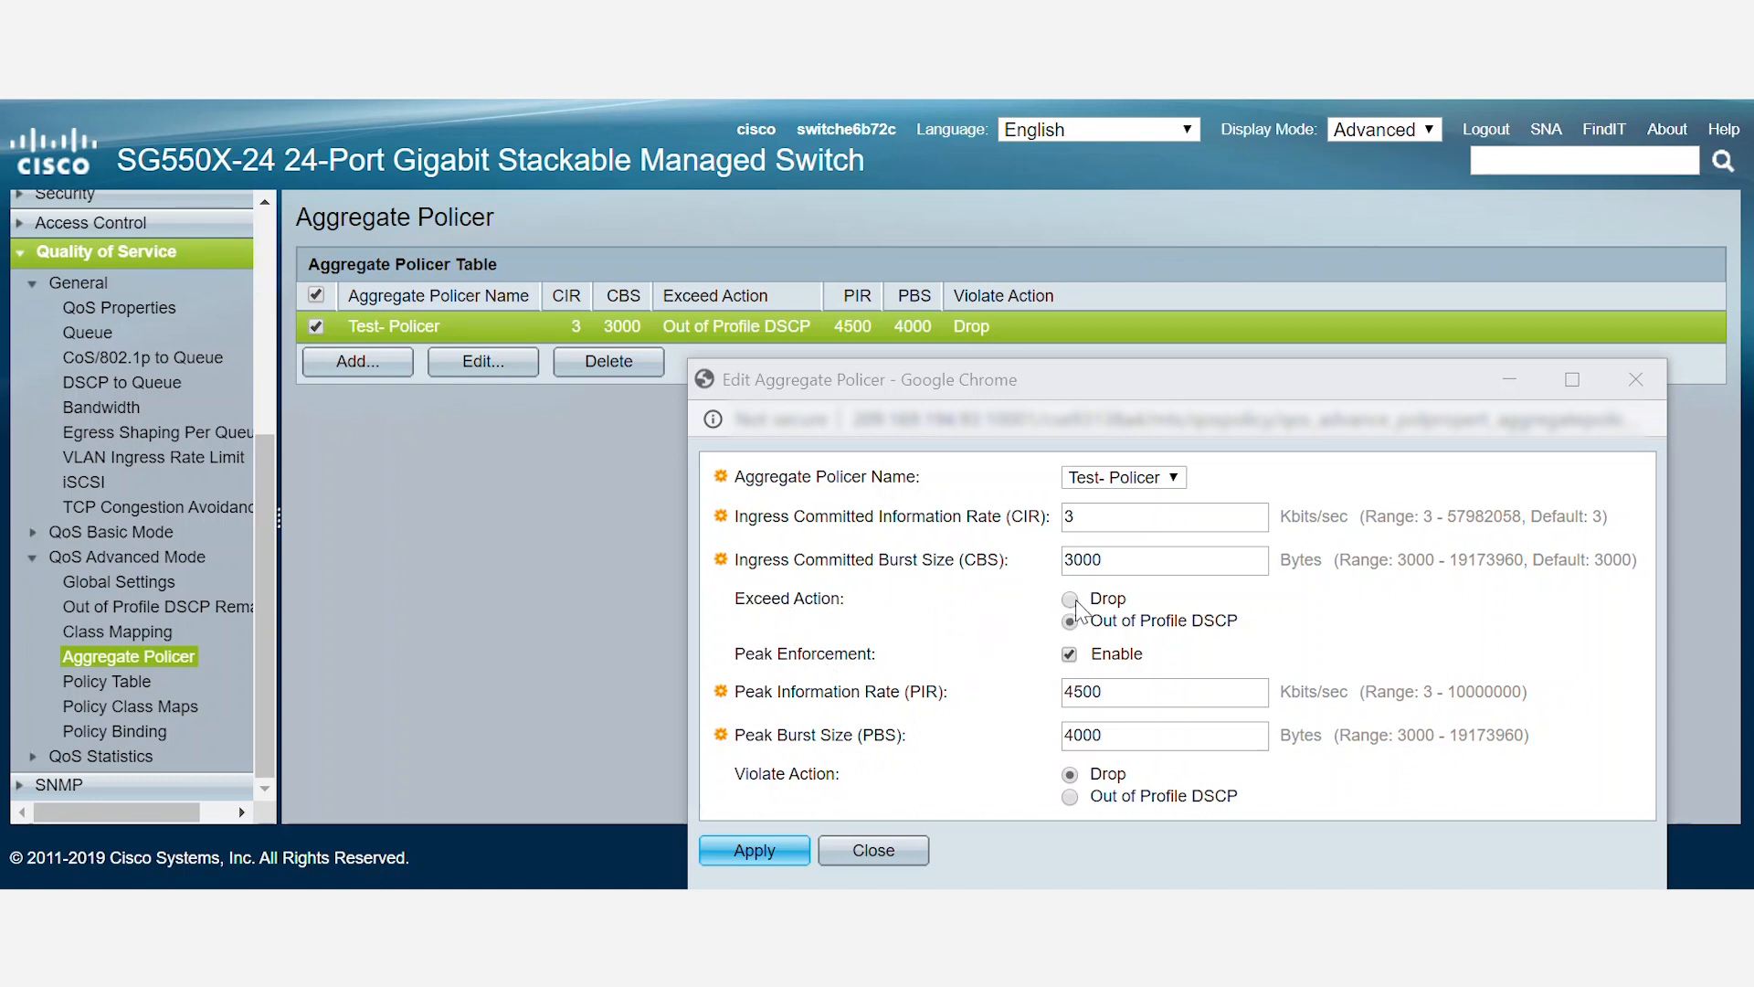
click(1071, 620)
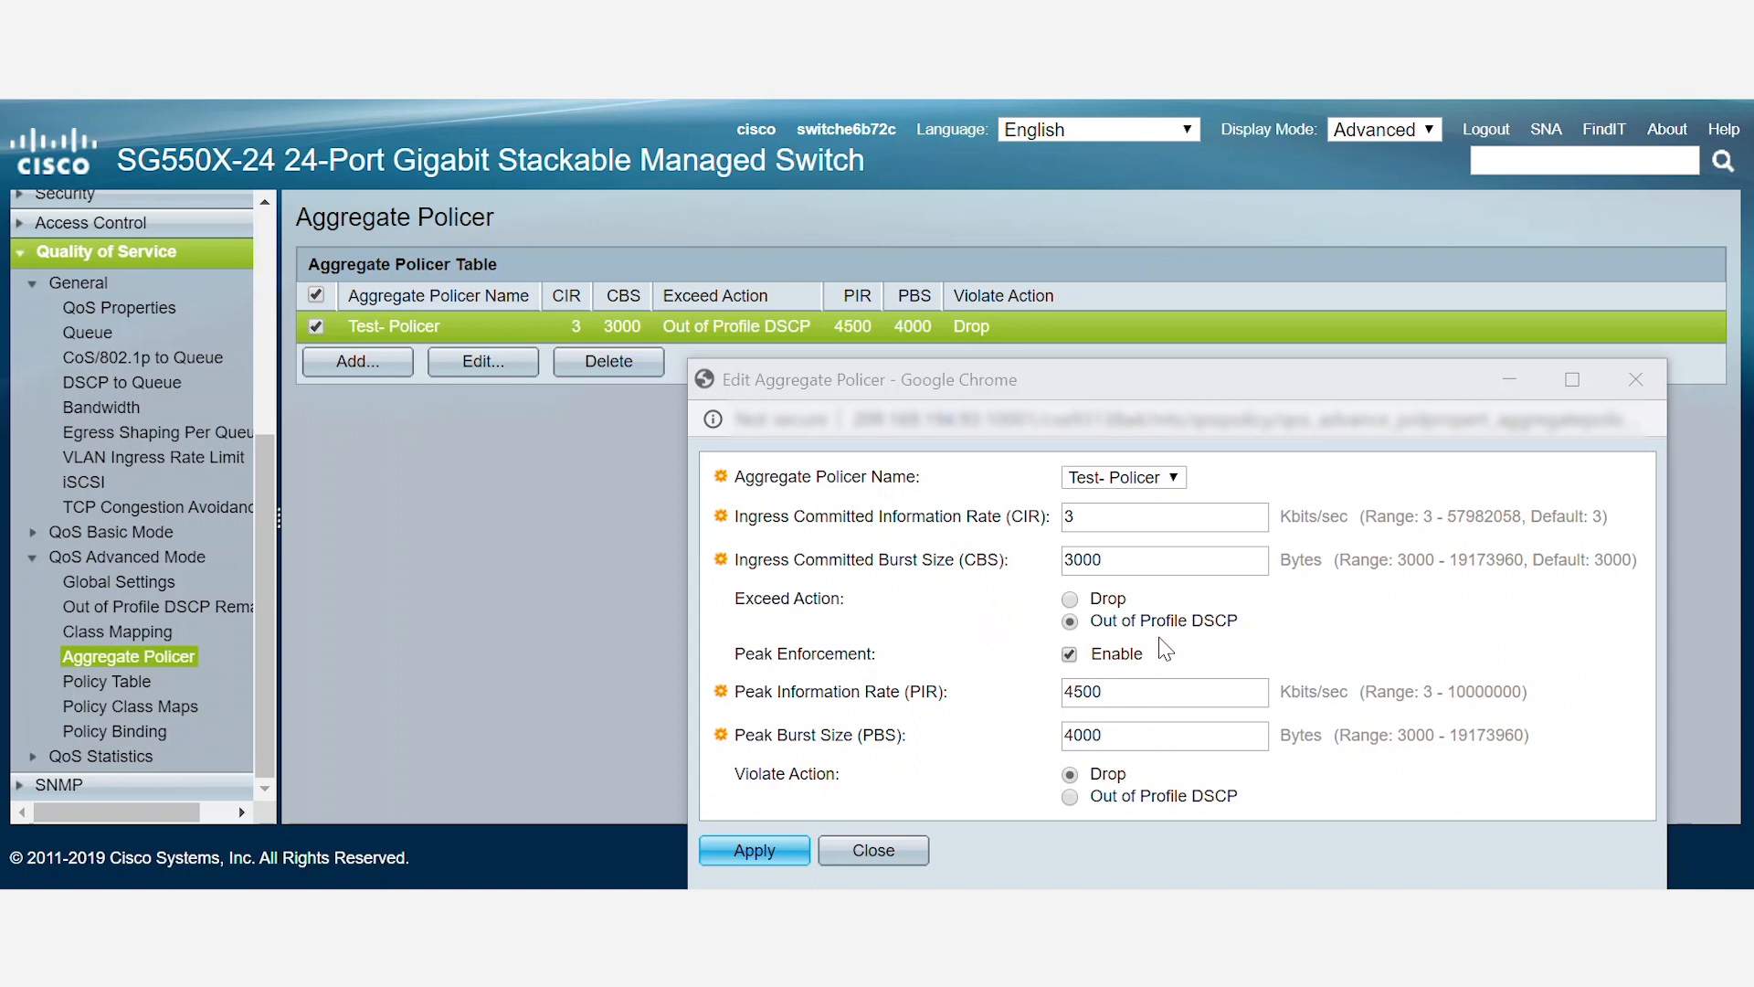
mouse_move(1198, 654)
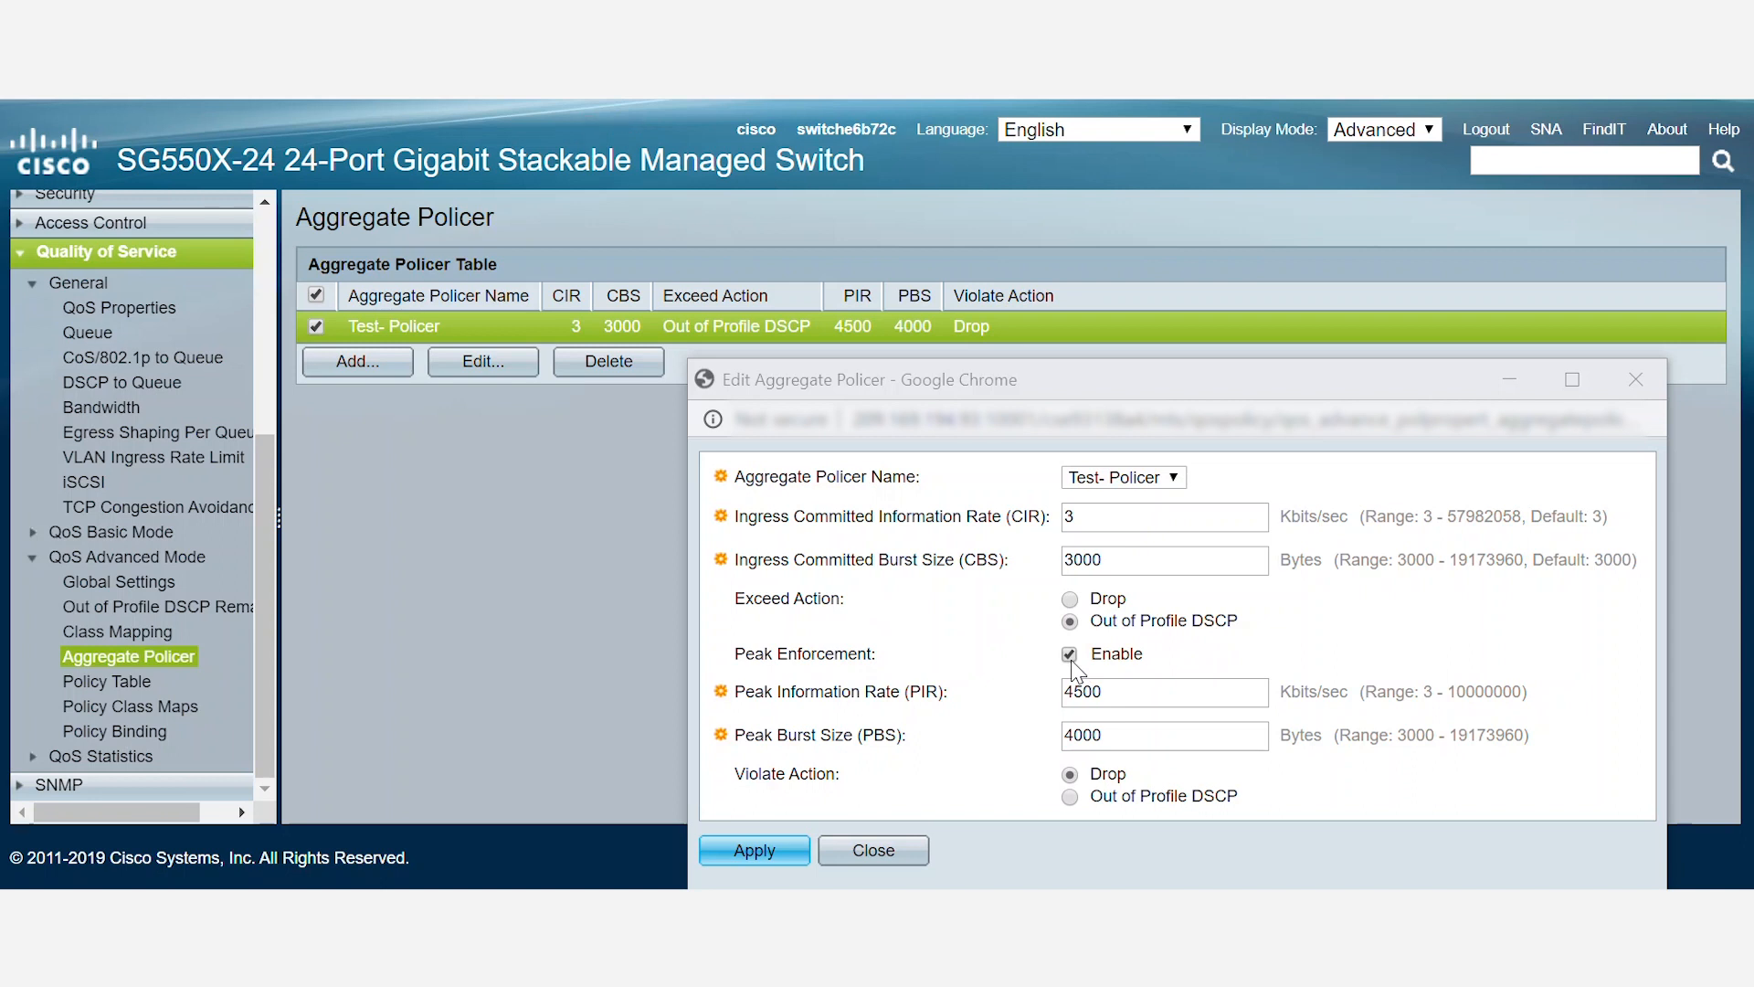
mouse_move(961, 738)
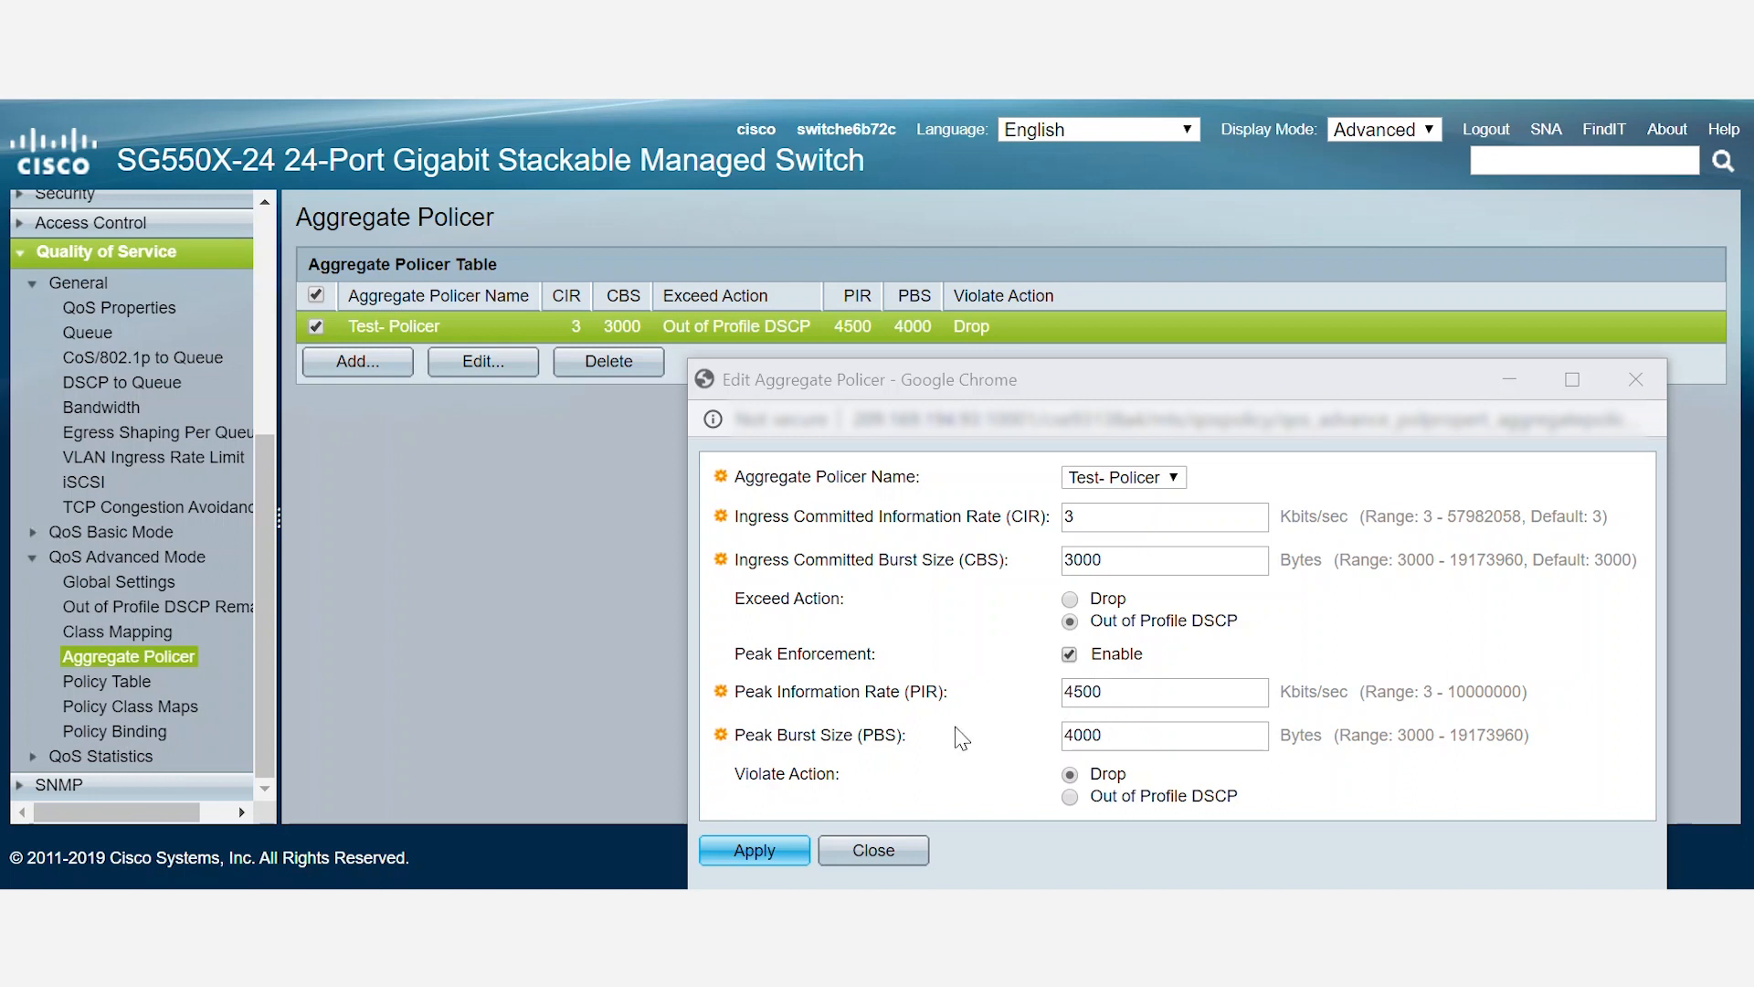
mouse_move(959, 752)
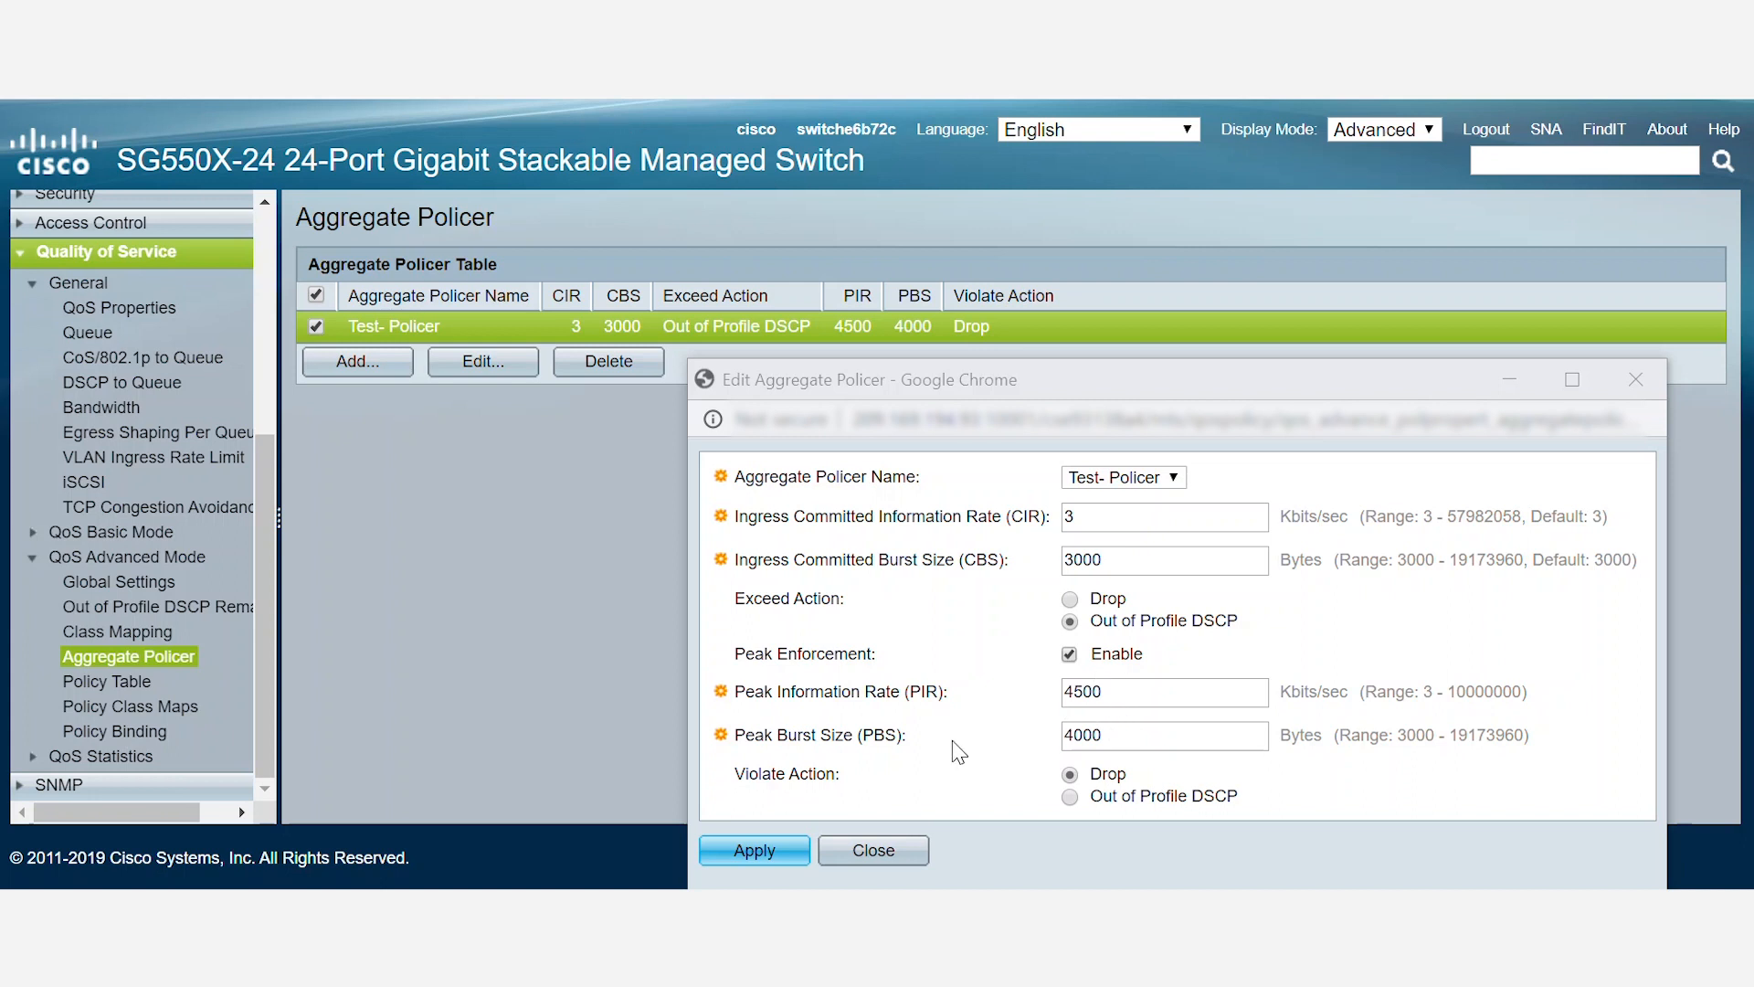
mouse_move(871, 851)
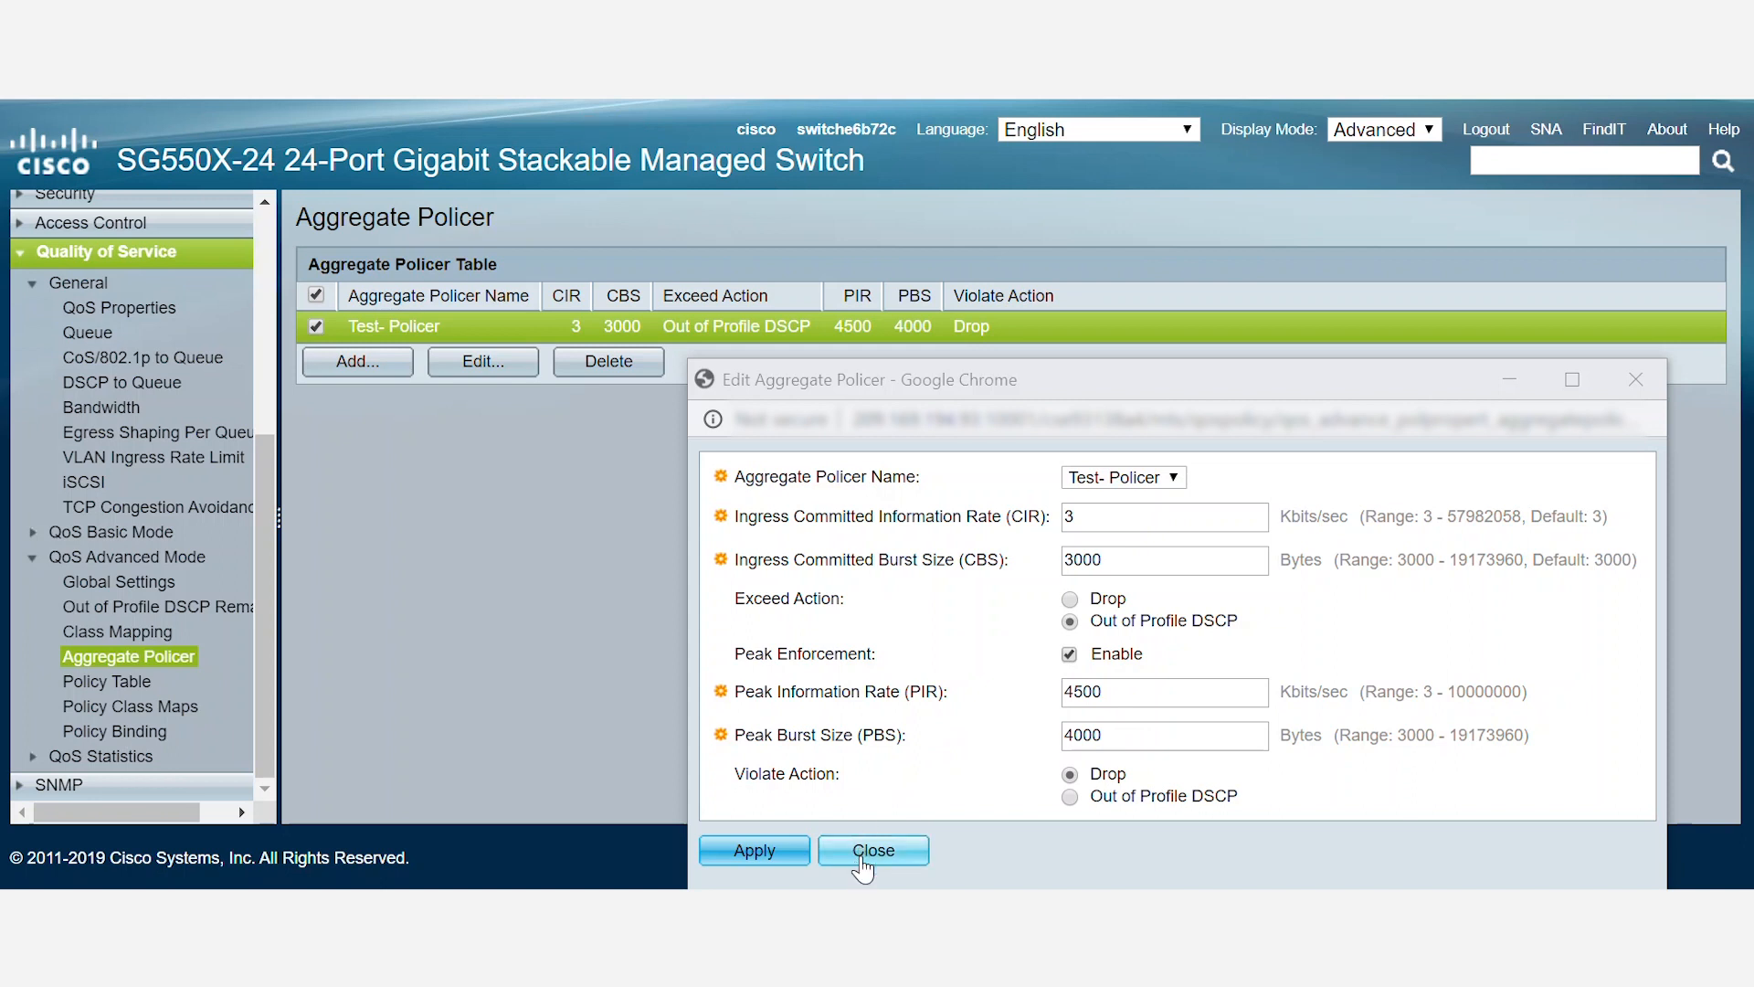
mouse_move(957, 882)
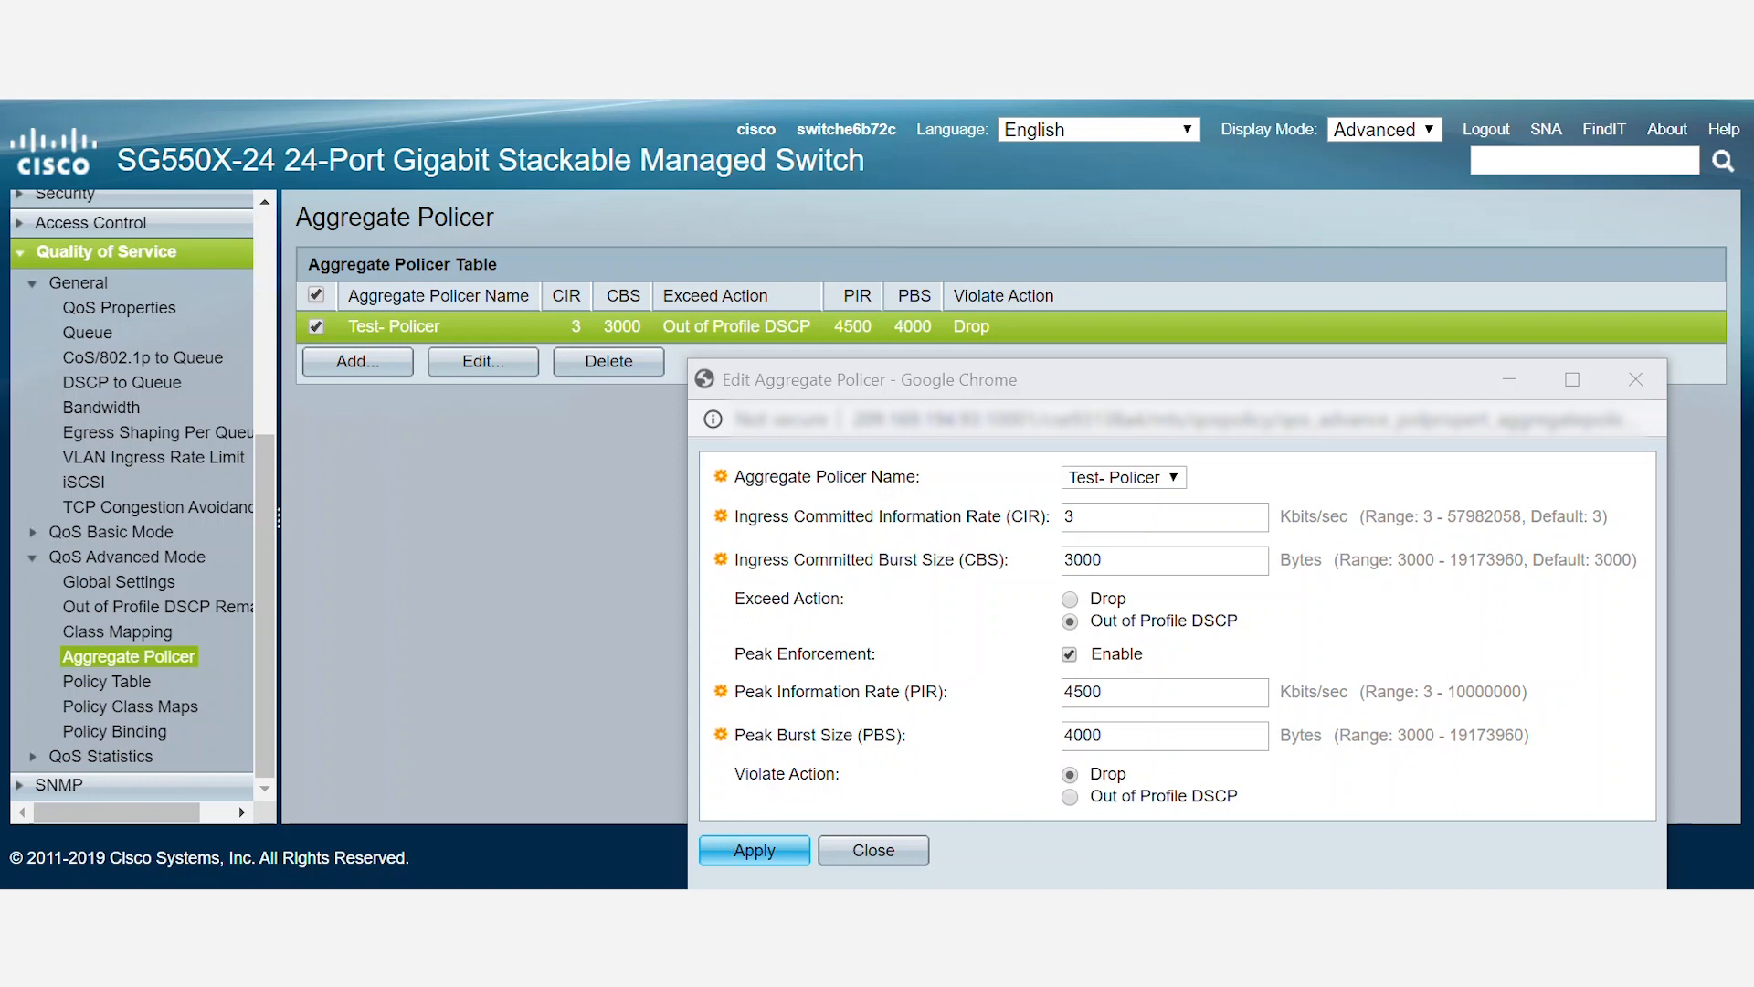
Step: Open Out of Profile DSCP Remarking and check its Exceed/Violate action type filter
click(157, 607)
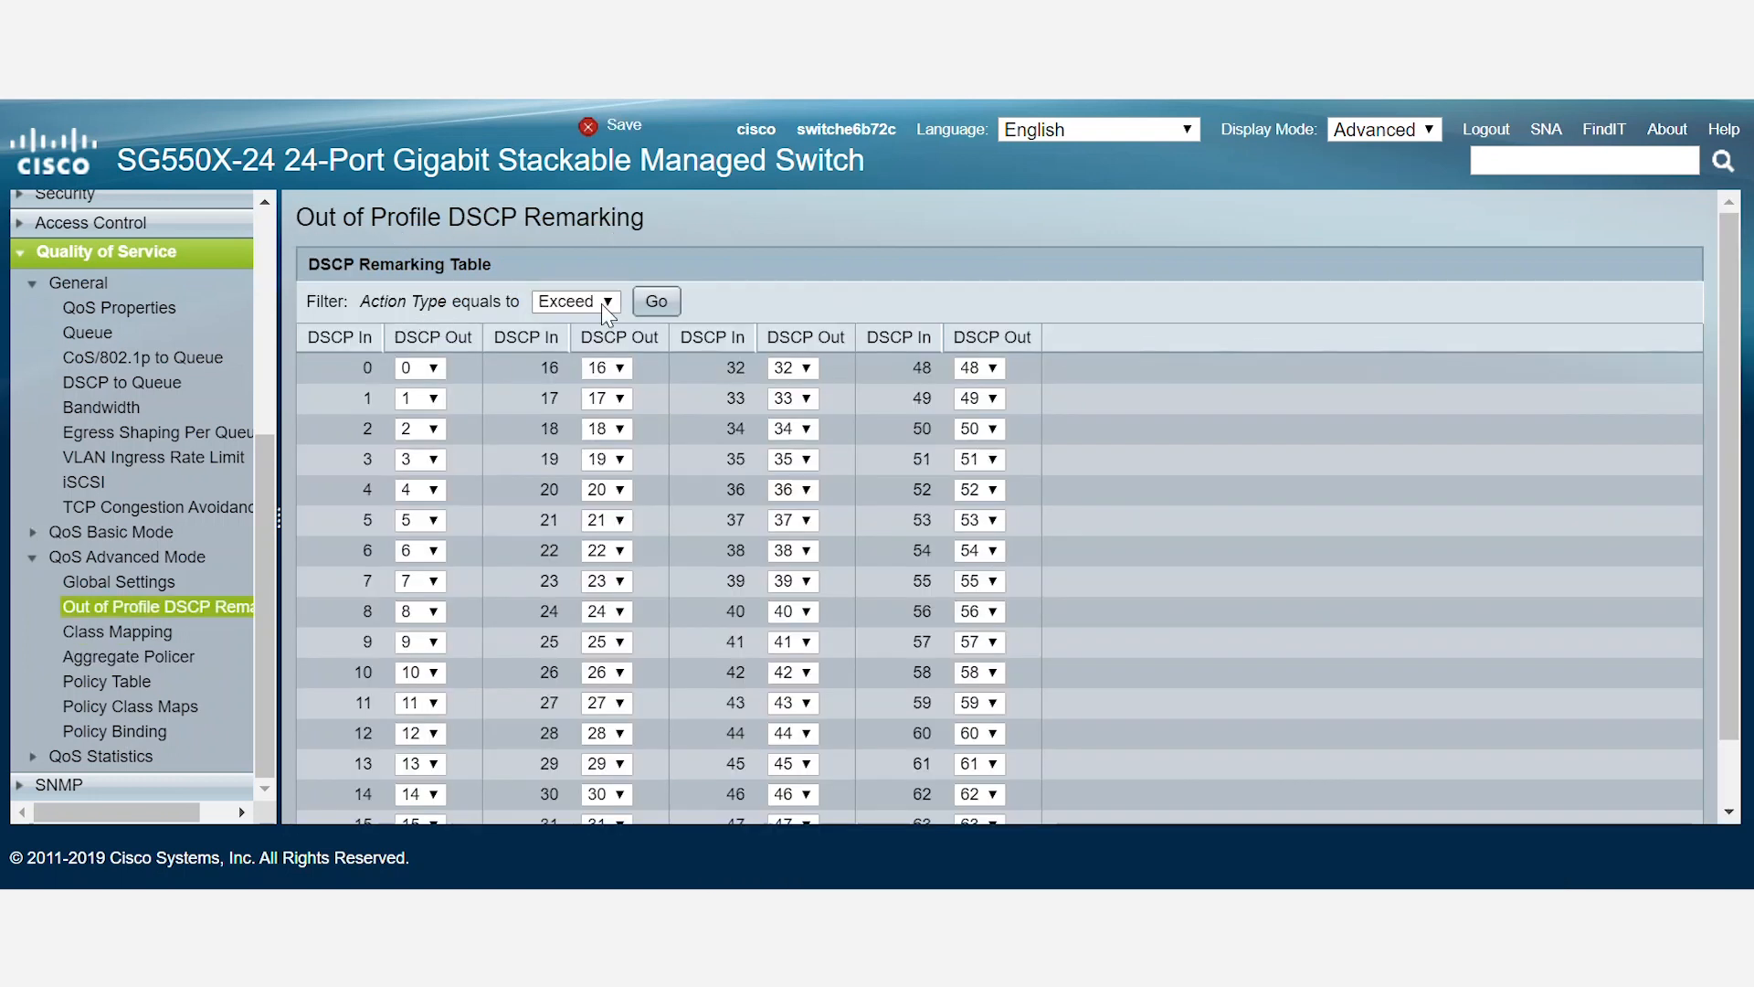
click(573, 301)
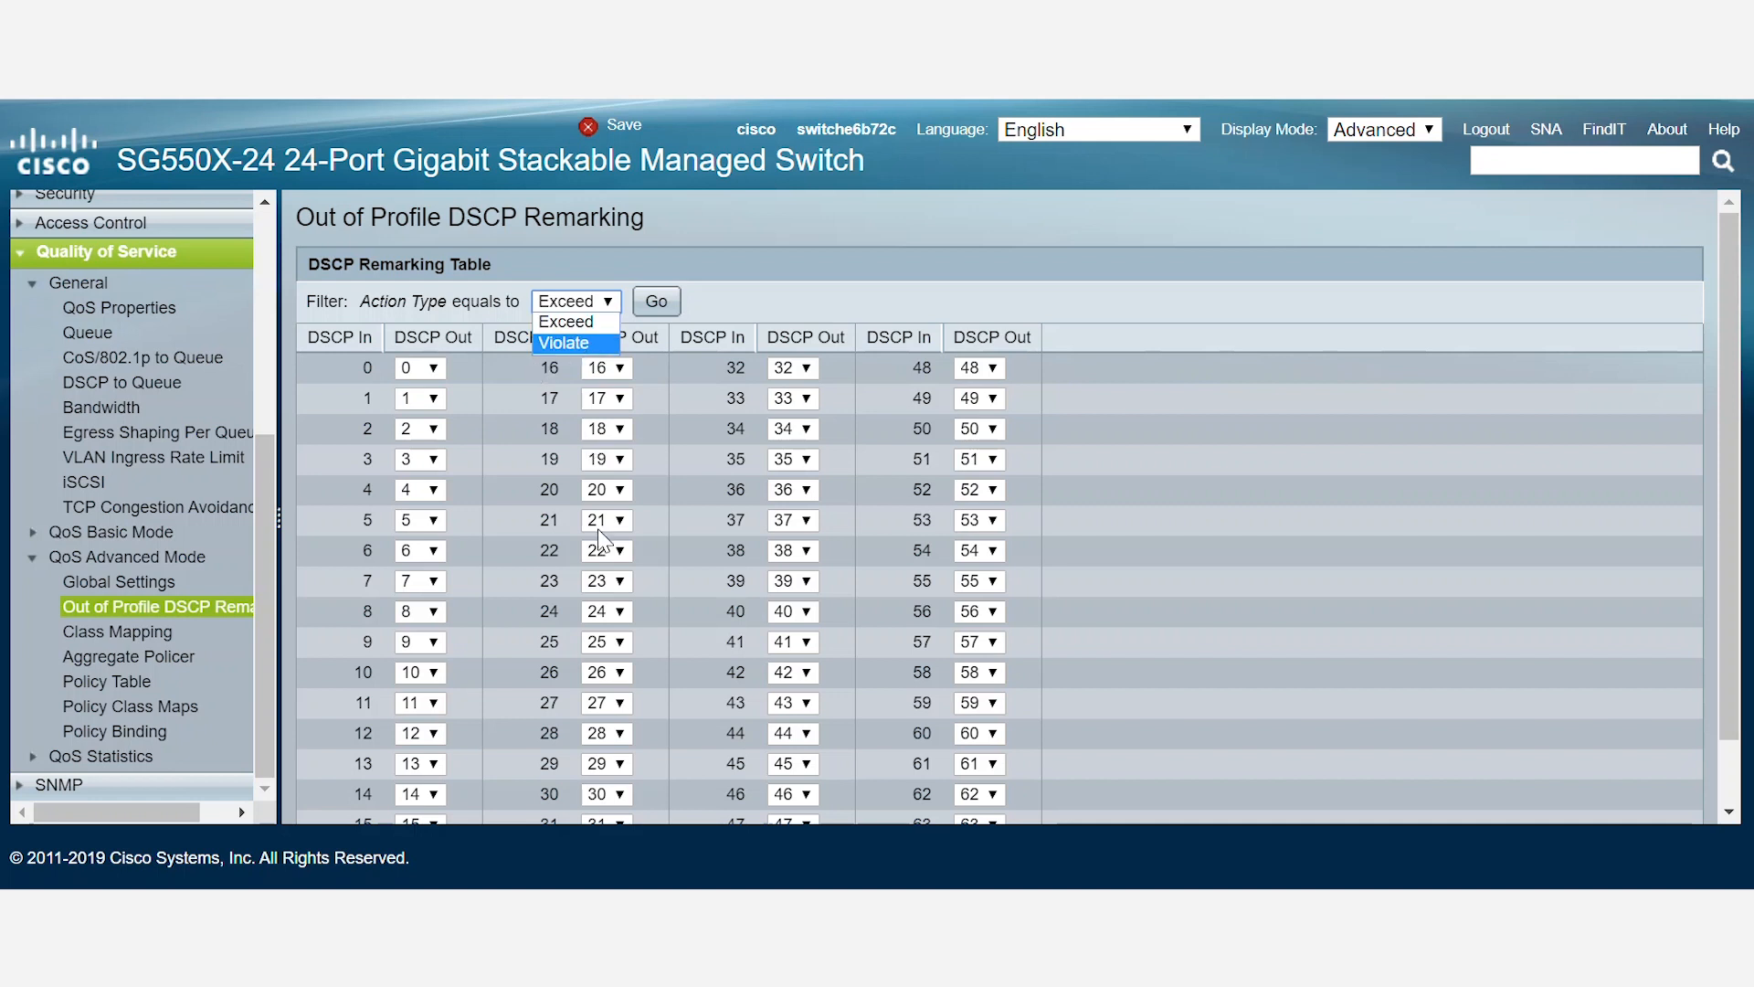
mouse_move(707, 877)
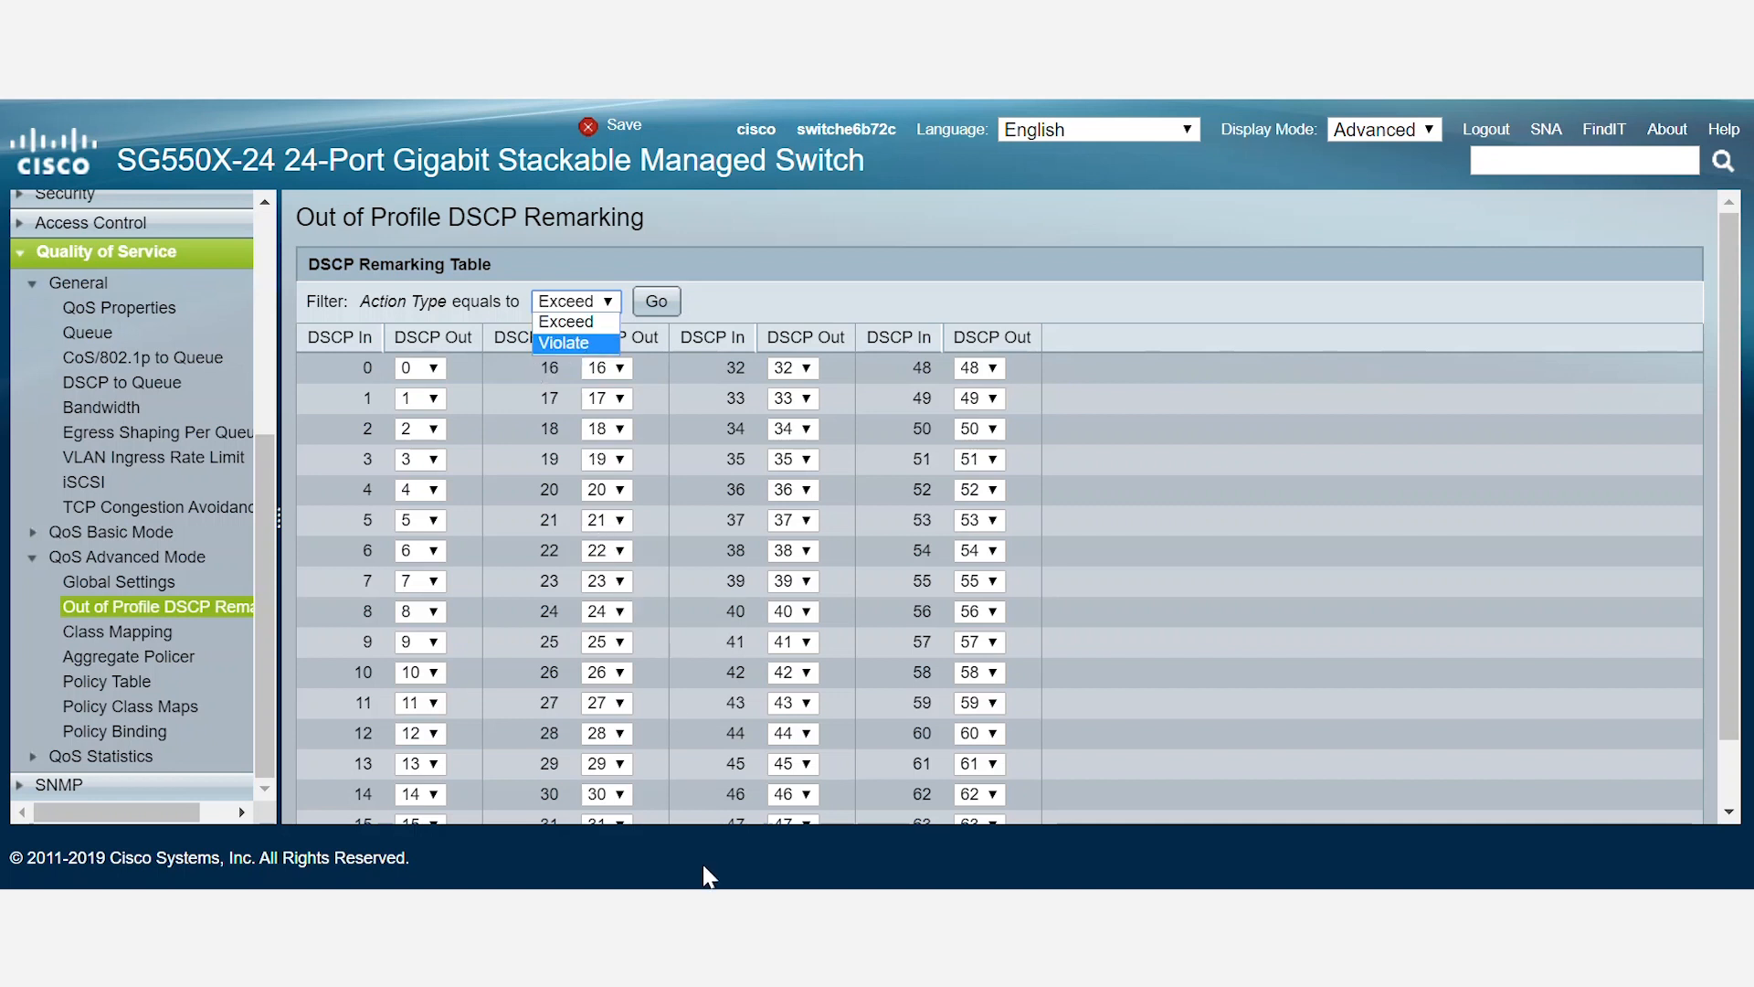